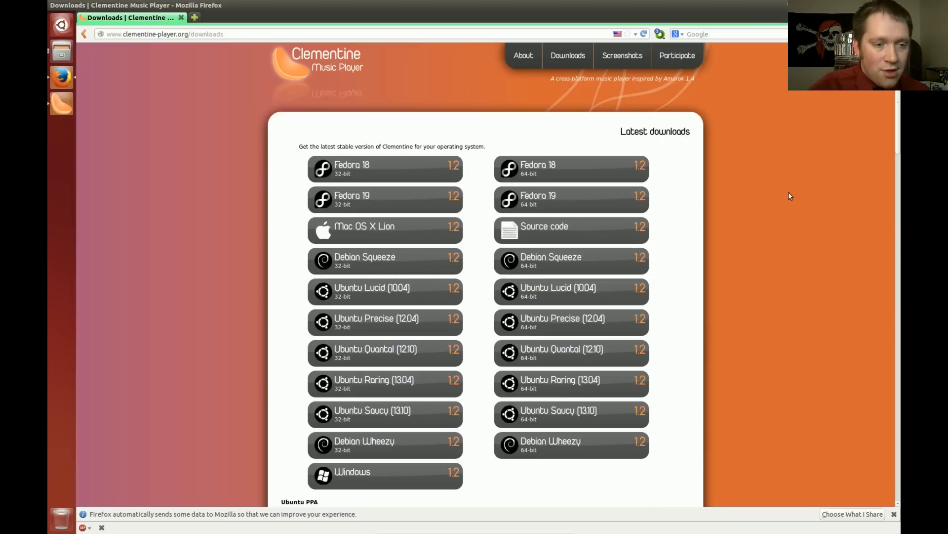
pyautogui.moveTo(124, 48)
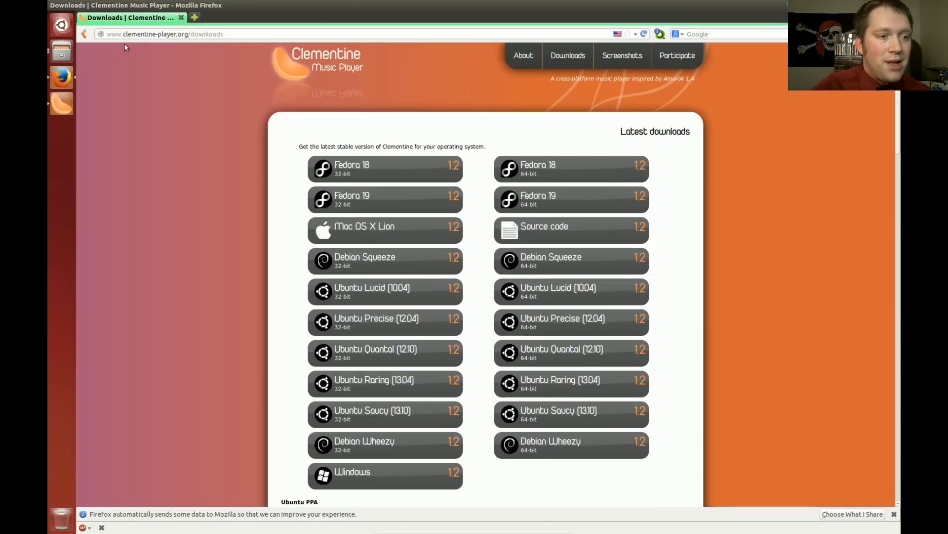
pyautogui.moveTo(183, 72)
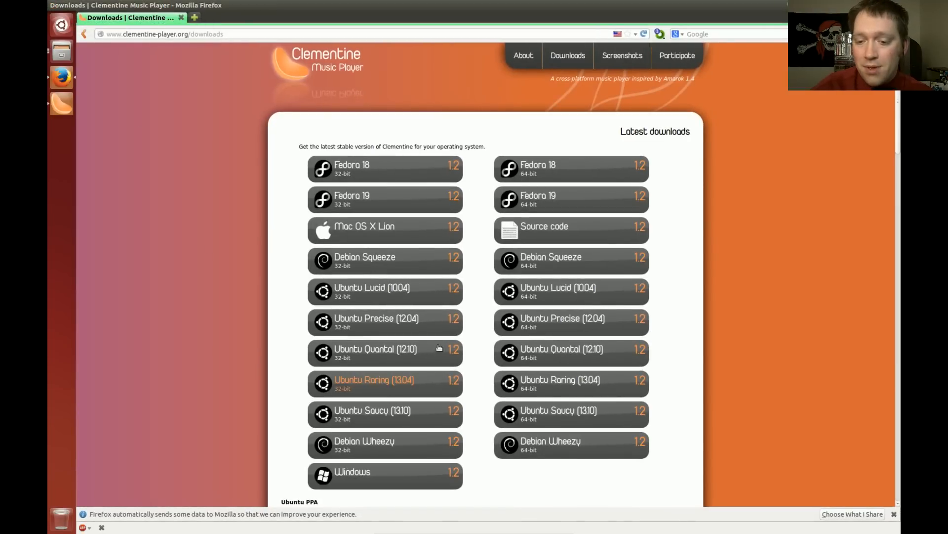
pyautogui.moveTo(484, 206)
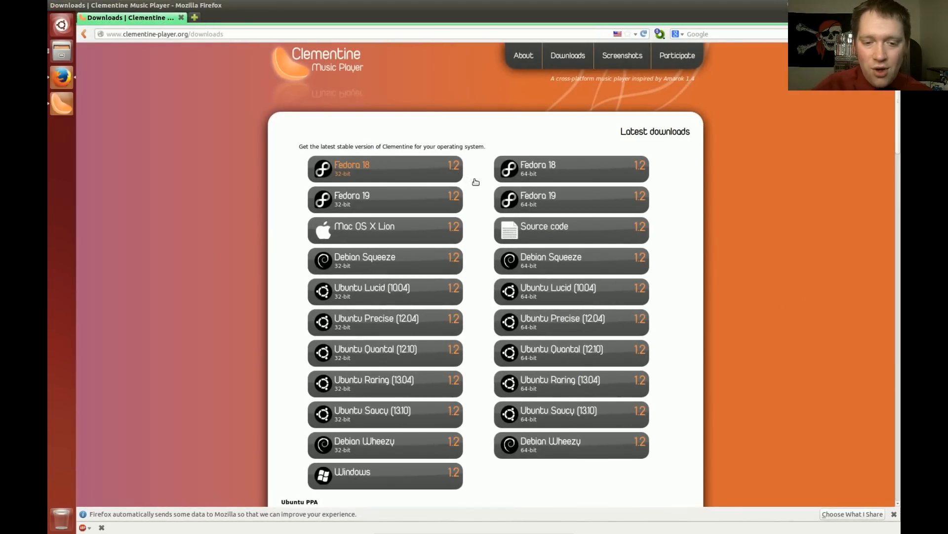
# Zoom in and scroll the view, then bring the Clementine player window forward.
pyautogui.press('ctrl+plus')
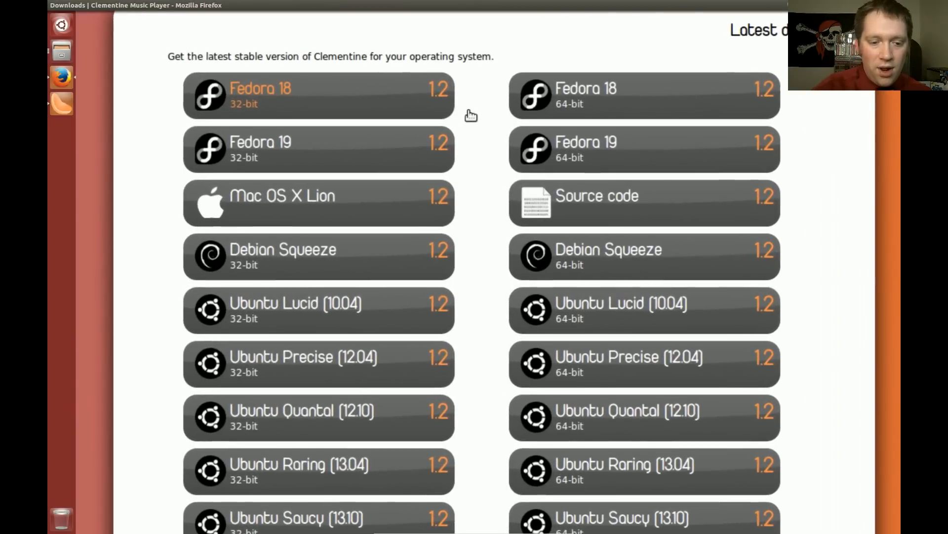
pyautogui.scroll(-3)
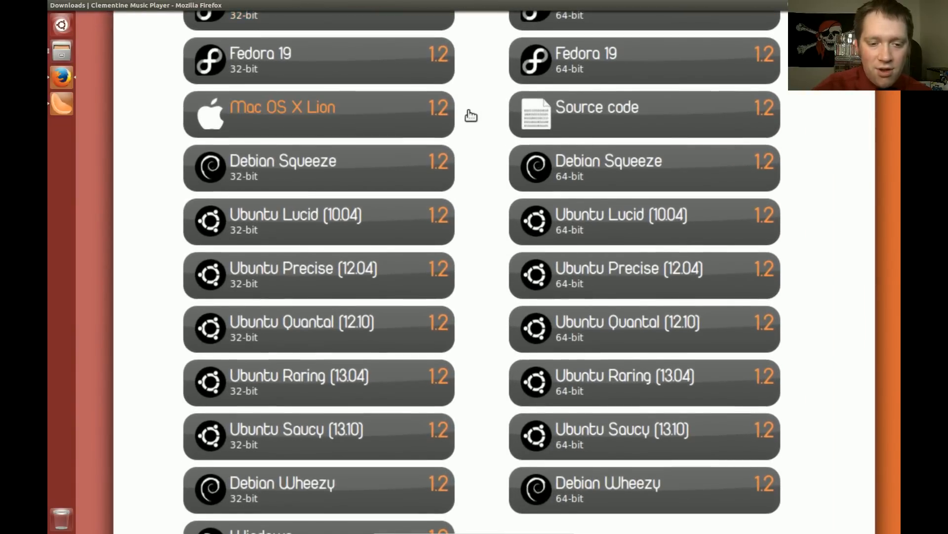
pyautogui.scroll(-3)
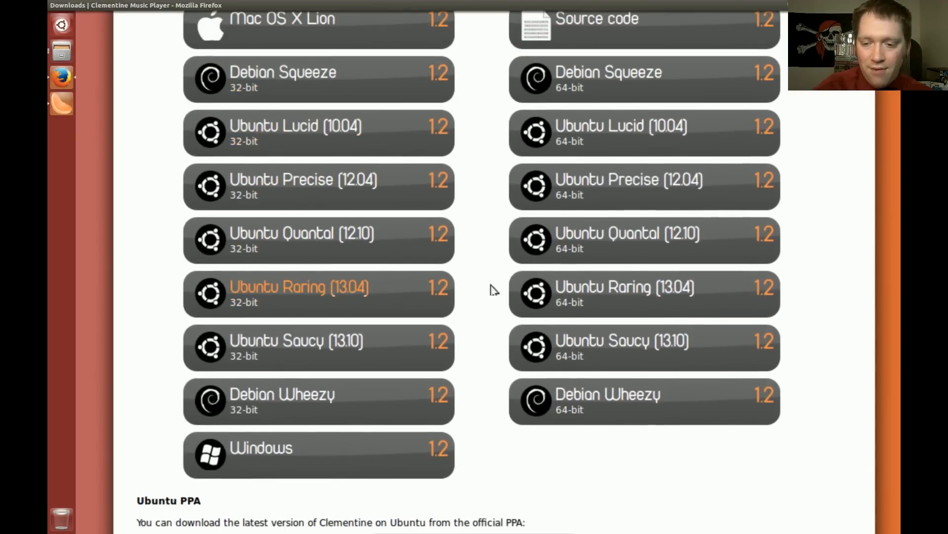
pyautogui.moveTo(320, 285)
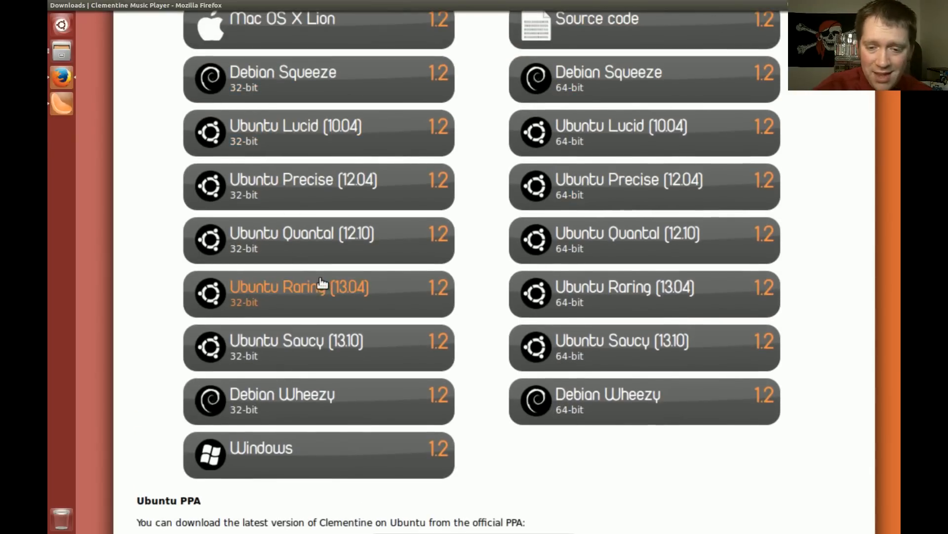
pyautogui.moveTo(372, 196)
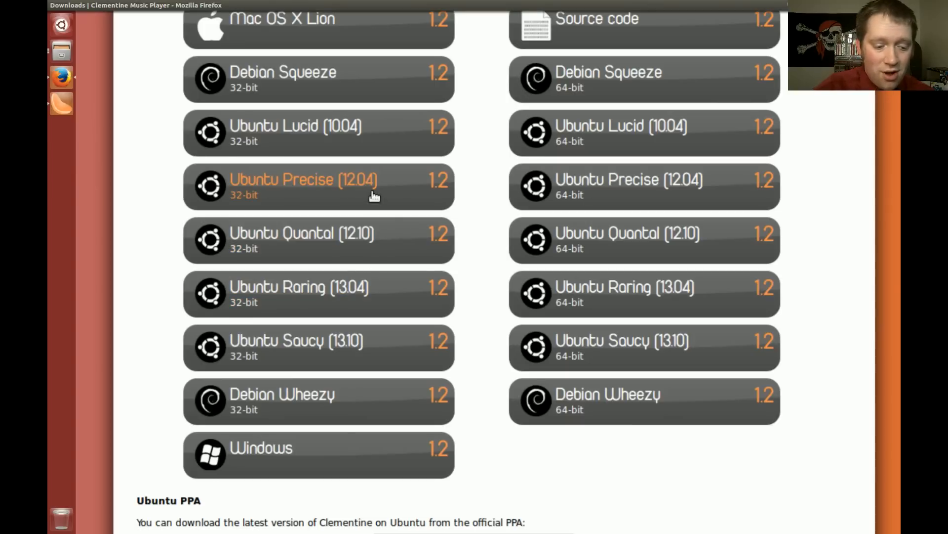
pyautogui.scroll(-3)
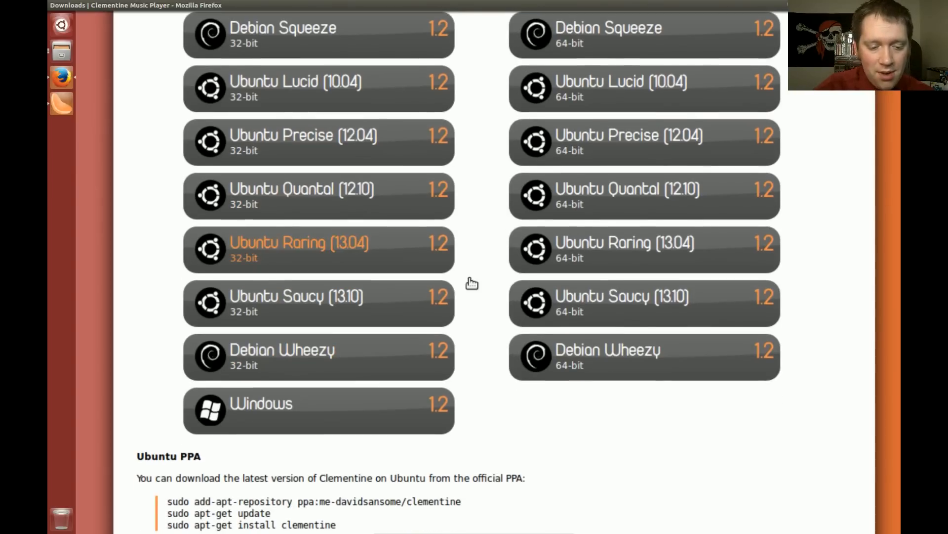
pyautogui.scroll(-3)
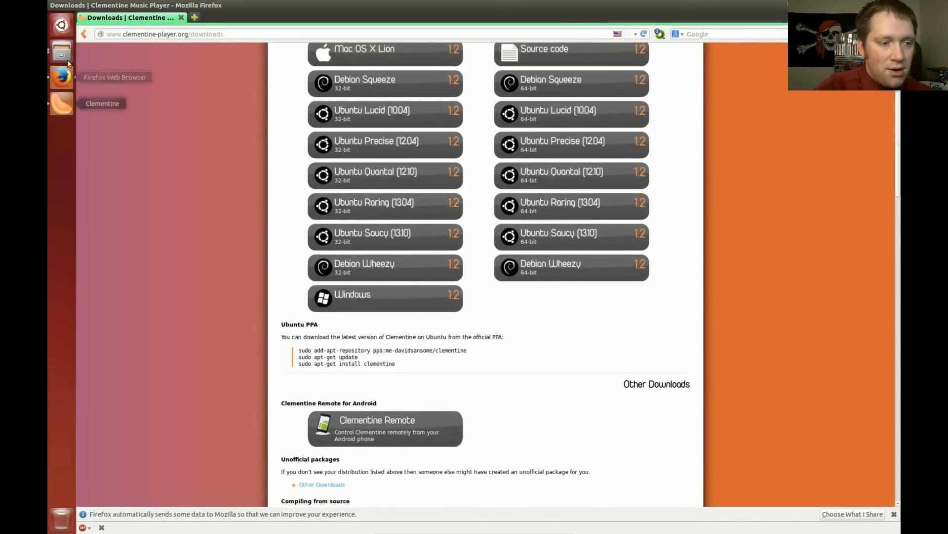
pyautogui.moveTo(60, 77)
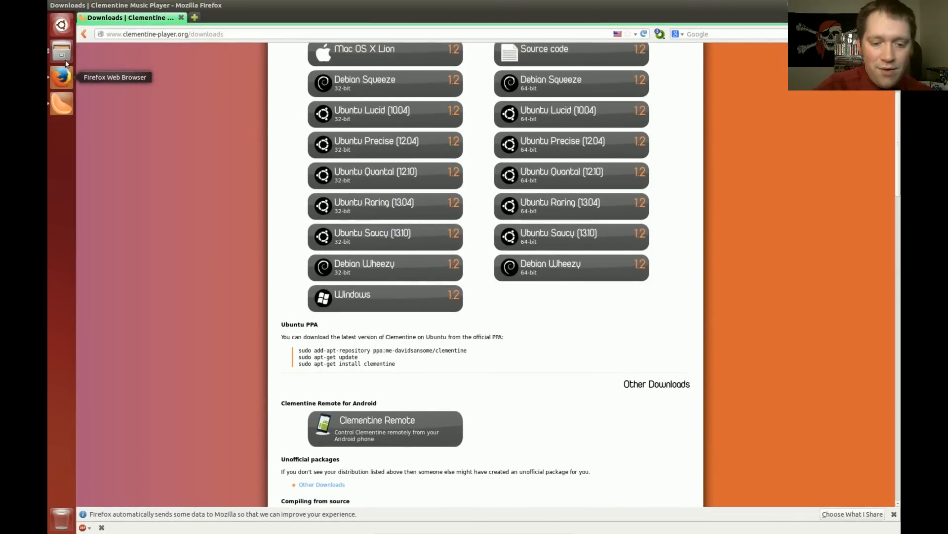
pyautogui.moveTo(419, 312)
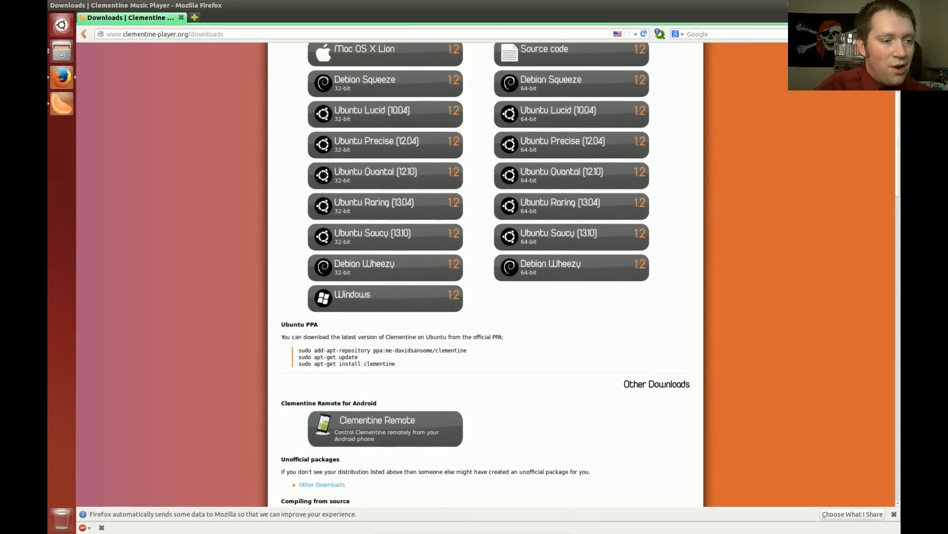
pyautogui.moveTo(60, 103)
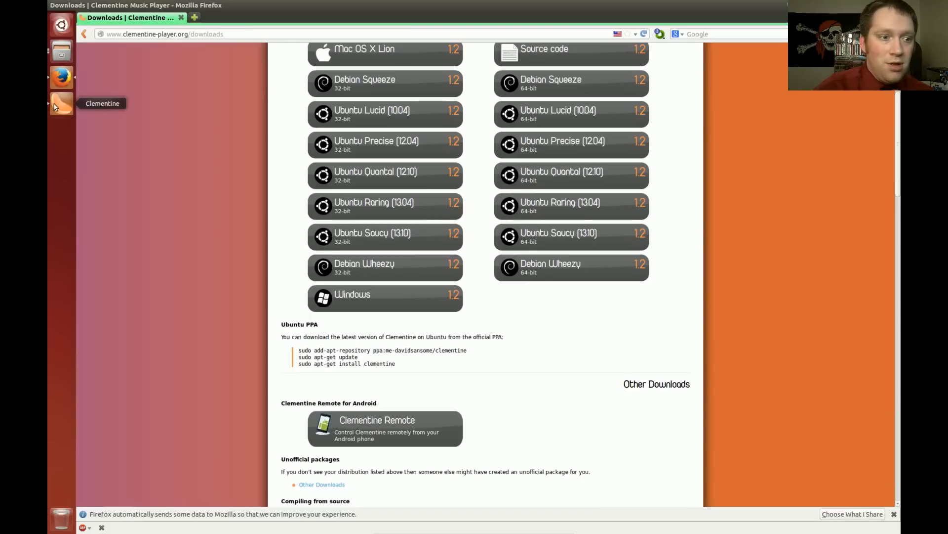
pyautogui.click(60, 103)
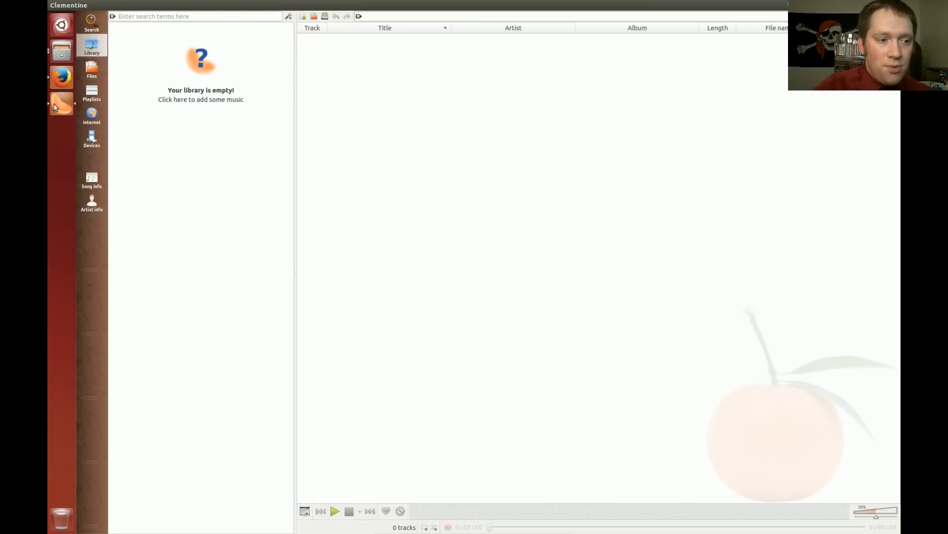
pyautogui.moveTo(60, 103)
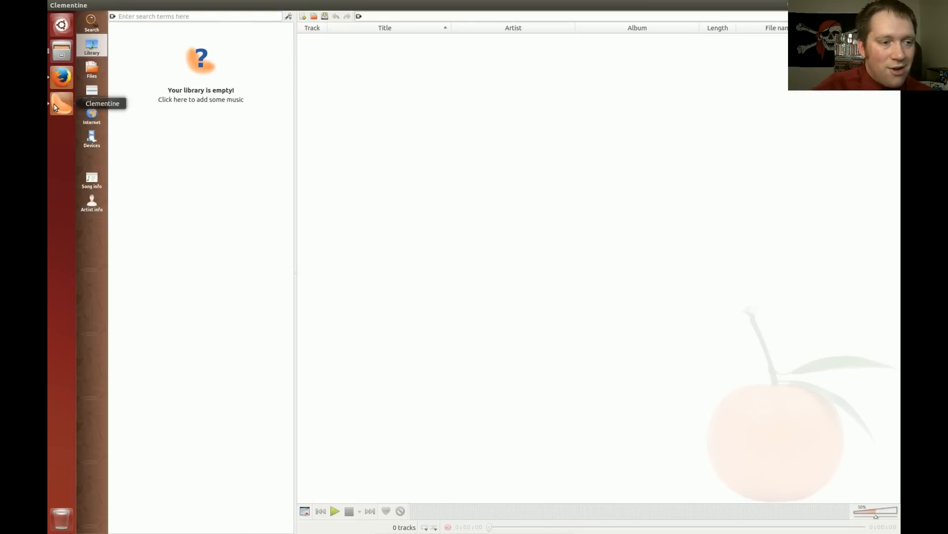
pyautogui.moveTo(427, 305)
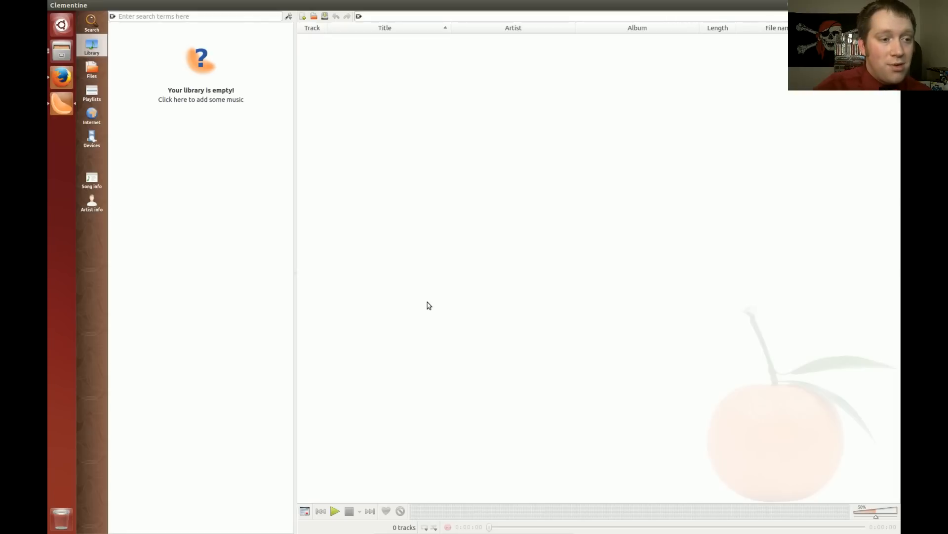
pyautogui.moveTo(139, 107)
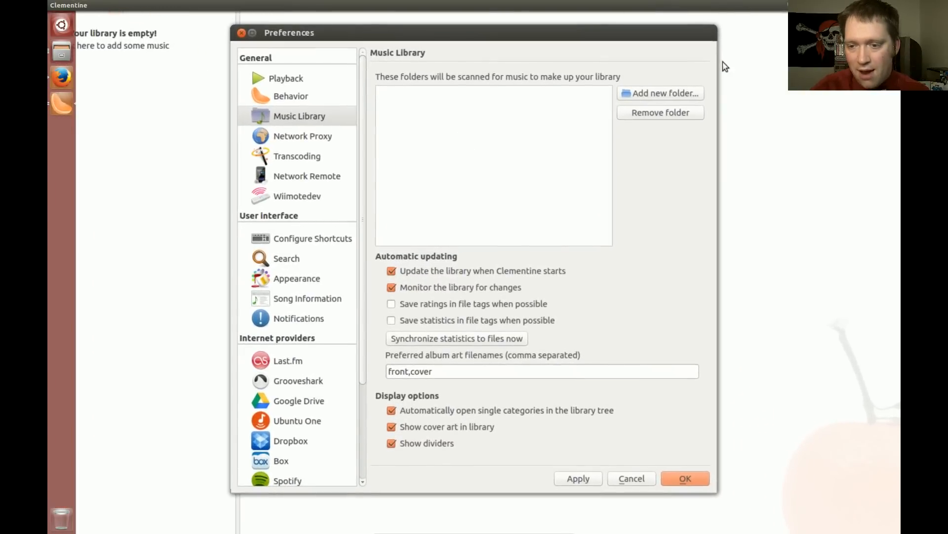
# Add the Music/Jamendo attribution folder from the home directory to the library's scanned folders.
pyautogui.click(661, 93)
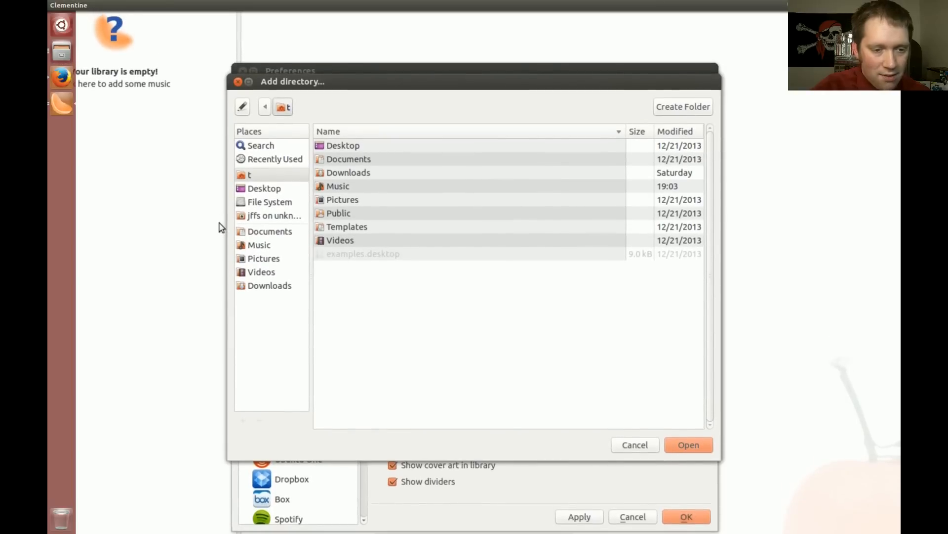
pyautogui.click(249, 174)
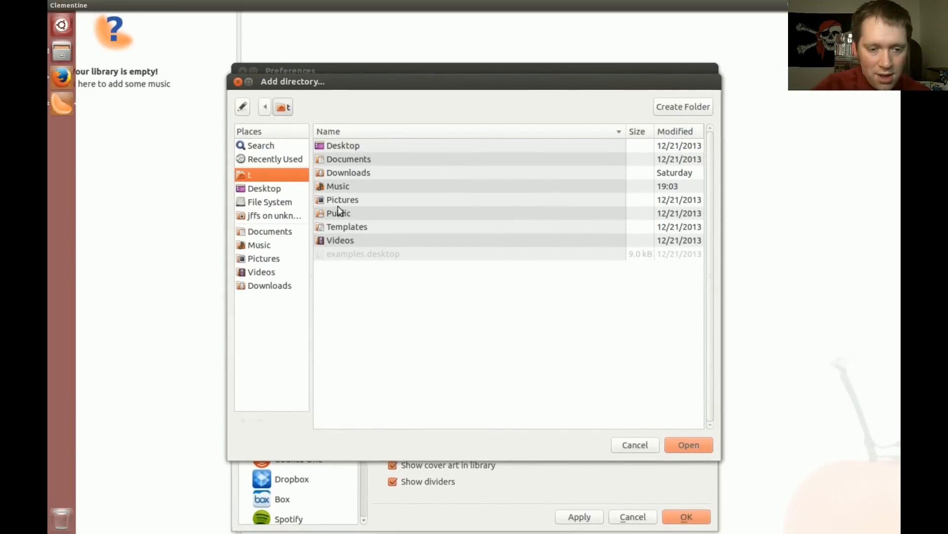
pyautogui.doubleClick(338, 186)
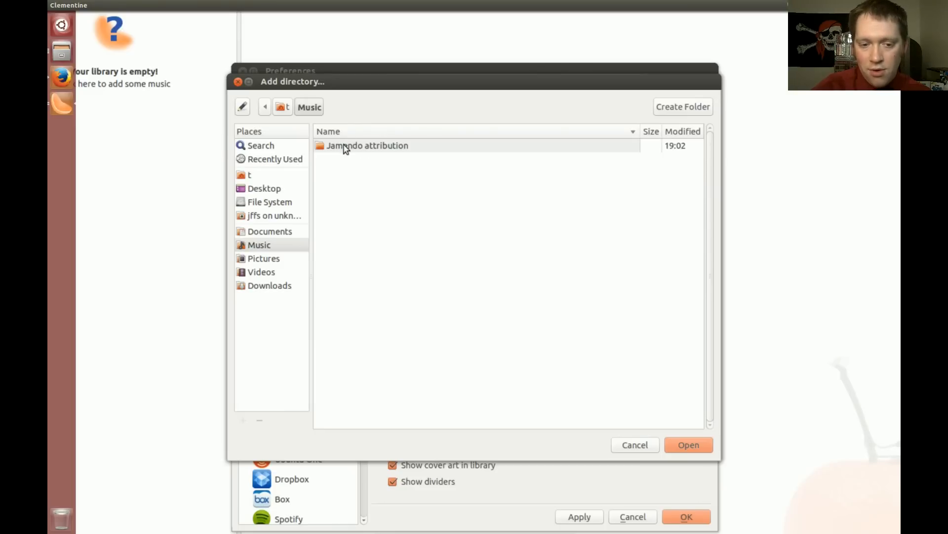
pyautogui.doubleClick(368, 145)
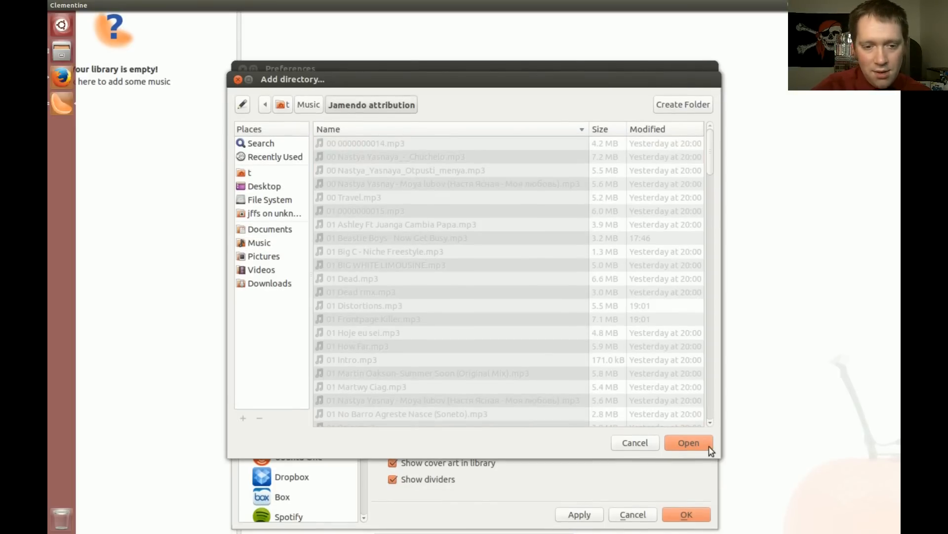
pyautogui.click(688, 442)
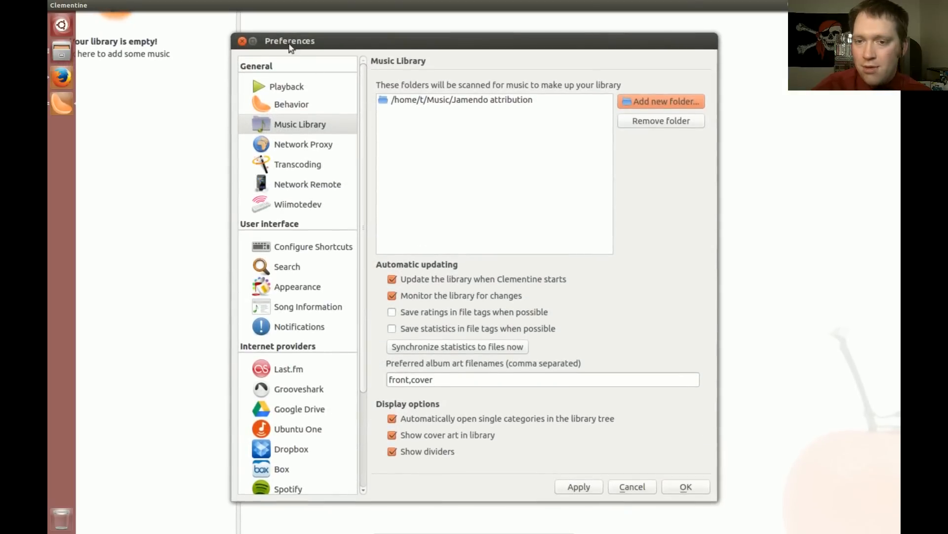
pyautogui.moveTo(439, 153)
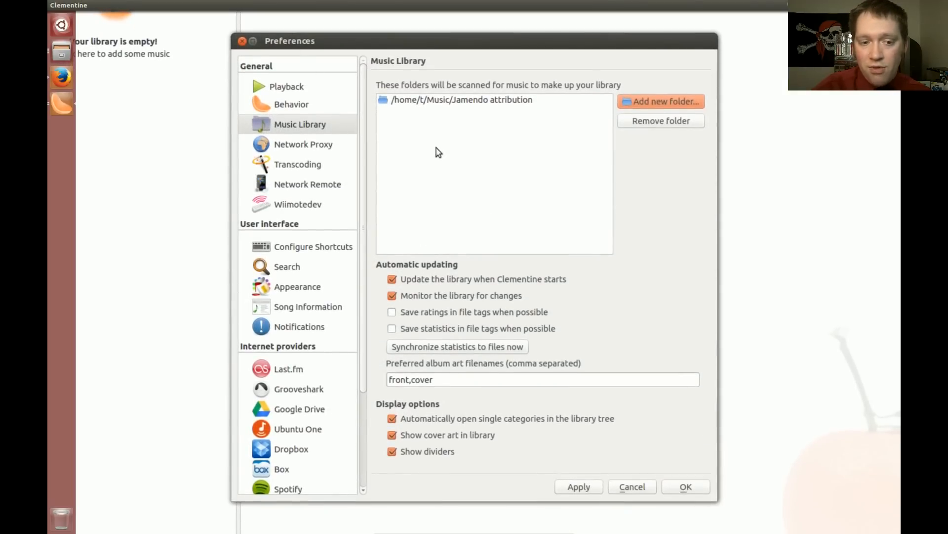
pyautogui.moveTo(439, 166)
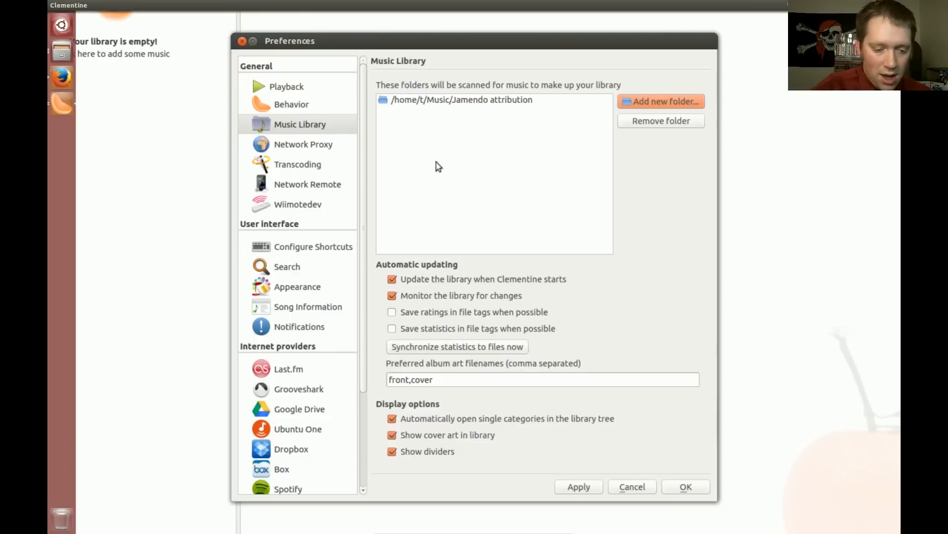
pyautogui.moveTo(413, 228)
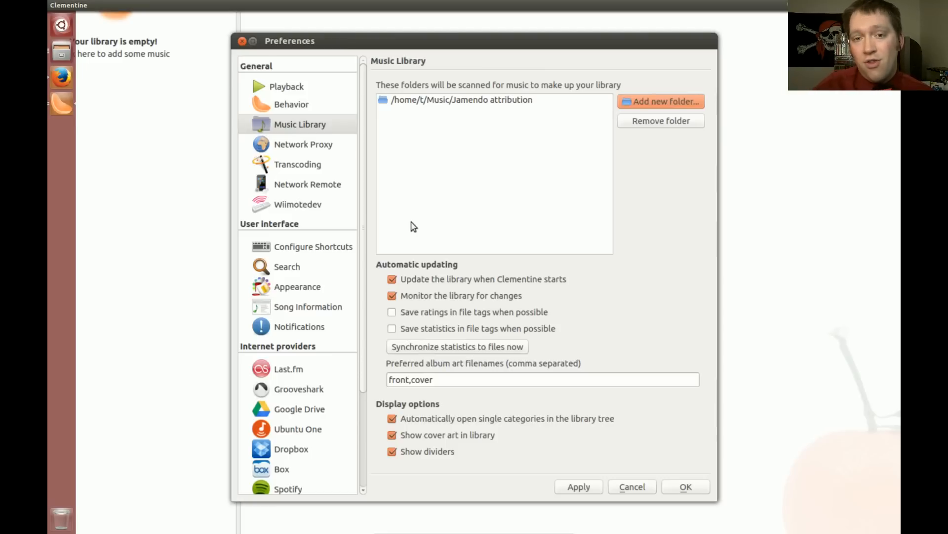
pyautogui.moveTo(407, 182)
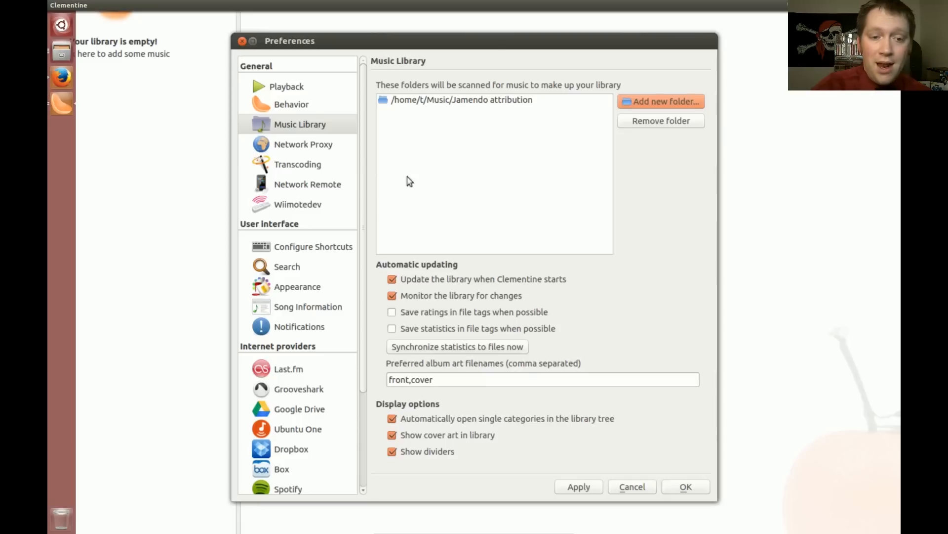
pyautogui.moveTo(441, 128)
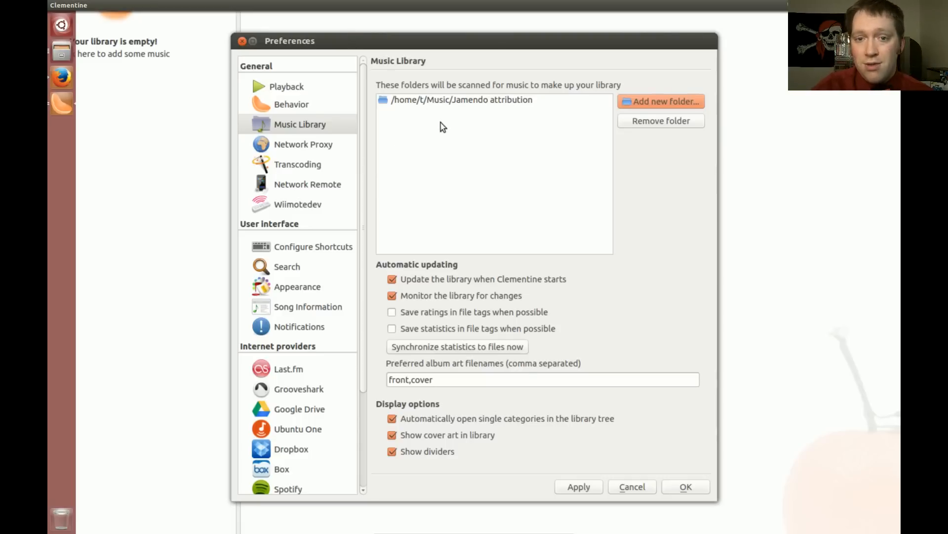
pyautogui.moveTo(428, 124)
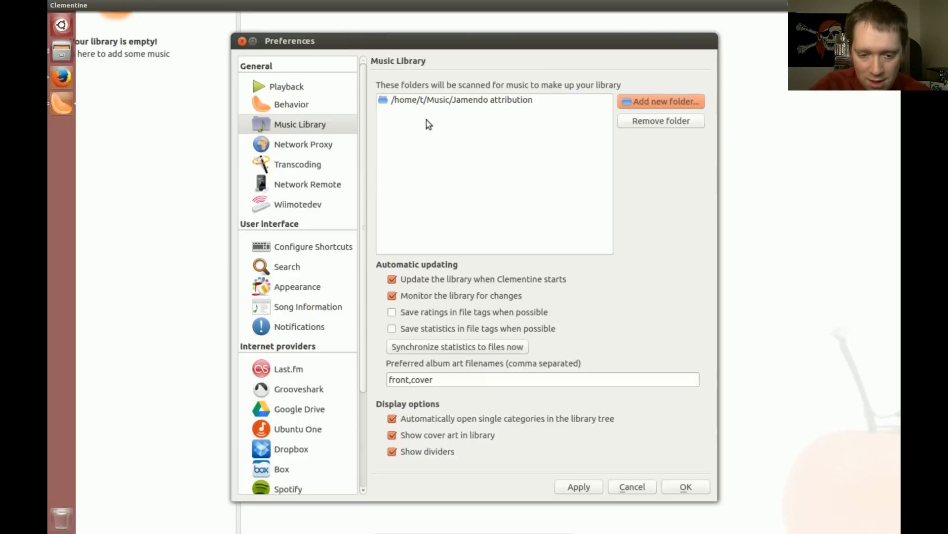
pyautogui.moveTo(579, 148)
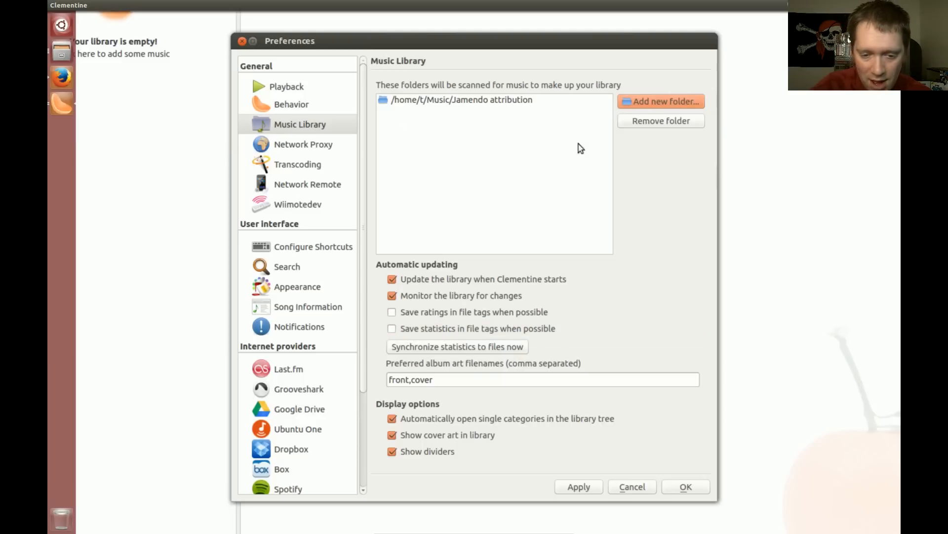
pyautogui.moveTo(405, 288)
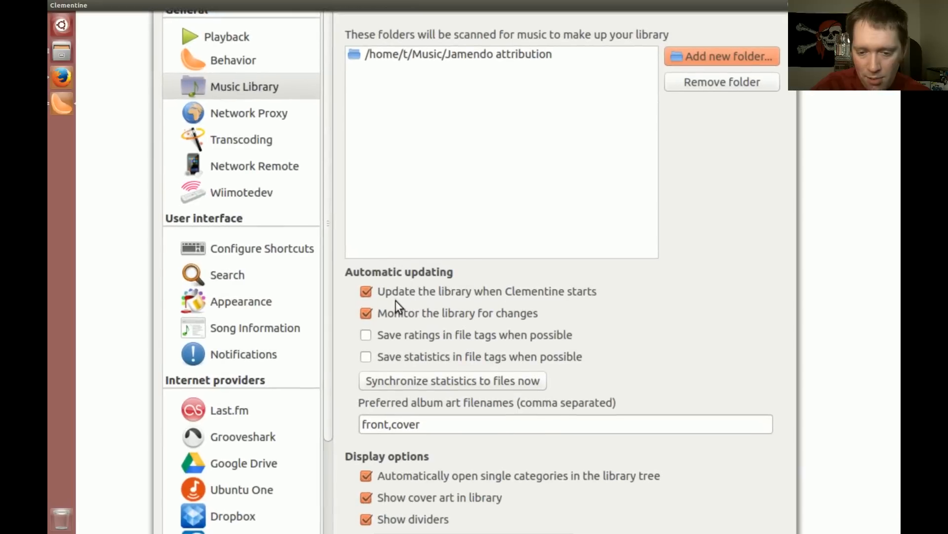
pyautogui.moveTo(507, 308)
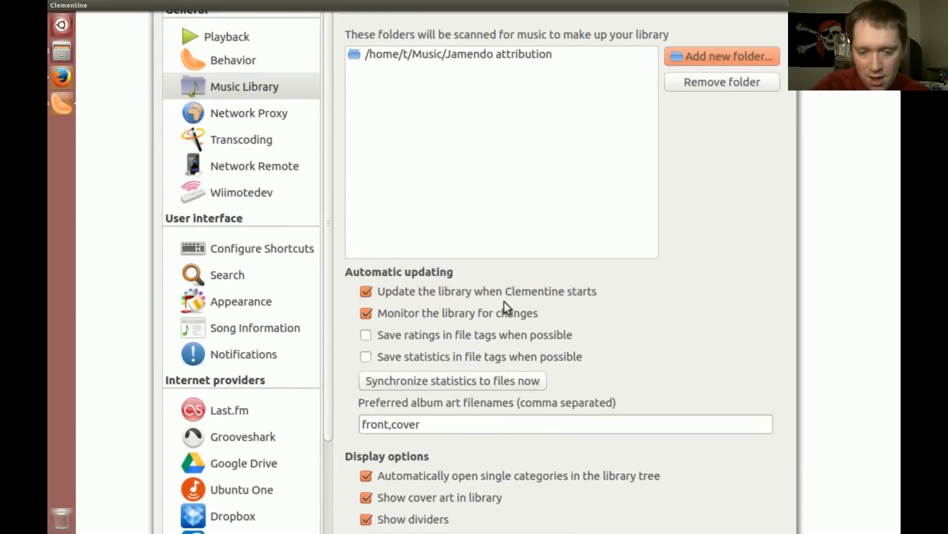
pyautogui.moveTo(404, 325)
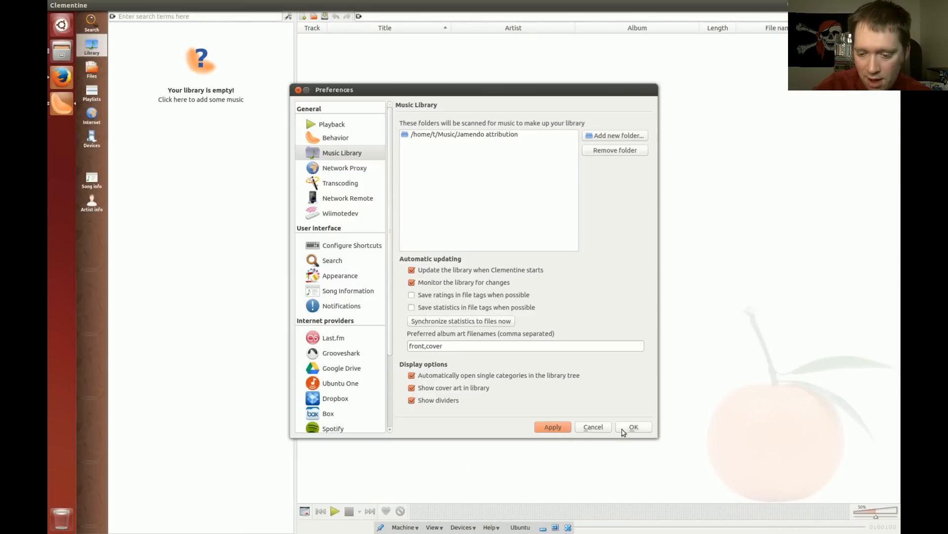
# Apply the library folder settings, then expand Zampano in the filled library tree to show its album.
pyautogui.click(632, 427)
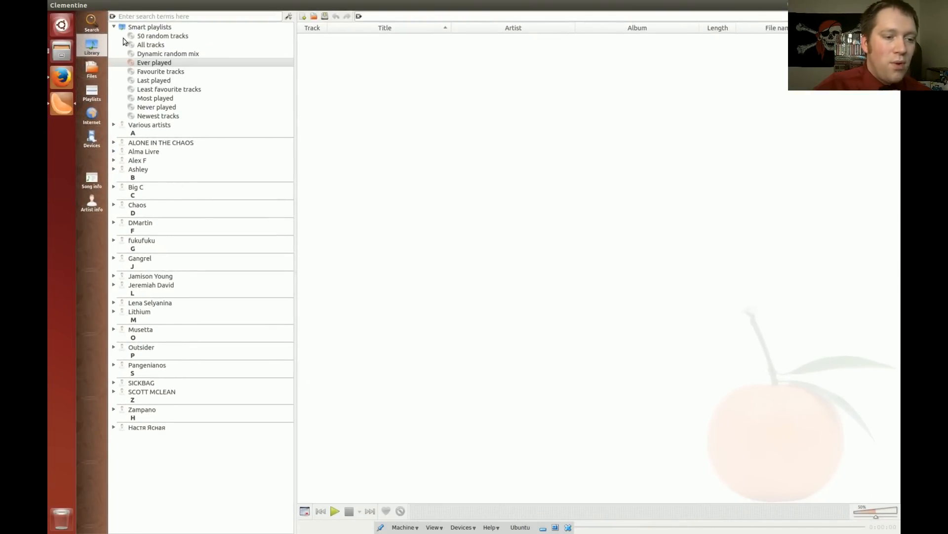
pyautogui.moveTo(123, 145)
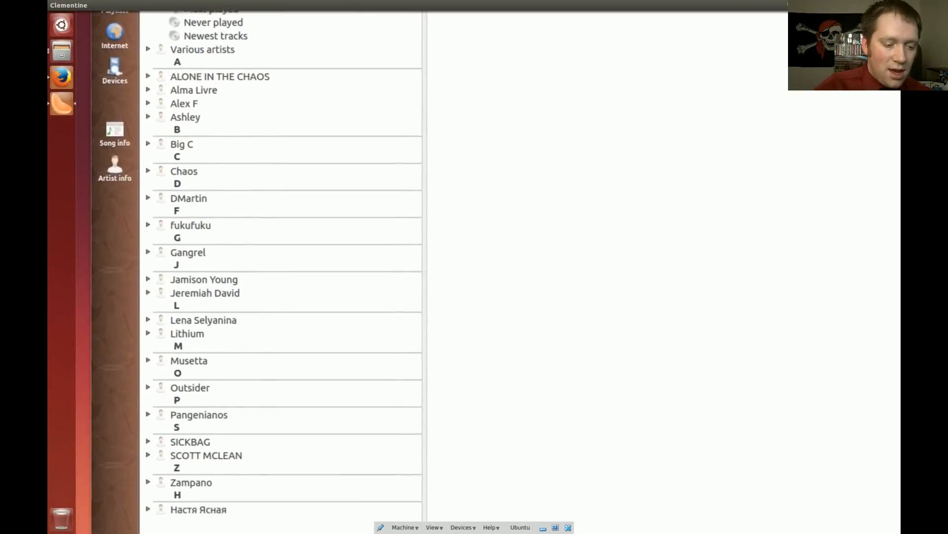
pyautogui.scroll(-3)
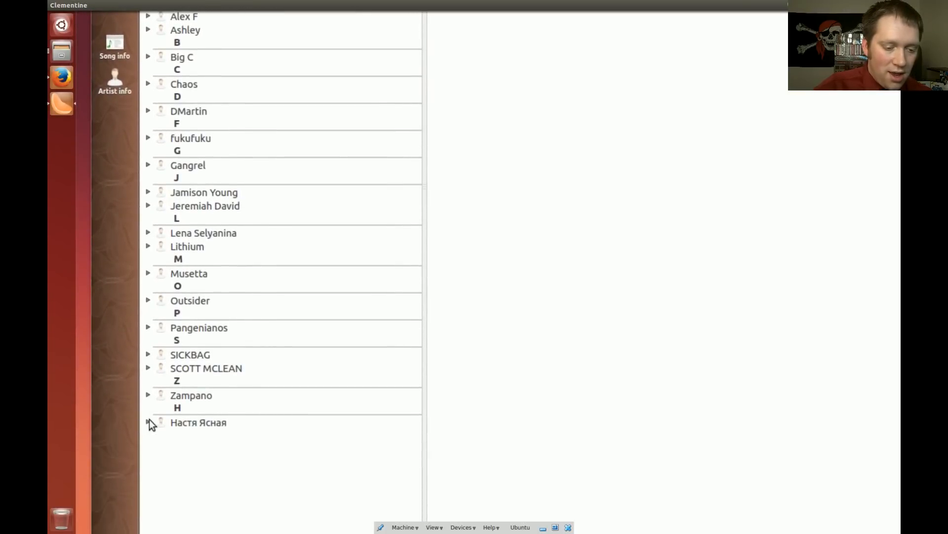
pyautogui.click(147, 421)
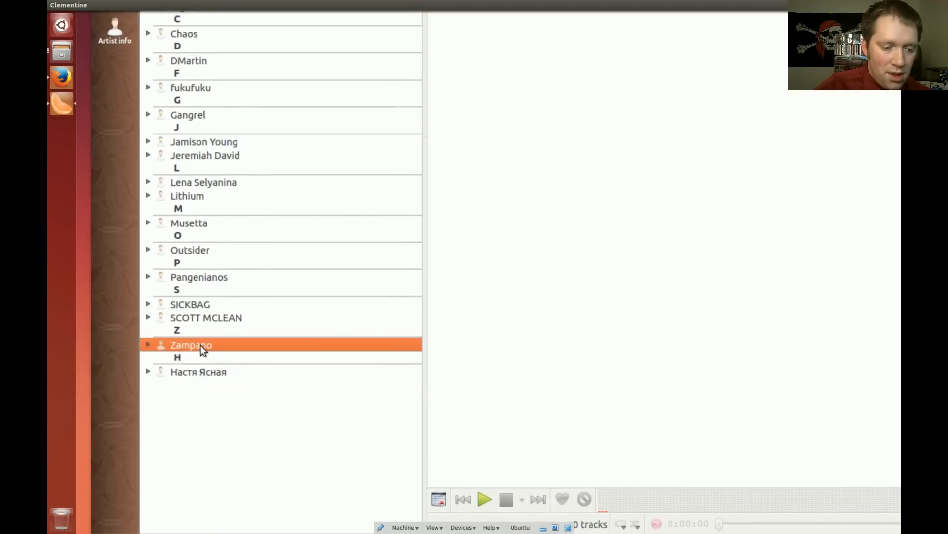
pyautogui.click(147, 344)
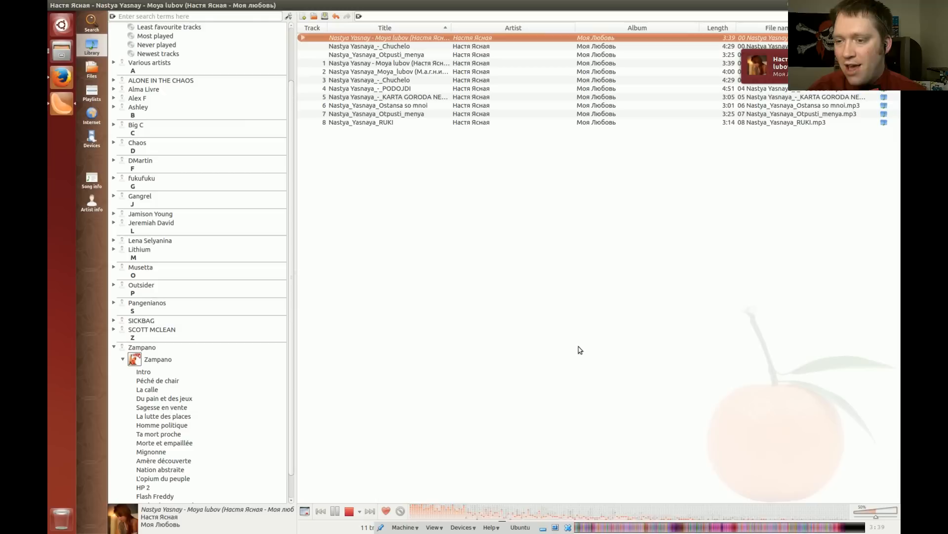
pyautogui.moveTo(840, 141)
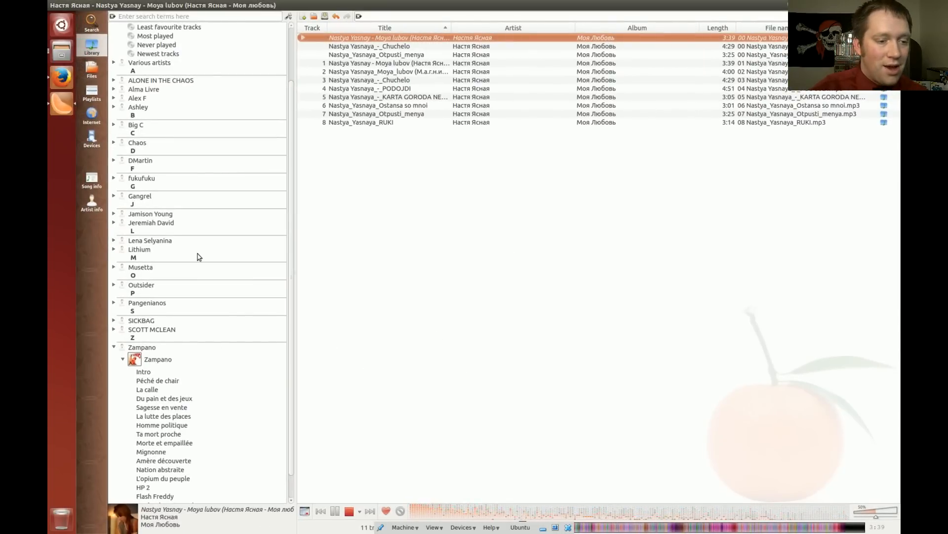
pyautogui.moveTo(340, 436)
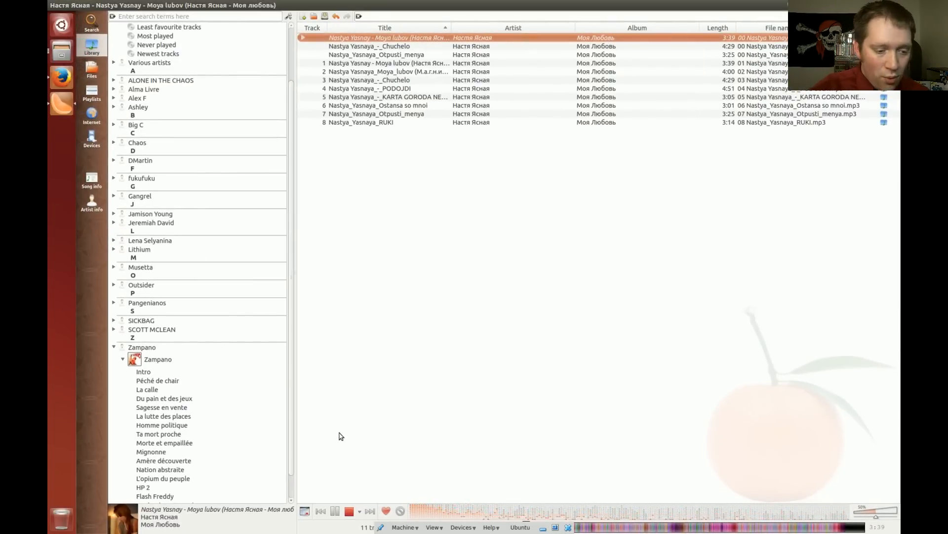
pyautogui.moveTo(194, 384)
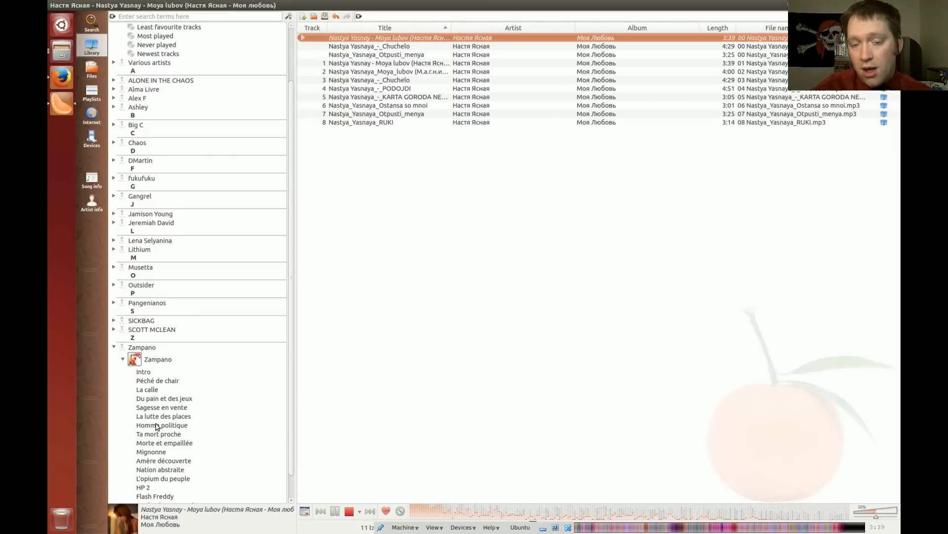
pyautogui.moveTo(158, 431)
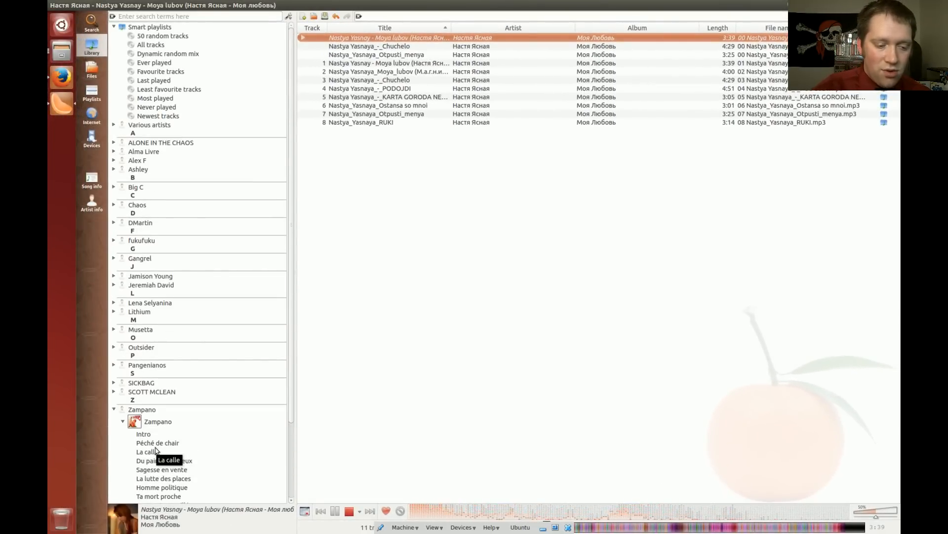
# Select Zampano's La lutte des places, La calle and Du pain et des jeux and bring up their actions.
pyautogui.click(157, 443)
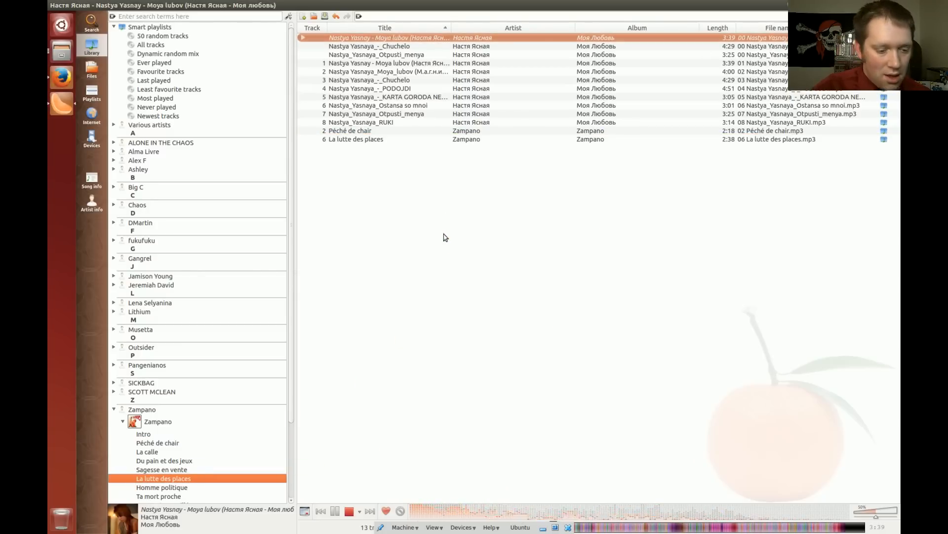
pyautogui.moveTo(179, 461)
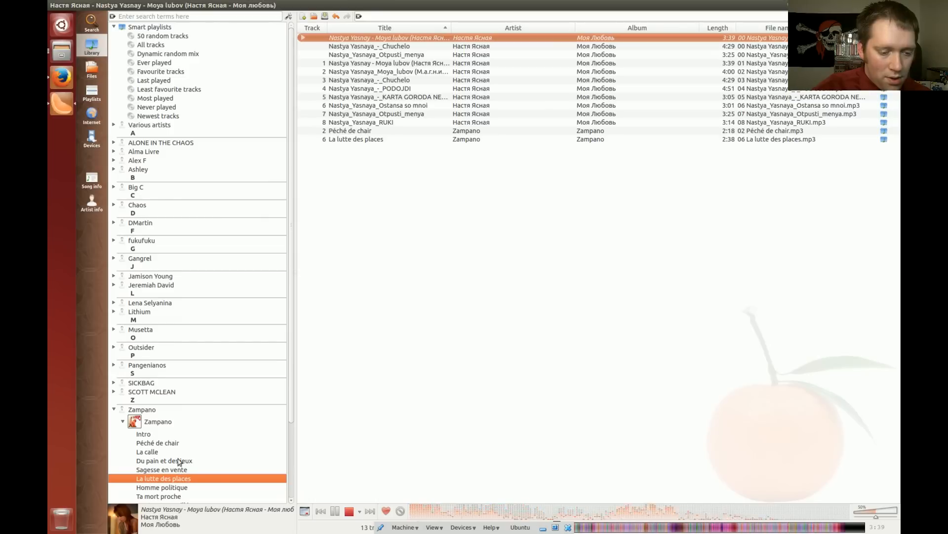
pyautogui.click(147, 452)
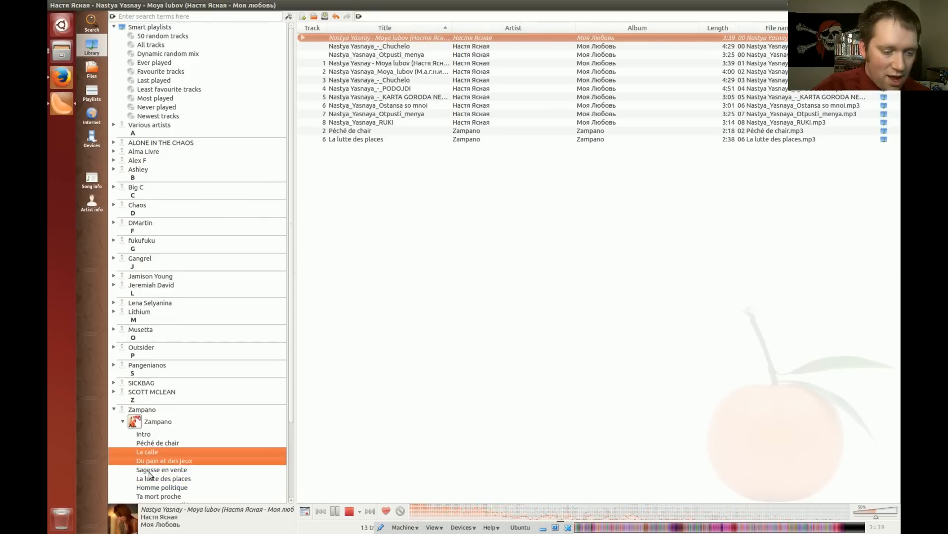
pyautogui.rightClick(161, 468)
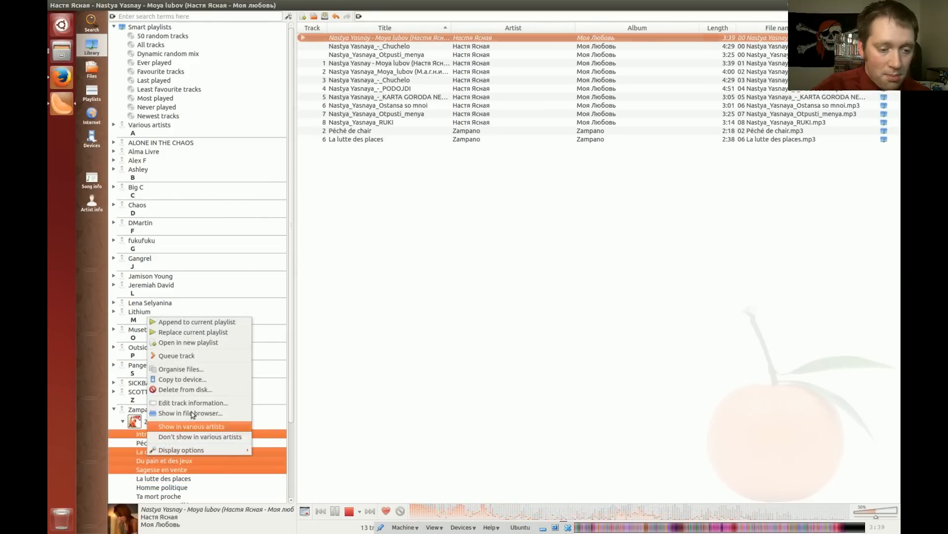
pyautogui.moveTo(203, 322)
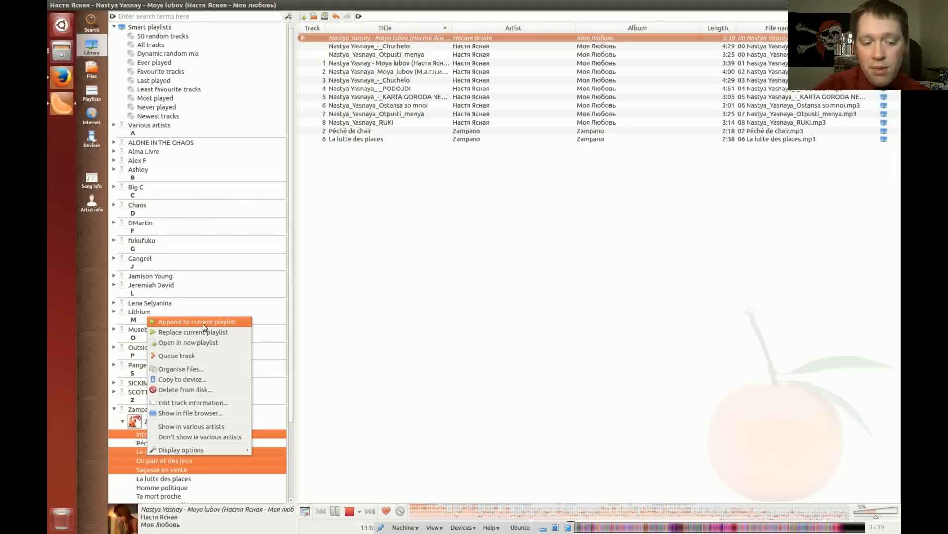
pyautogui.moveTo(192, 332)
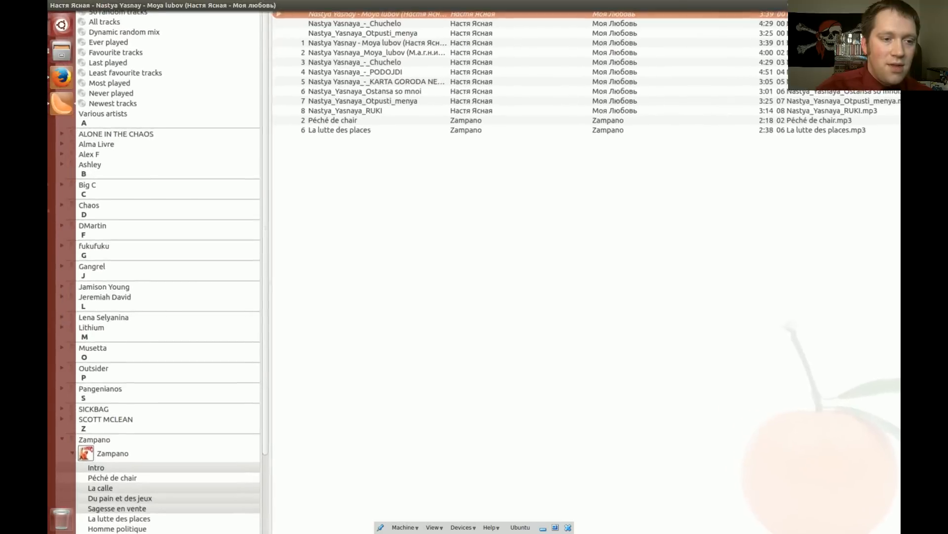
# Load the '50 random tracks' smart playlist into the current playlist.
pyautogui.click(114, 68)
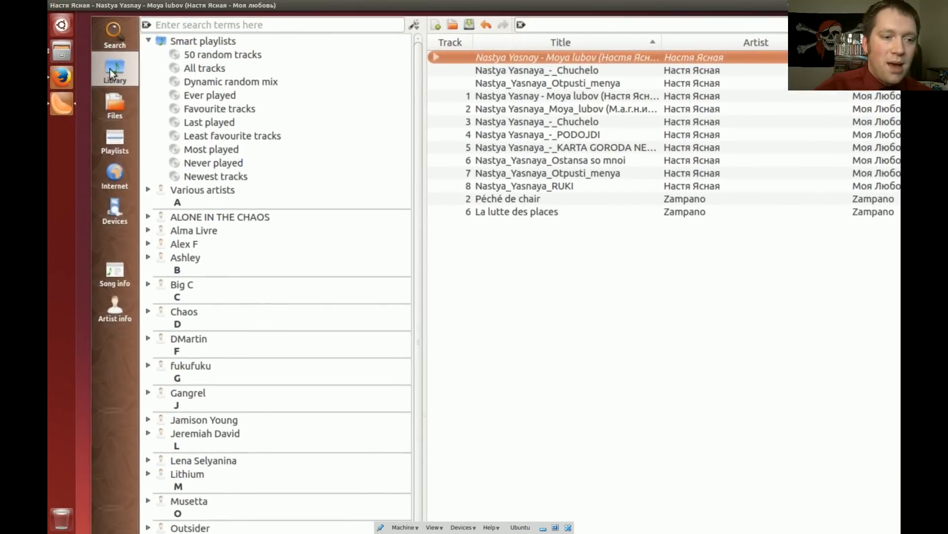
pyautogui.moveTo(182, 47)
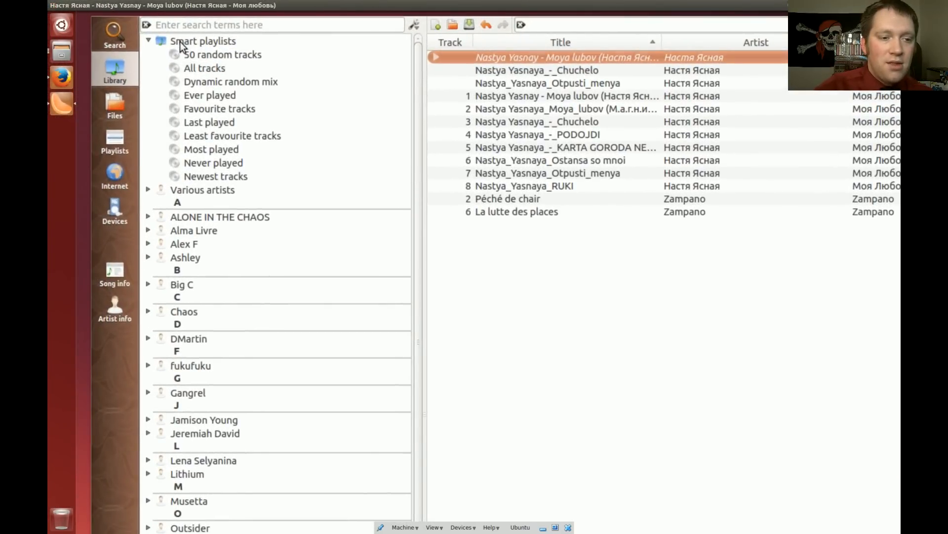
pyautogui.moveTo(223, 54)
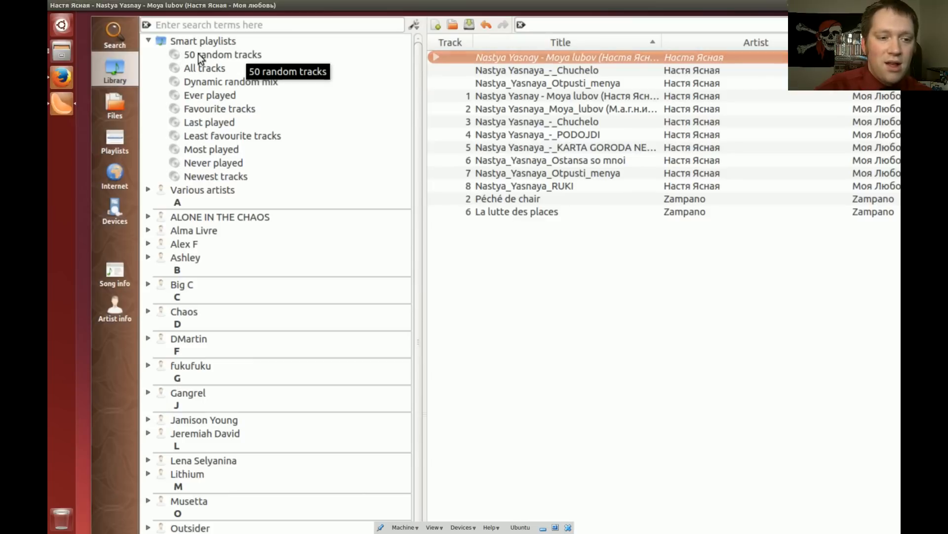
pyautogui.rightClick(222, 54)
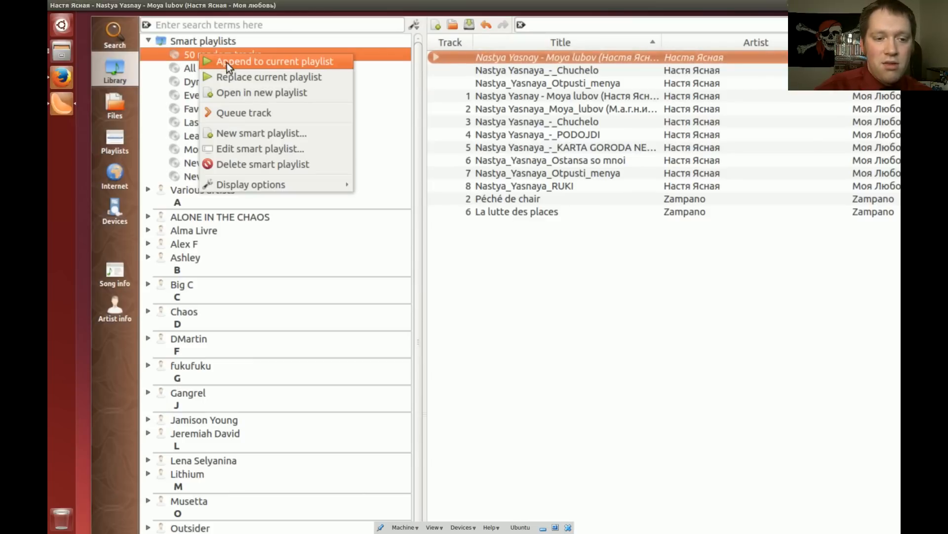
pyautogui.click(269, 77)
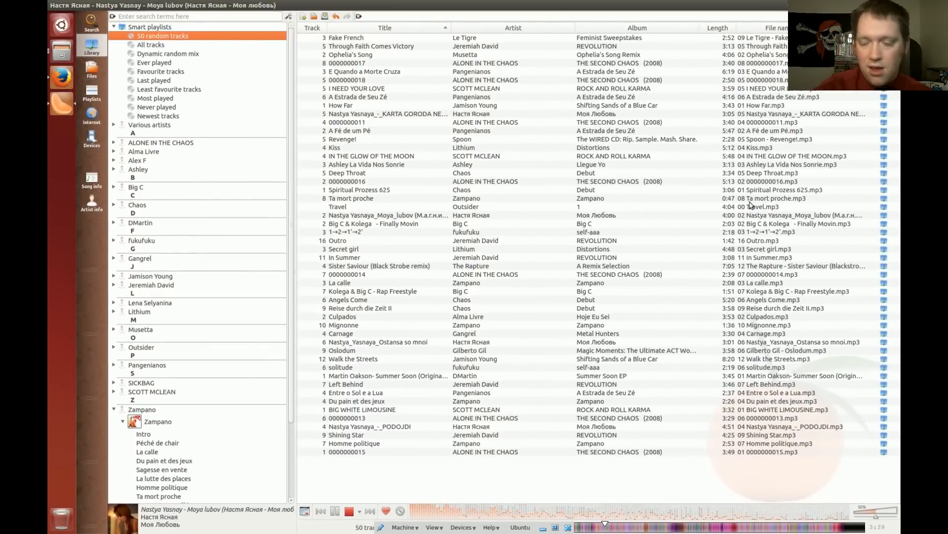
pyautogui.moveTo(761, 224)
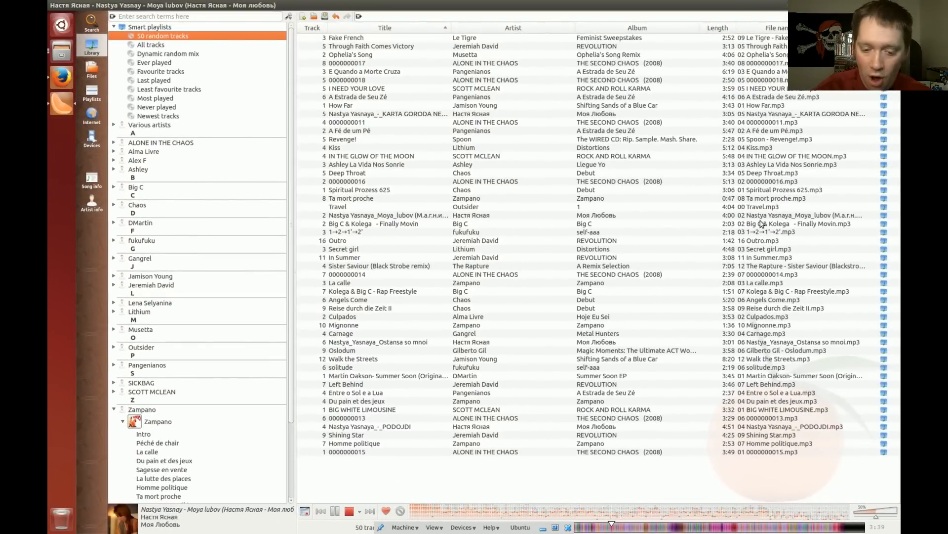
pyautogui.moveTo(759, 224)
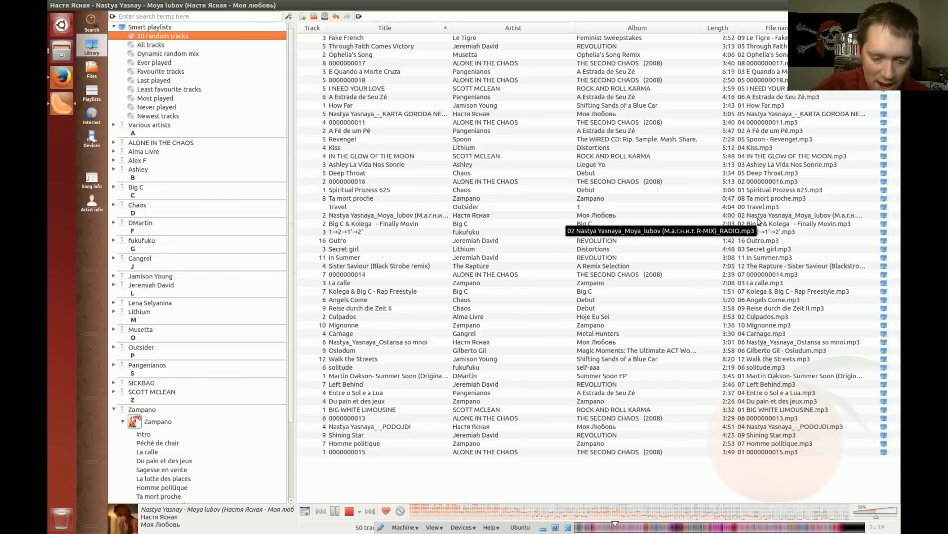
# Set playback to Shuffle all and Repeat playlist.
pyautogui.click(349, 511)
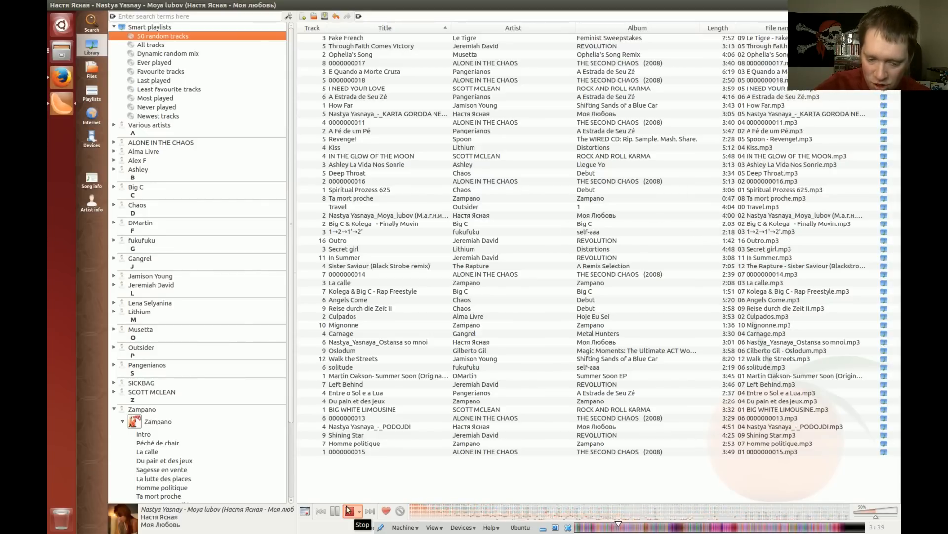
pyautogui.click(347, 511)
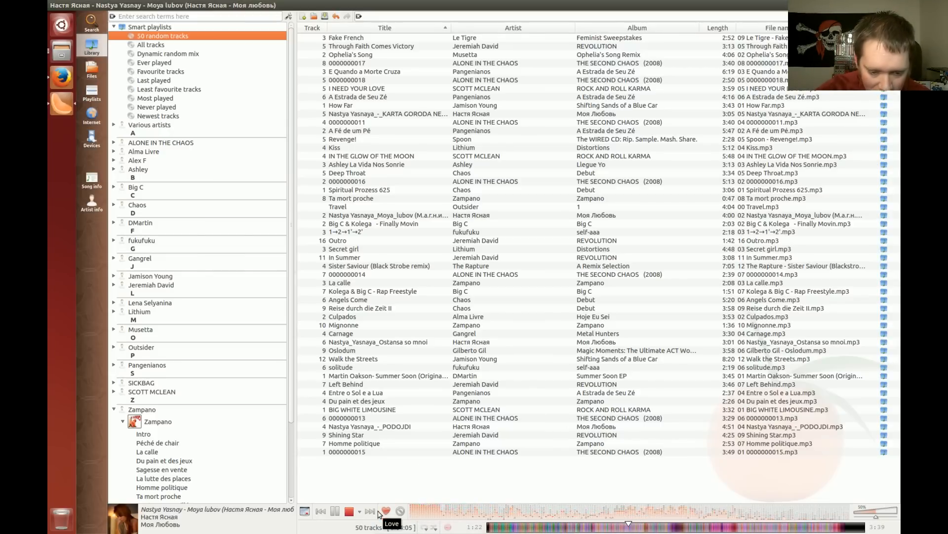
pyautogui.moveTo(306, 510)
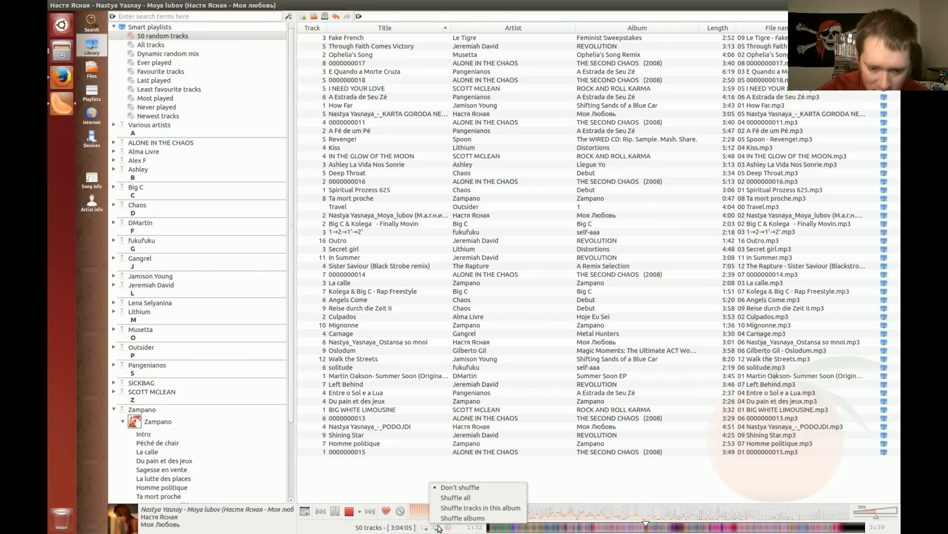
pyautogui.moveTo(456, 497)
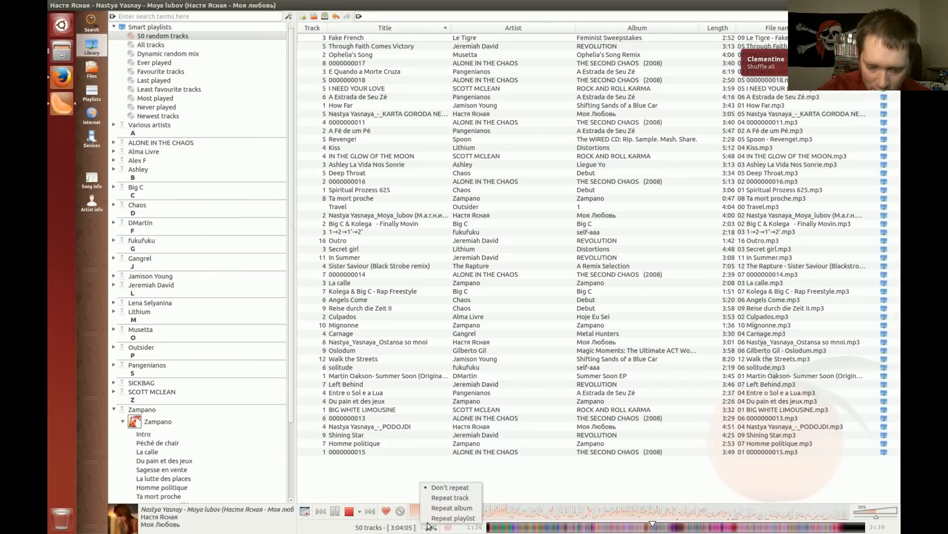
pyautogui.click(454, 518)
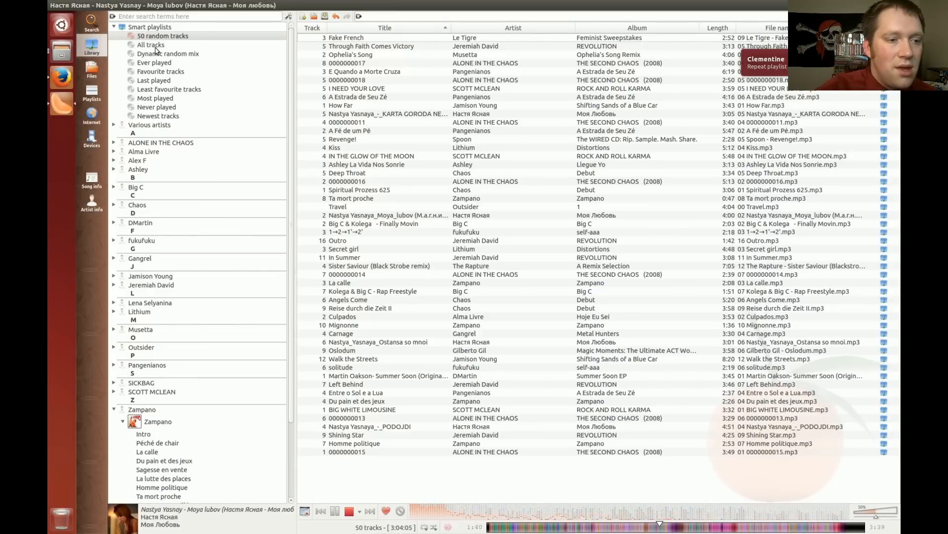
# Add the 'All tracks' smart playlist's 133 tracks to the playlist and select Favourite tracks.
pyautogui.click(150, 45)
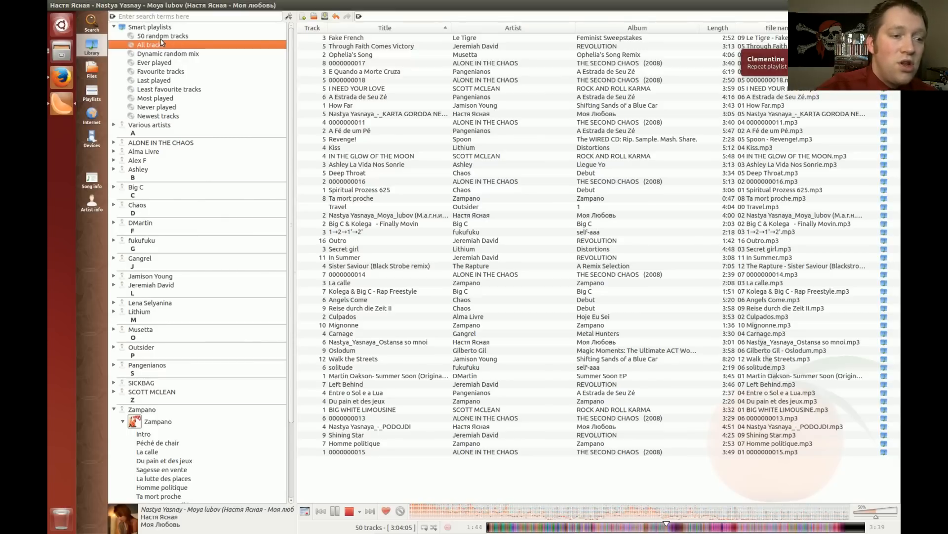
pyautogui.rightClick(151, 44)
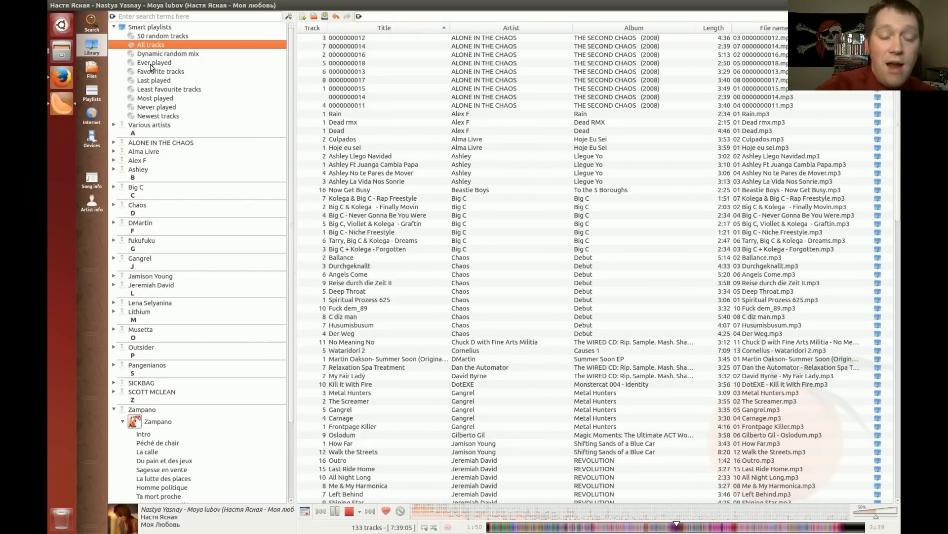
pyautogui.click(160, 71)
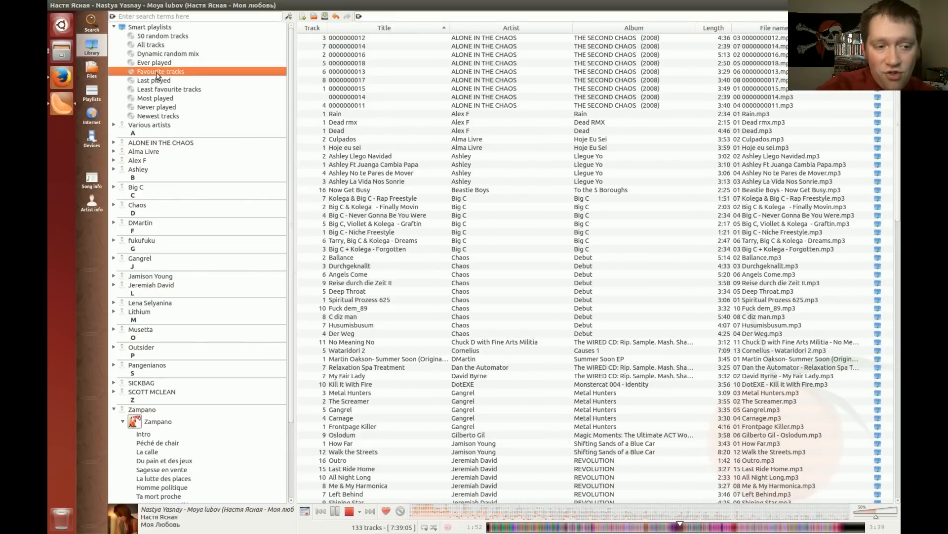
pyautogui.moveTo(160, 74)
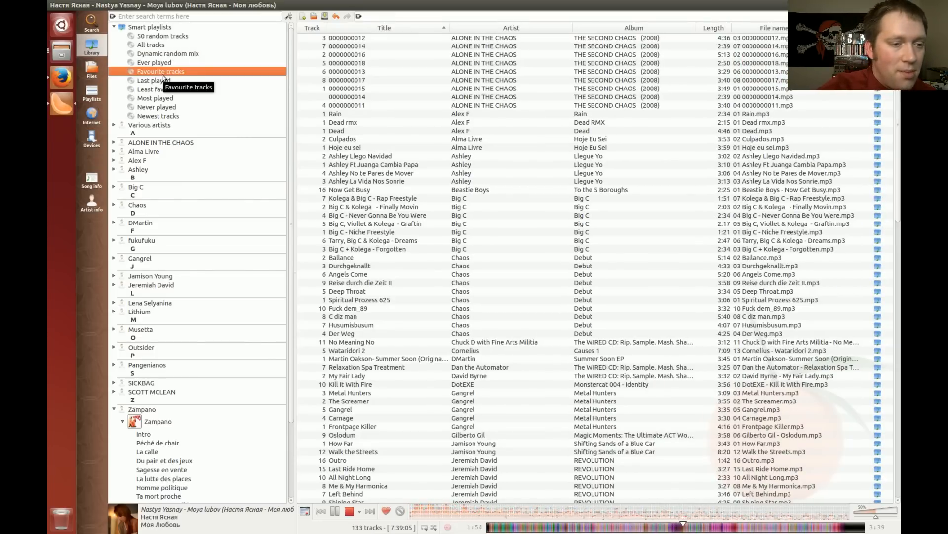
pyautogui.moveTo(155, 98)
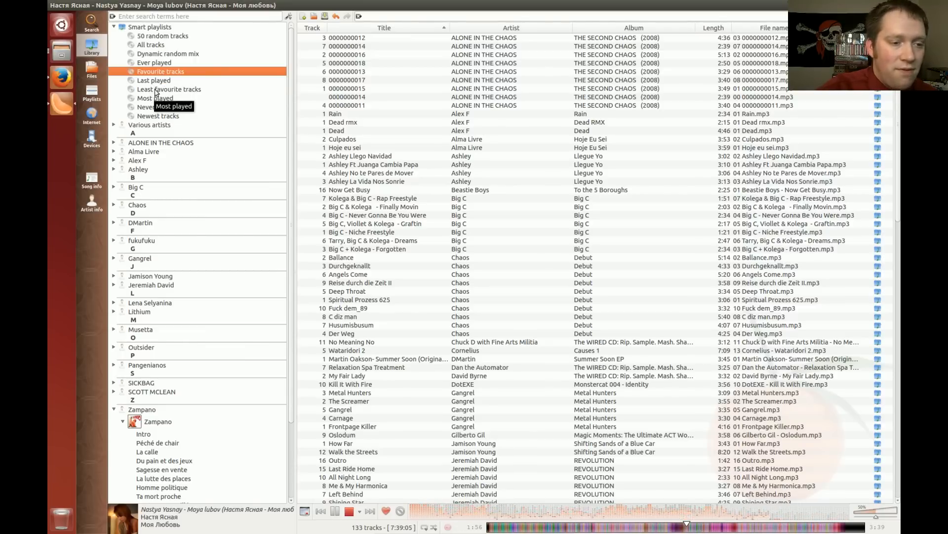
pyautogui.moveTo(169, 89)
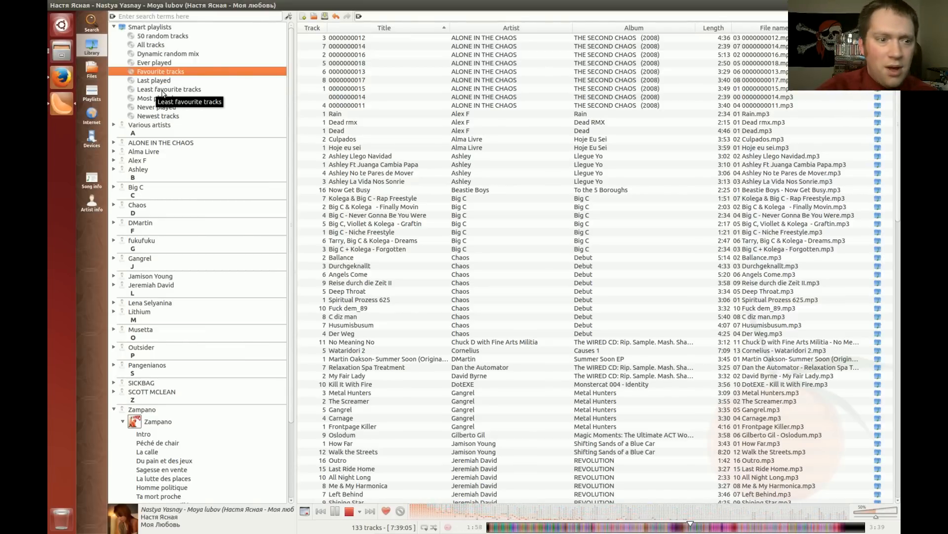
pyautogui.moveTo(144, 108)
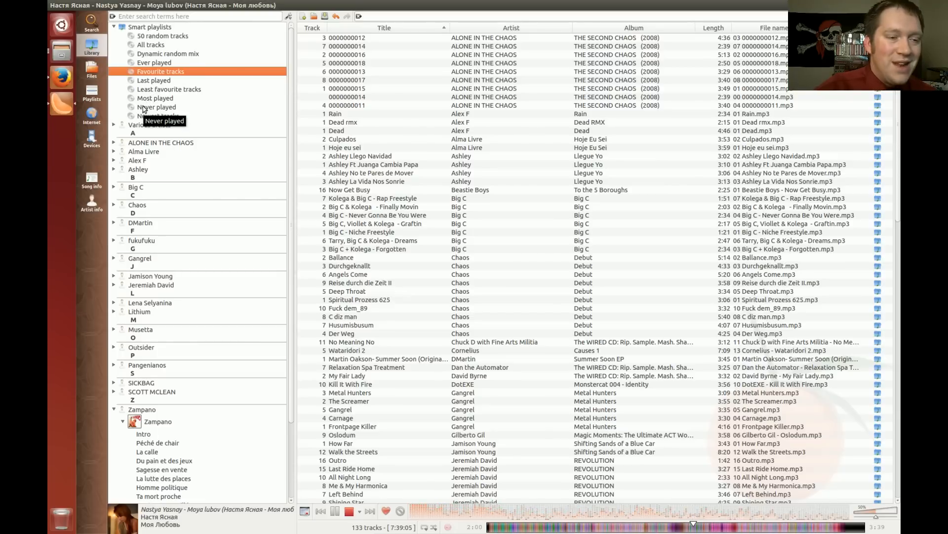
pyautogui.moveTo(181, 116)
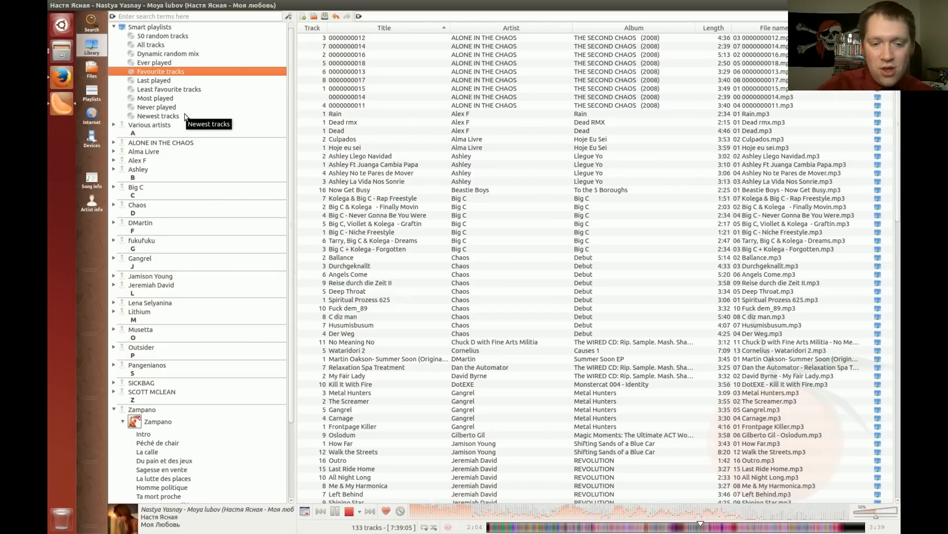
pyautogui.moveTo(393, 327)
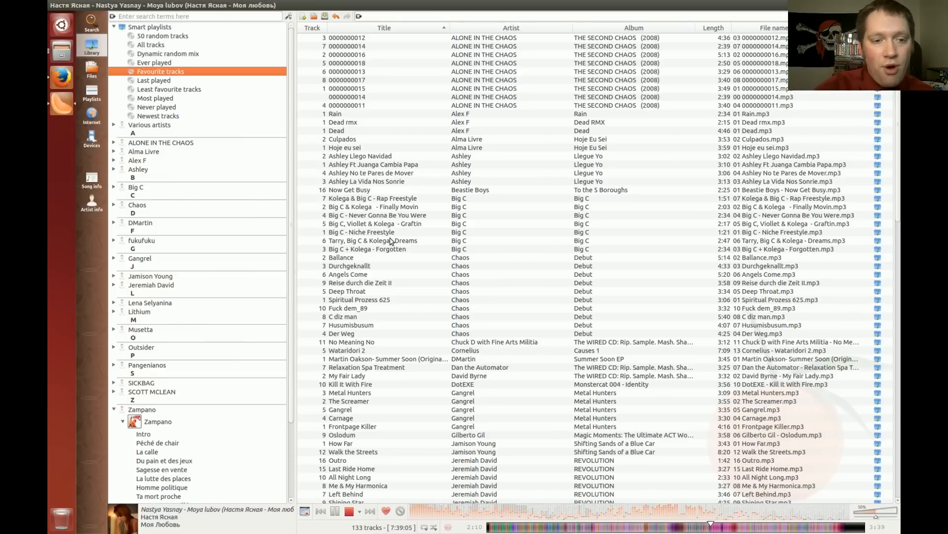
pyautogui.moveTo(302, 17)
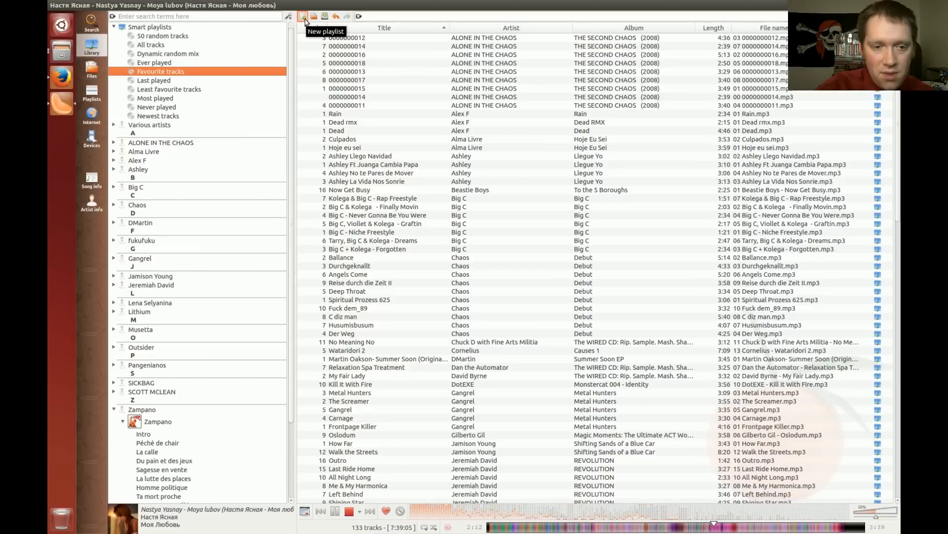
pyautogui.moveTo(313, 17)
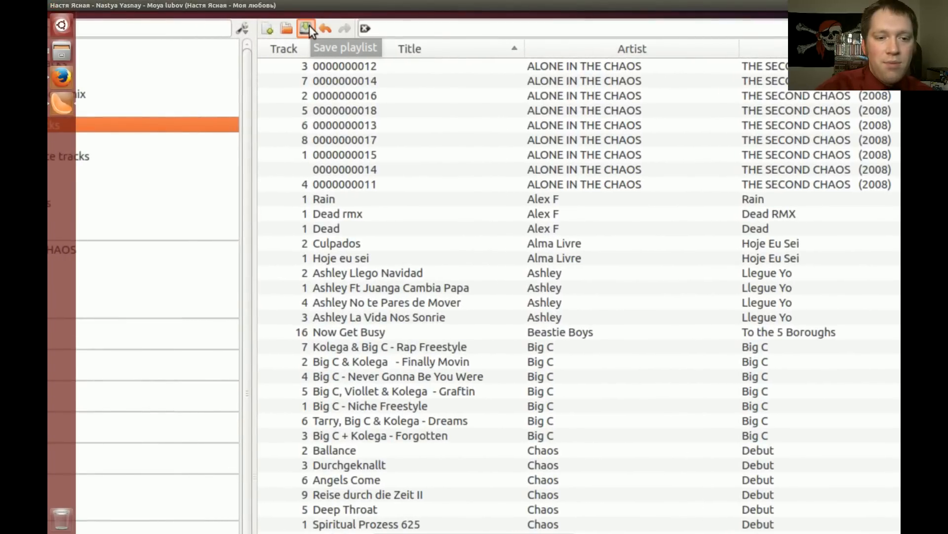
pyautogui.click(306, 28)
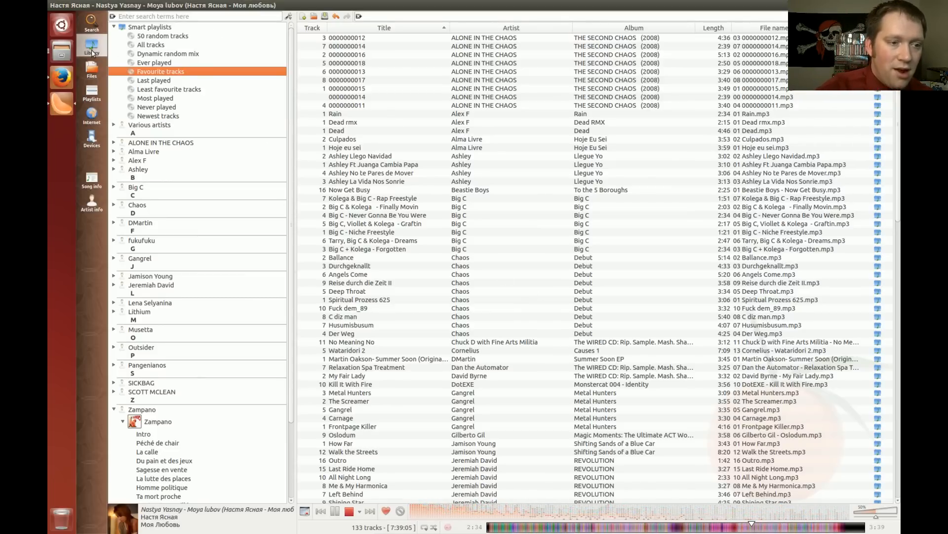
# Search the library for 'Big c' to narrow it to Big C's album.
pyautogui.click(193, 16)
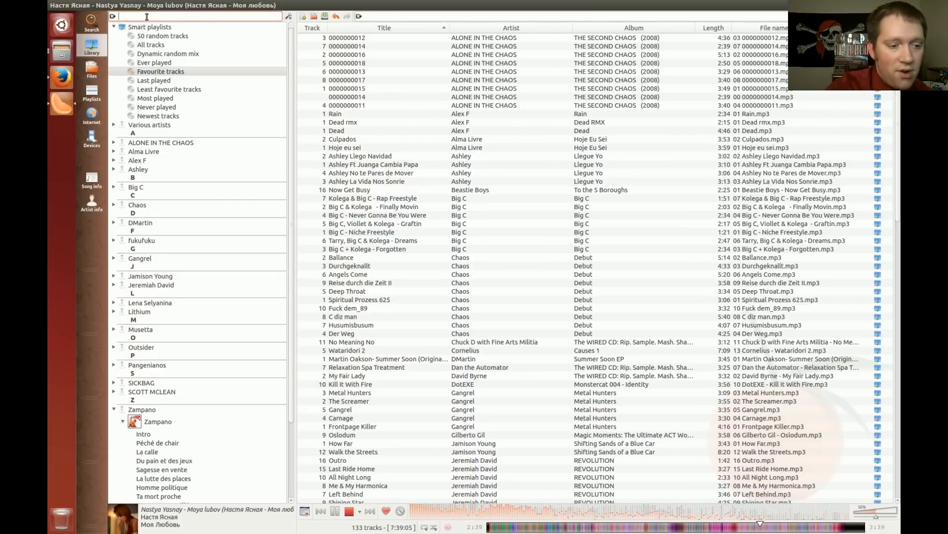
pyautogui.write('Big')
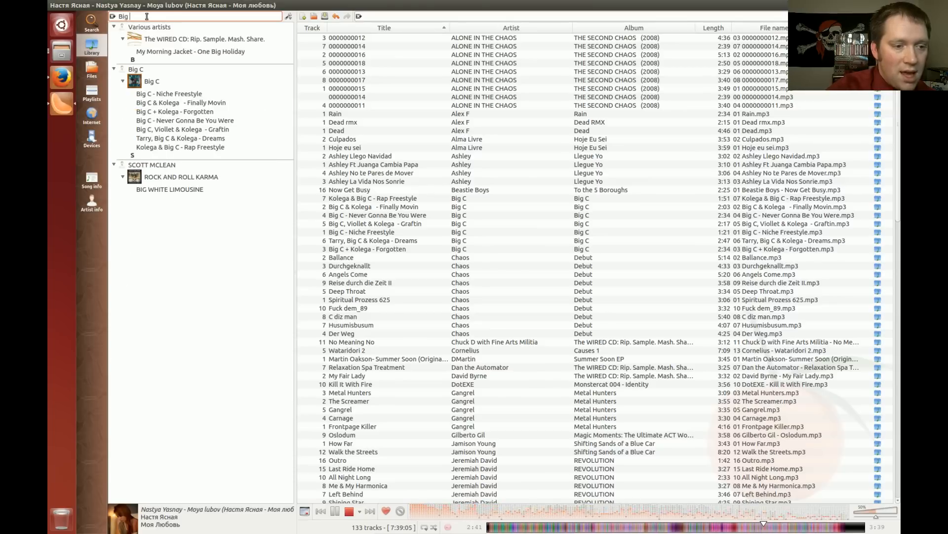
pyautogui.write('c')
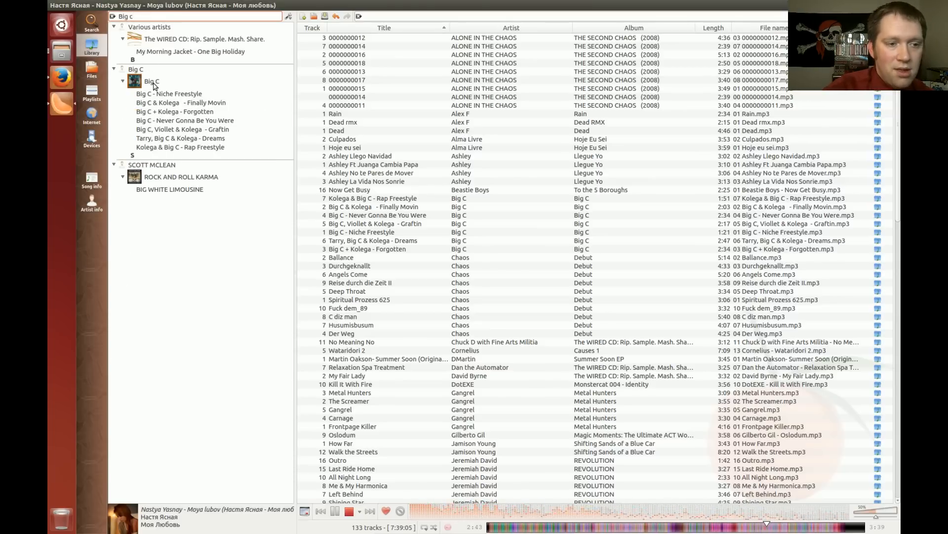
pyautogui.moveTo(169, 92)
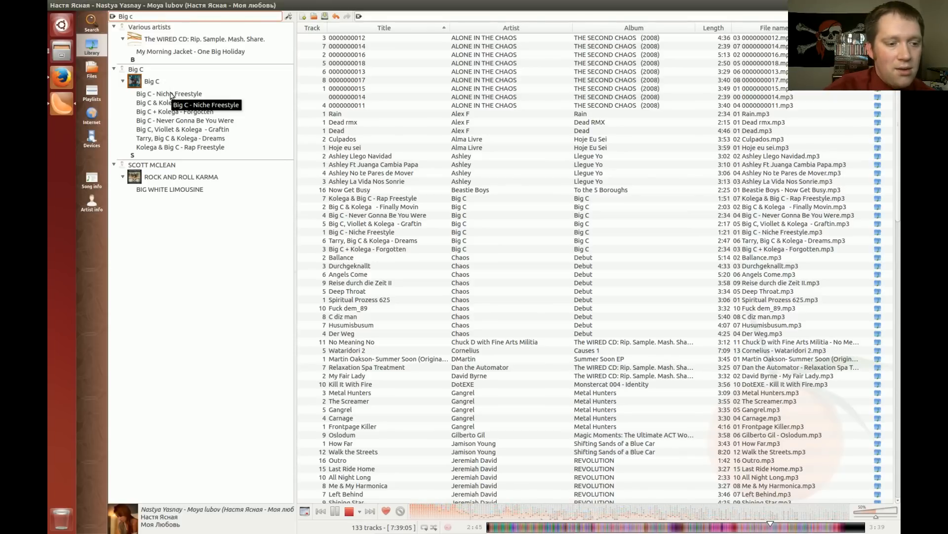
pyautogui.moveTo(176, 102)
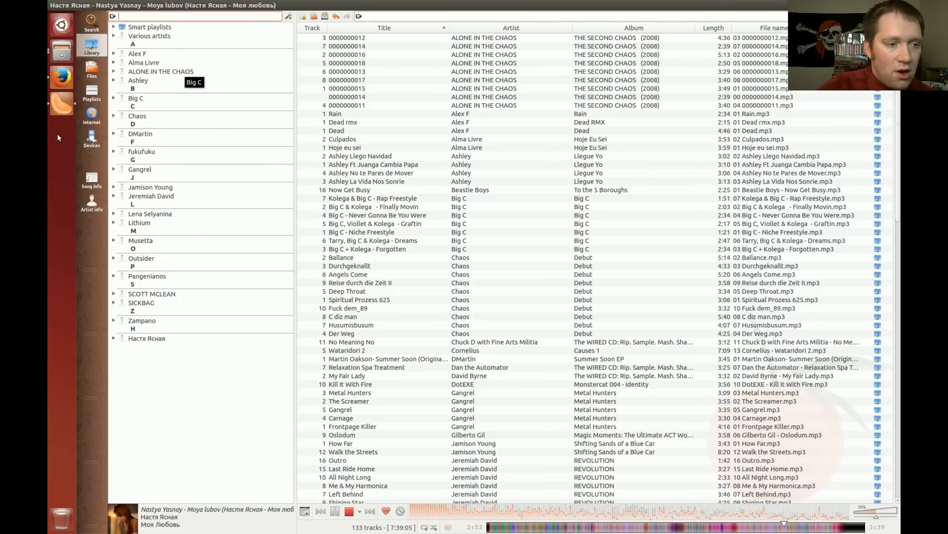
pyautogui.moveTo(472, 238)
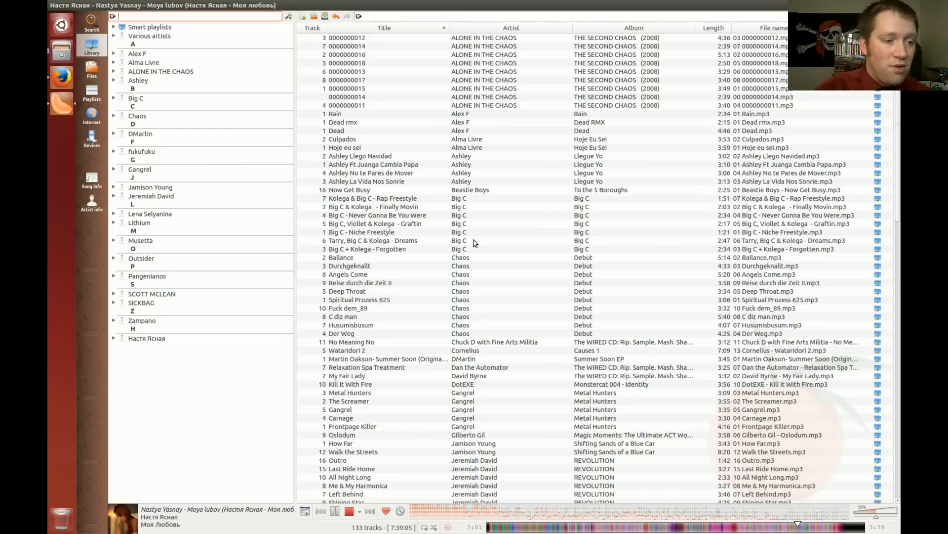
pyautogui.moveTo(138, 116)
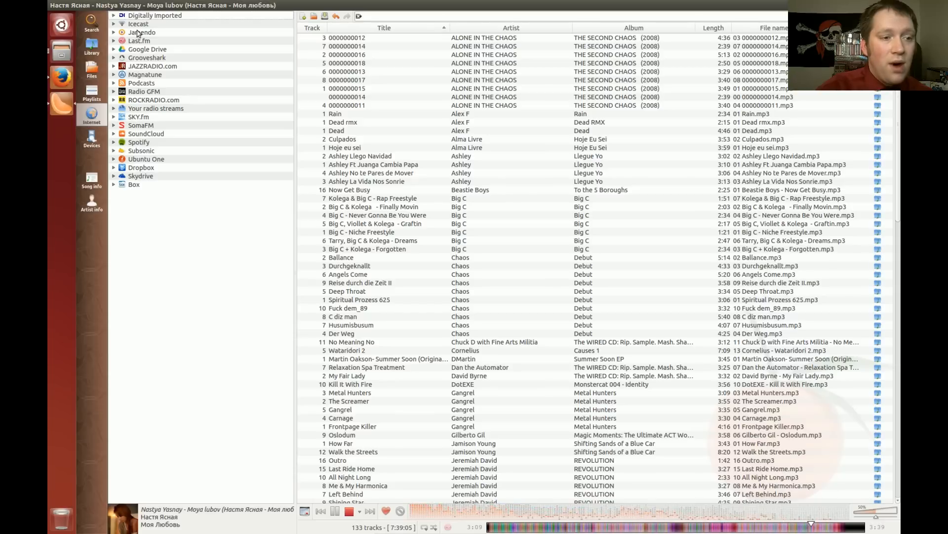
# Load the Digitally Imported radio streams, then expand and collapse the Icecast station genres.
pyautogui.click(155, 14)
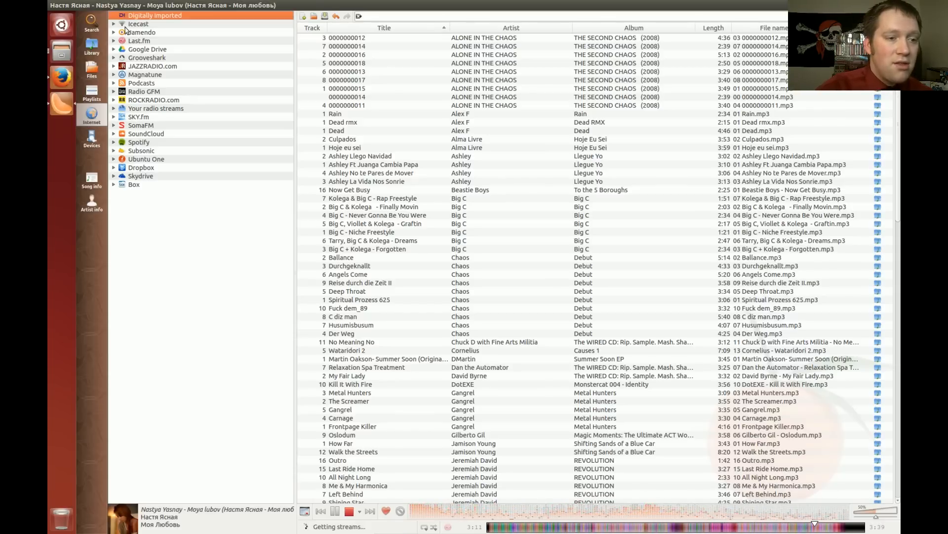
pyautogui.click(154, 15)
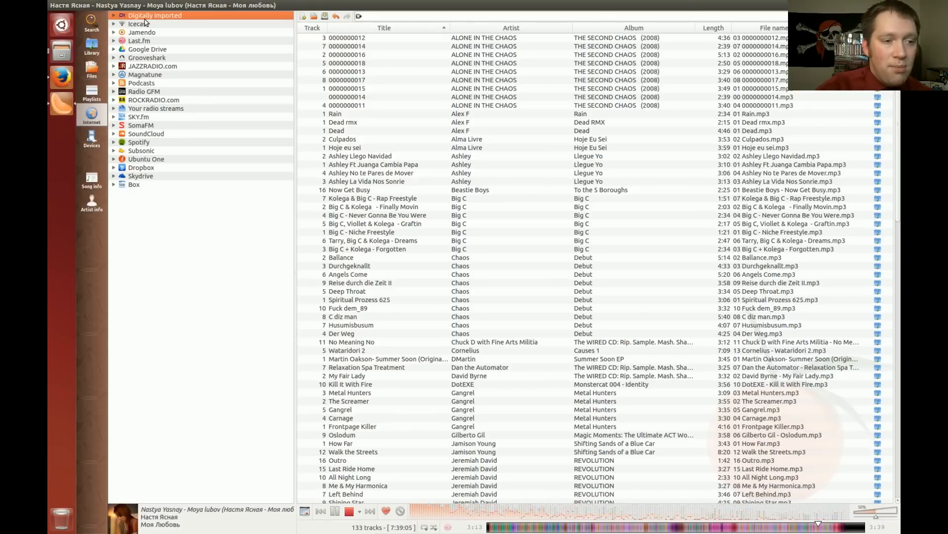
pyautogui.click(139, 34)
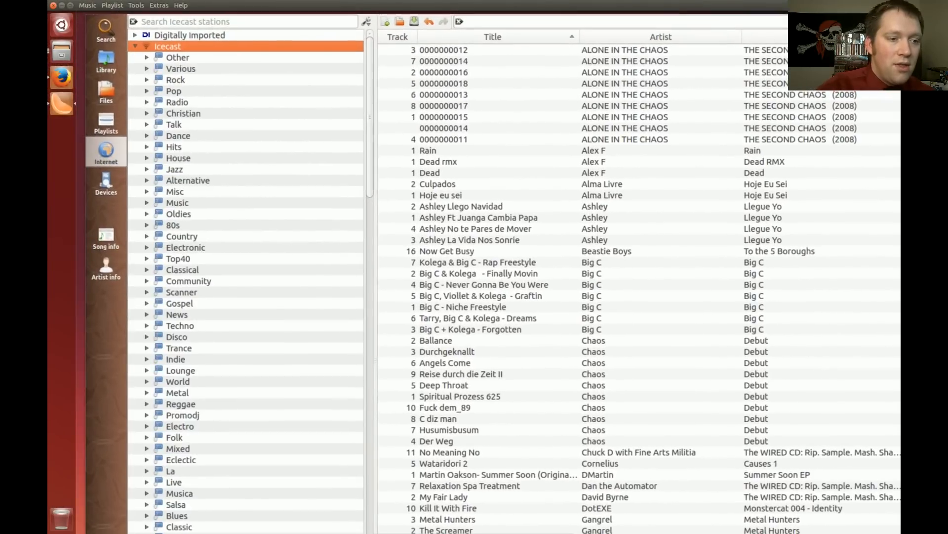
pyautogui.click(136, 46)
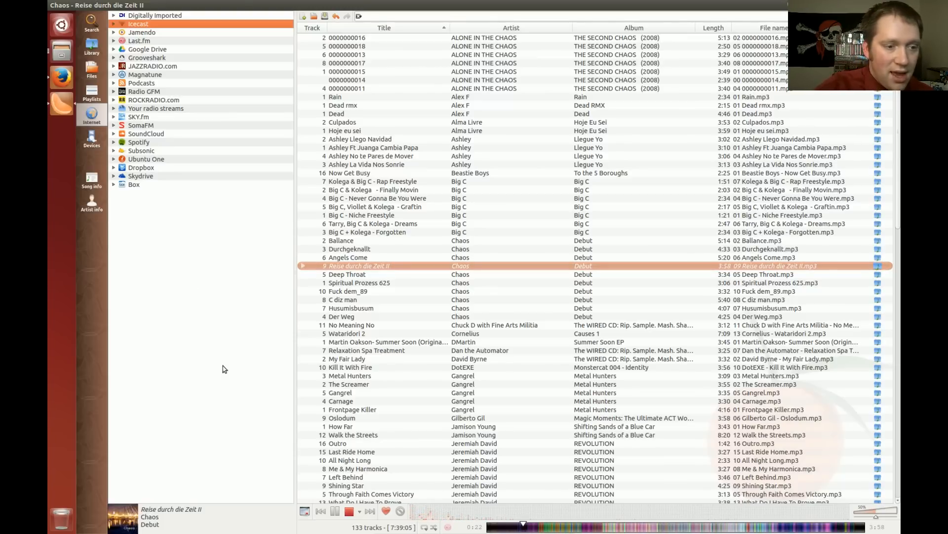
pyautogui.moveTo(172, 254)
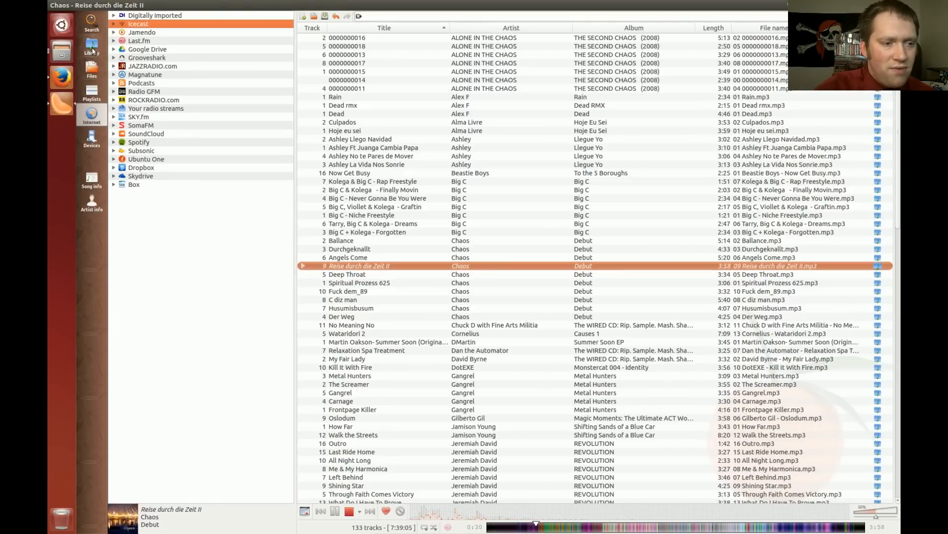
# Review the Files, Playlists and Internet panes, ending on the global Search sources list.
pyautogui.click(91, 69)
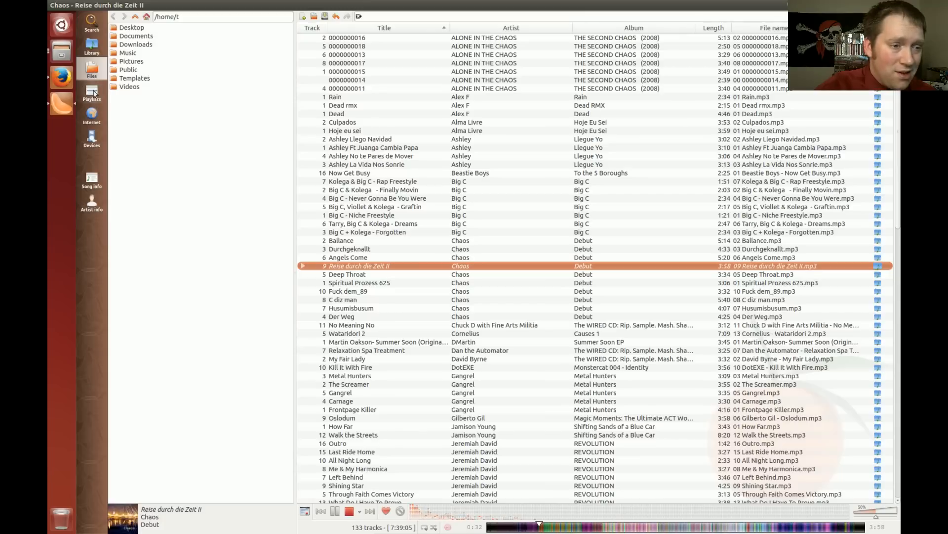
pyautogui.click(91, 94)
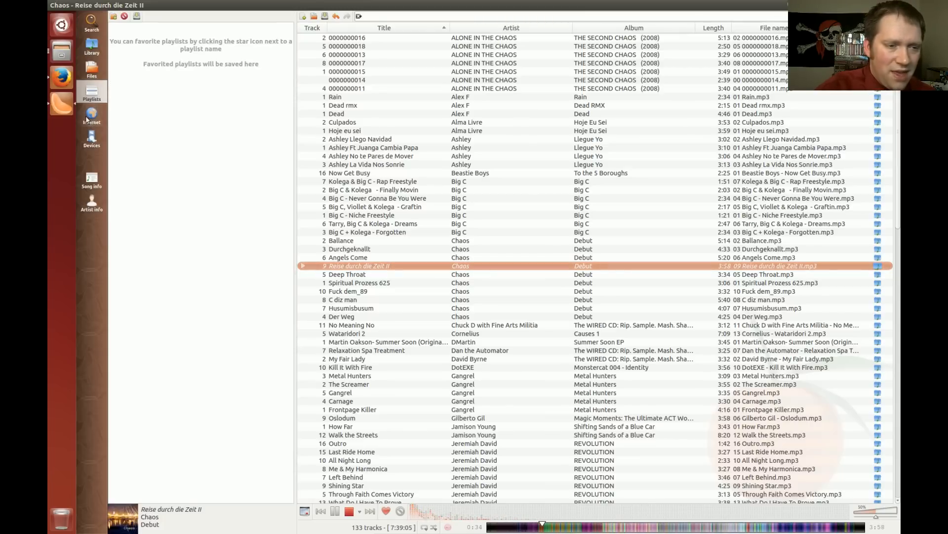
pyautogui.click(91, 114)
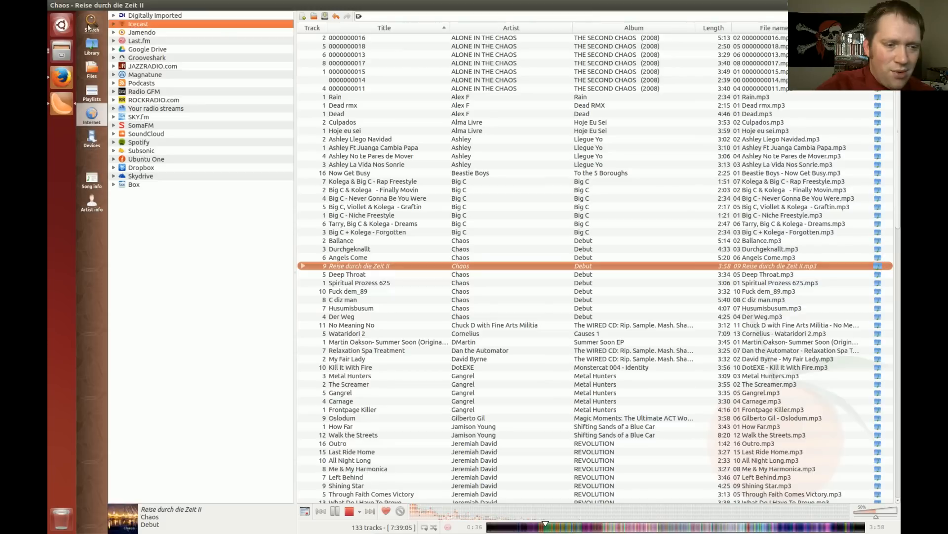
pyautogui.click(90, 23)
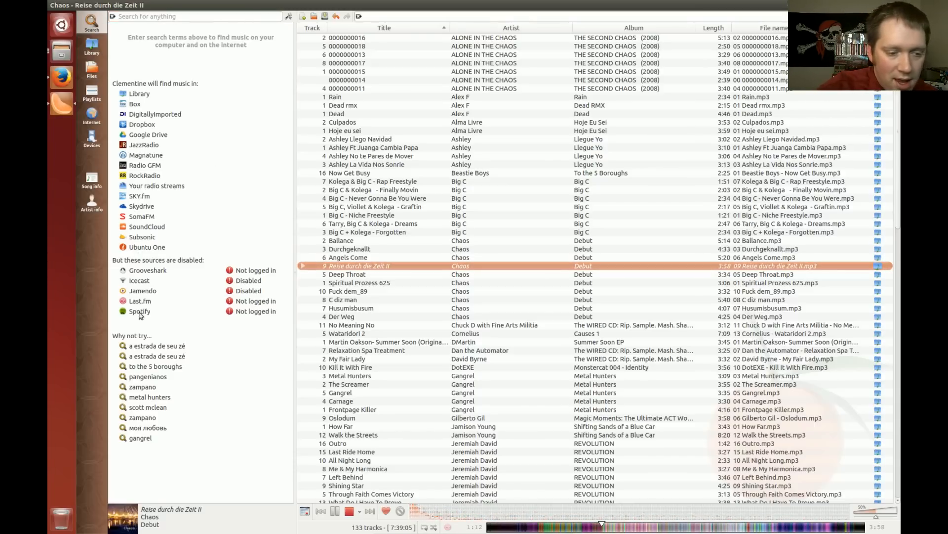
pyautogui.moveTo(96, 240)
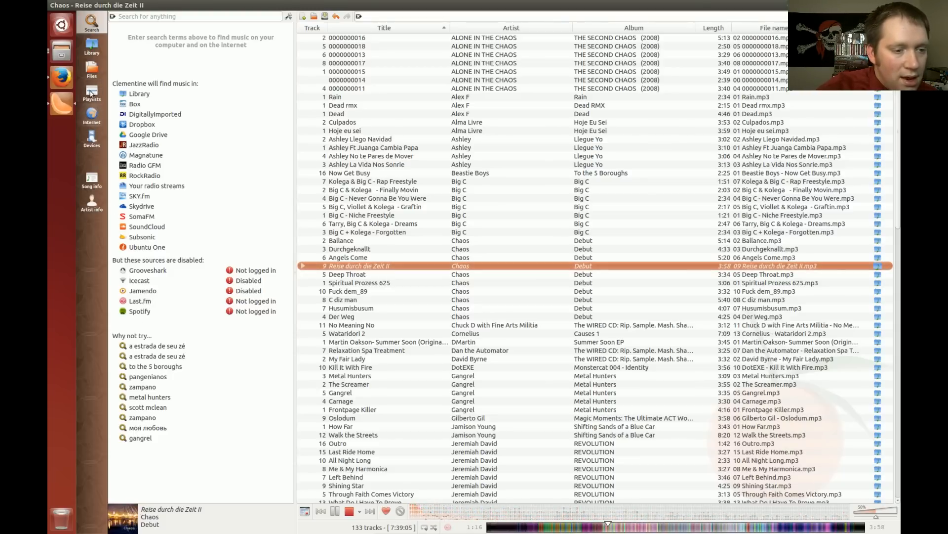
# Start adding a podcast and search the iTunes directory for 'Joe'.
pyautogui.click(91, 117)
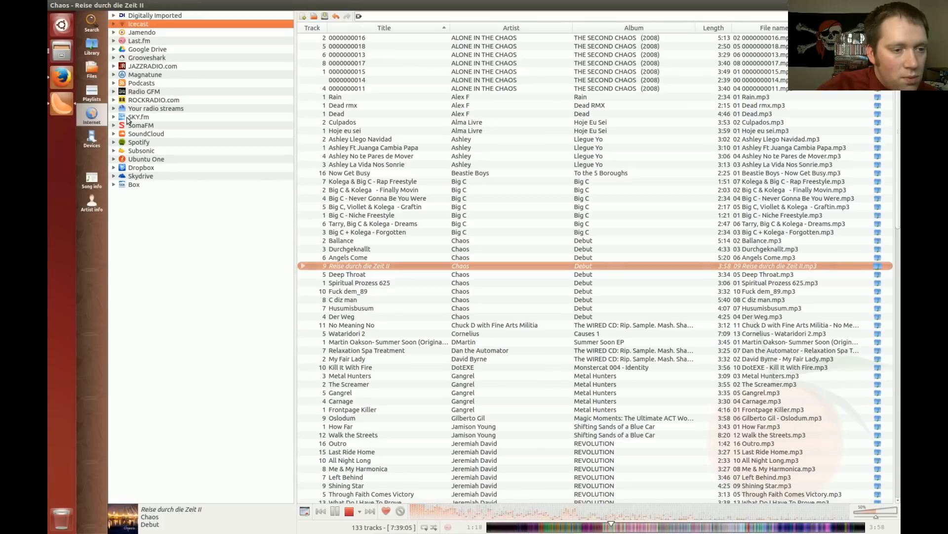
pyautogui.rightClick(141, 83)
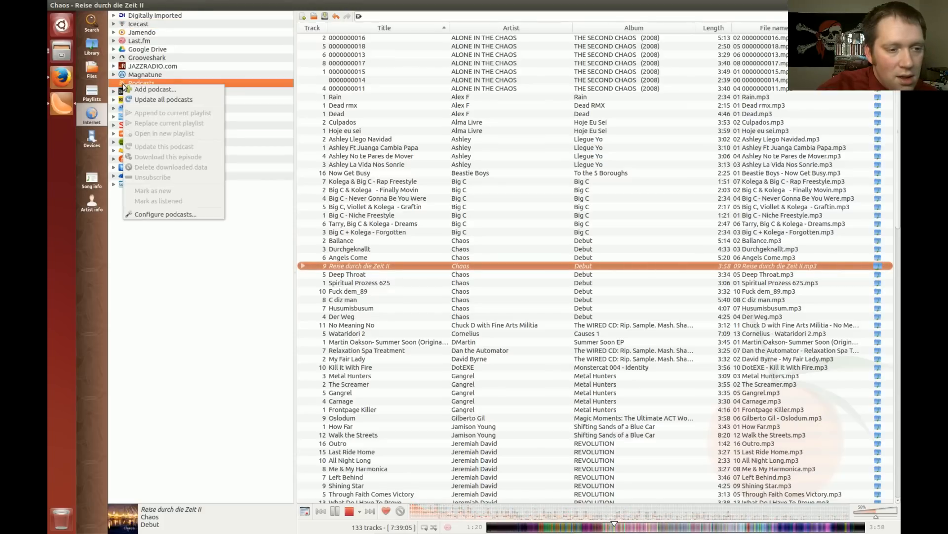
pyautogui.click(154, 89)
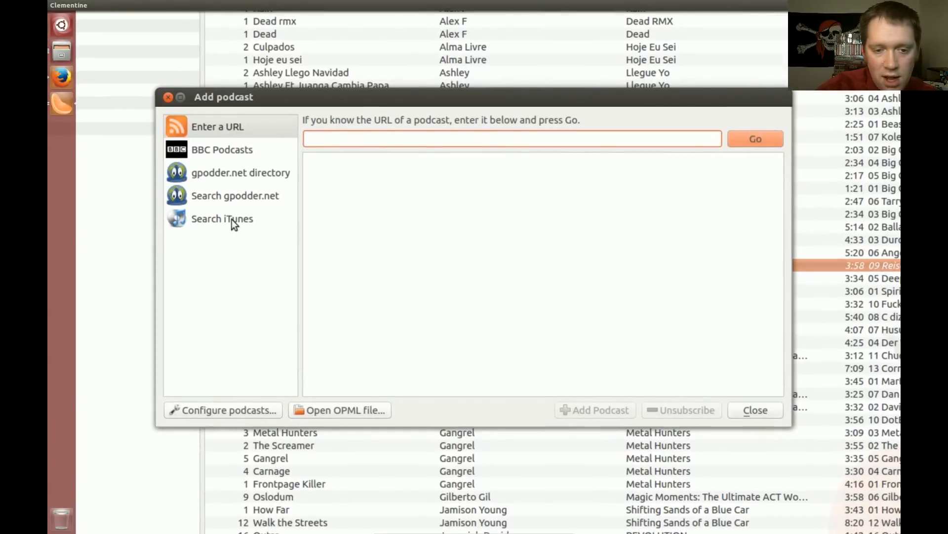
pyautogui.click(222, 218)
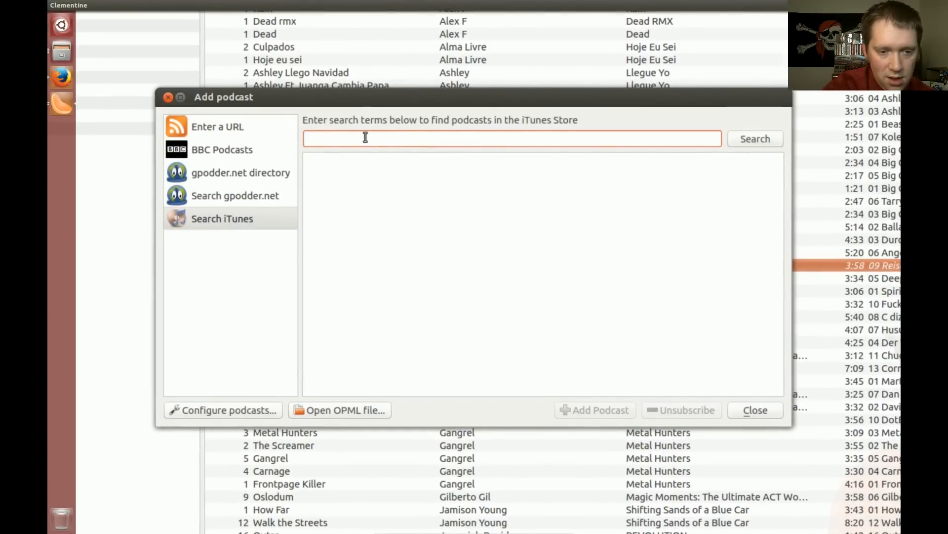
pyautogui.write('Joe rogan')
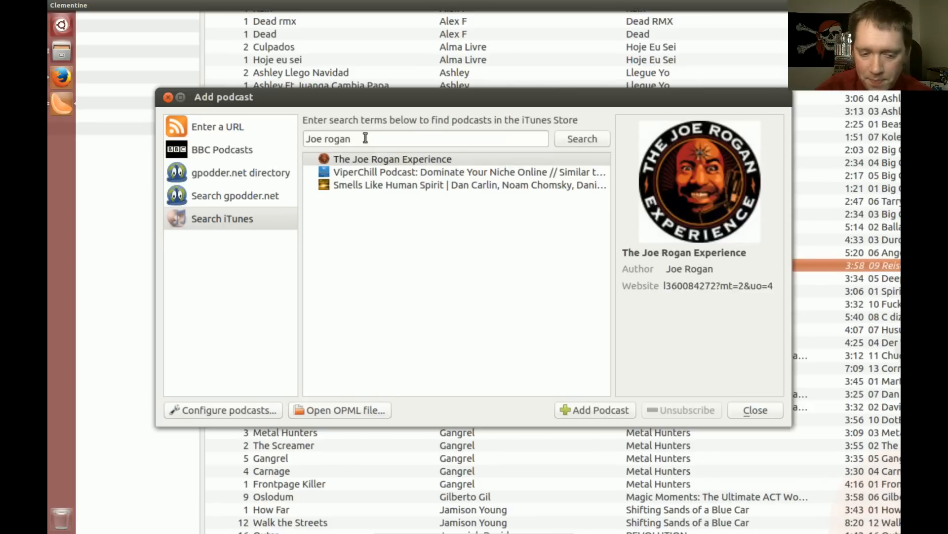
pyautogui.moveTo(309, 475)
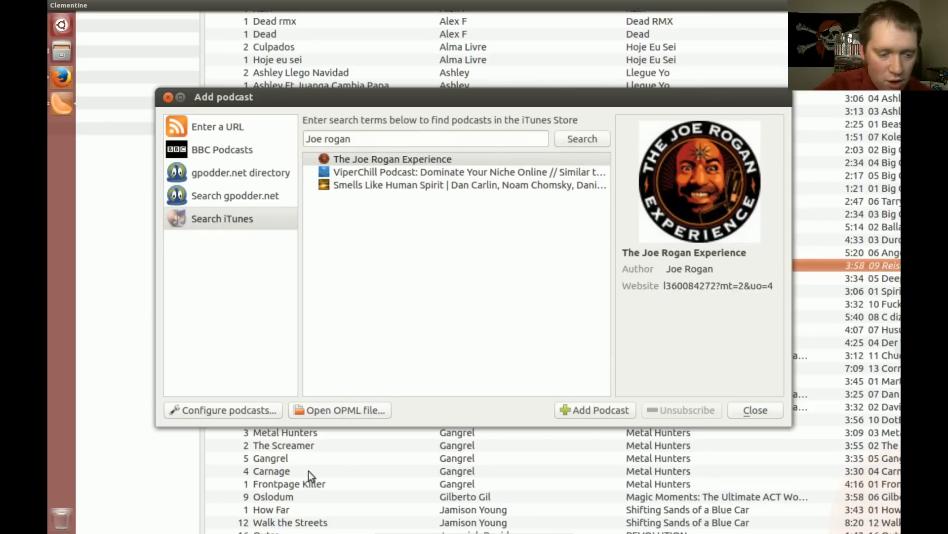
# Set podcasts to check for new episodes every 12 hours and delete played episodes after 17 days.
pyautogui.click(224, 409)
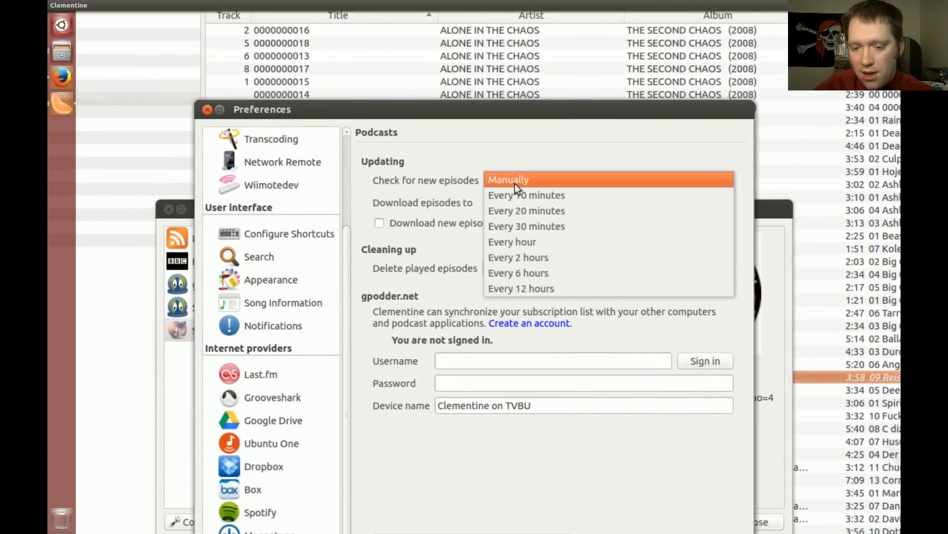
pyautogui.moveTo(541, 185)
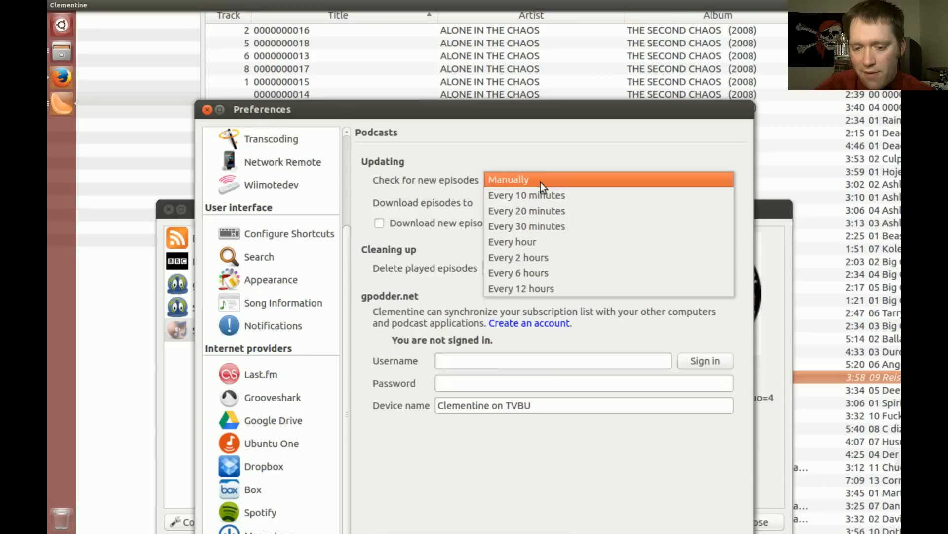
pyautogui.click(521, 289)
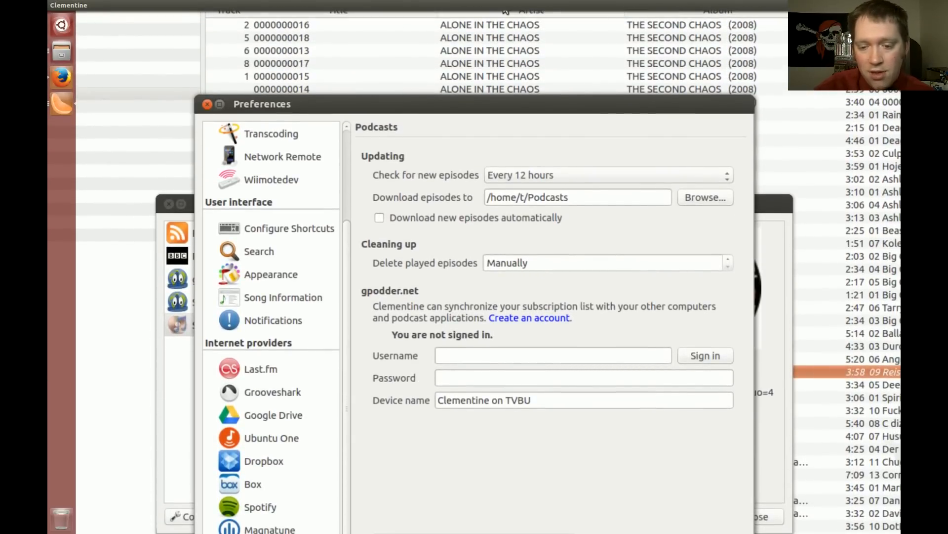
pyautogui.moveTo(556, 261)
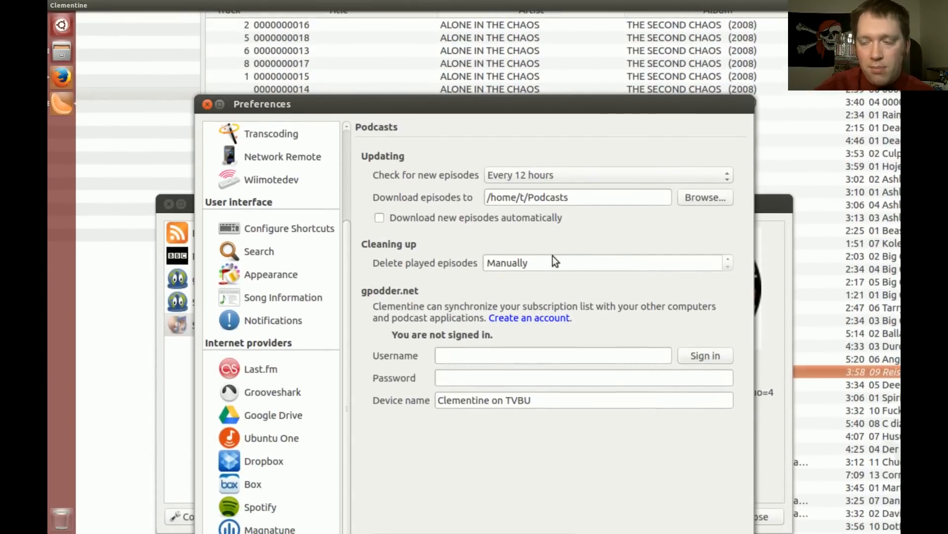
pyautogui.moveTo(539, 263)
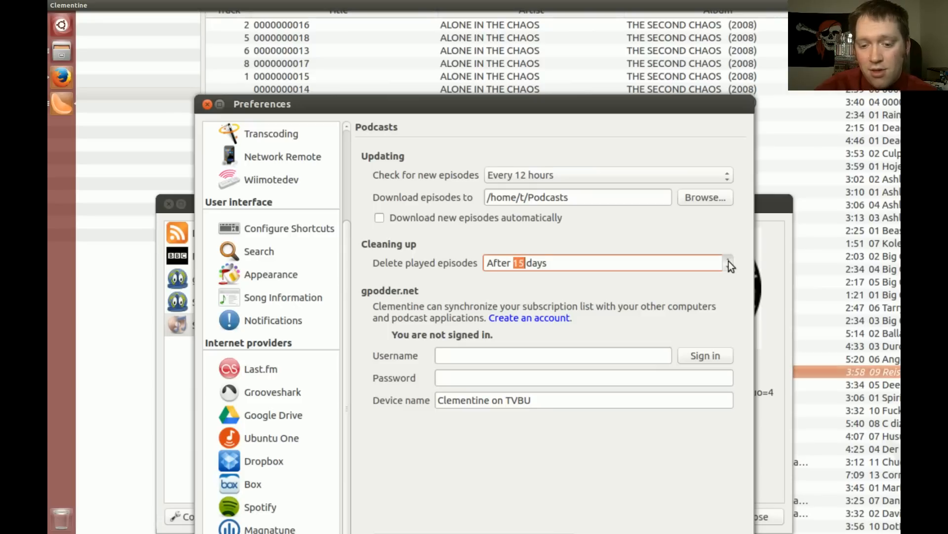
pyautogui.click(729, 259)
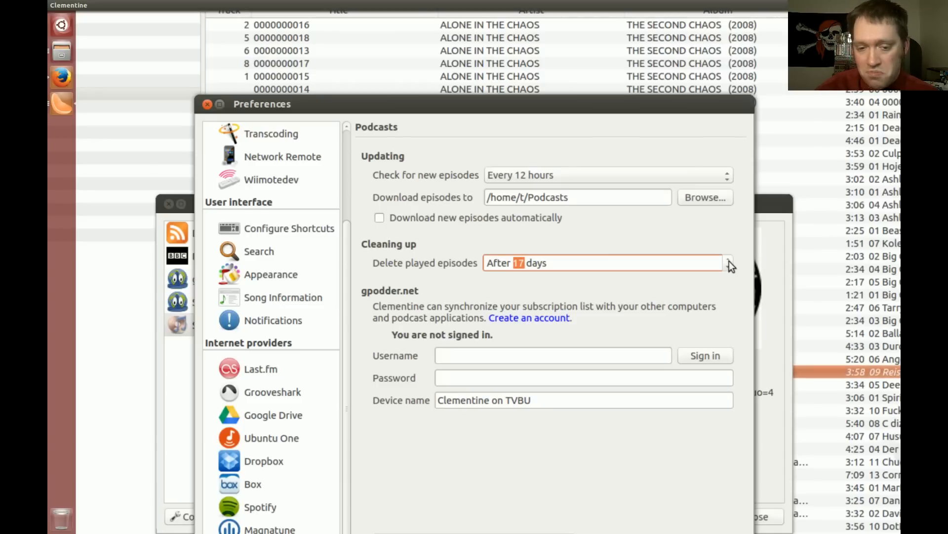
pyautogui.moveTo(431, 157)
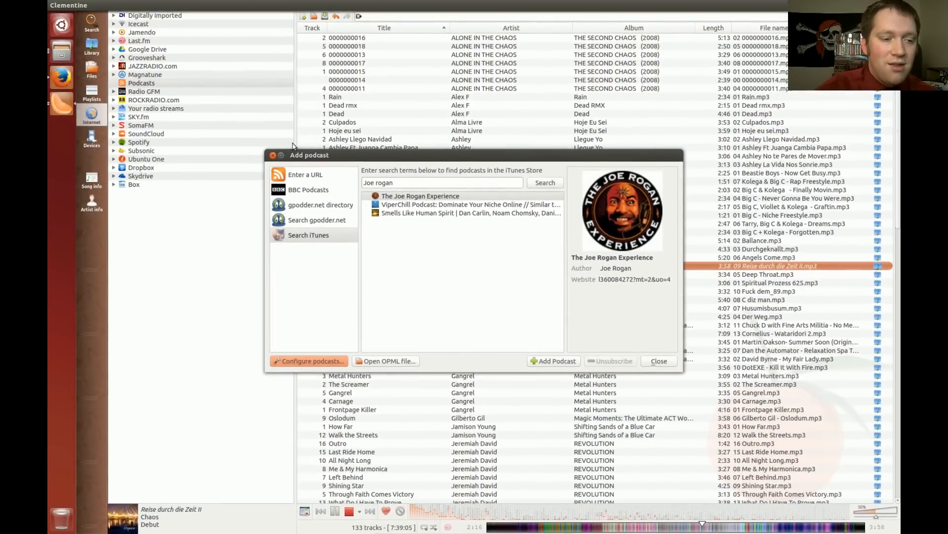
# Close the Add podcast dialog, then browse the Playlists, Files and Devices sidebar sections.
pyautogui.click(658, 360)
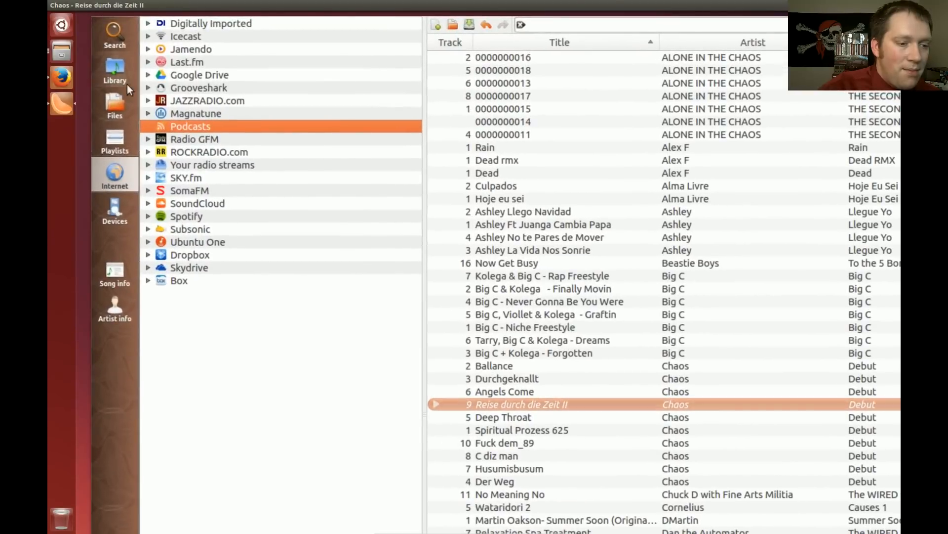
pyautogui.moveTo(115, 175)
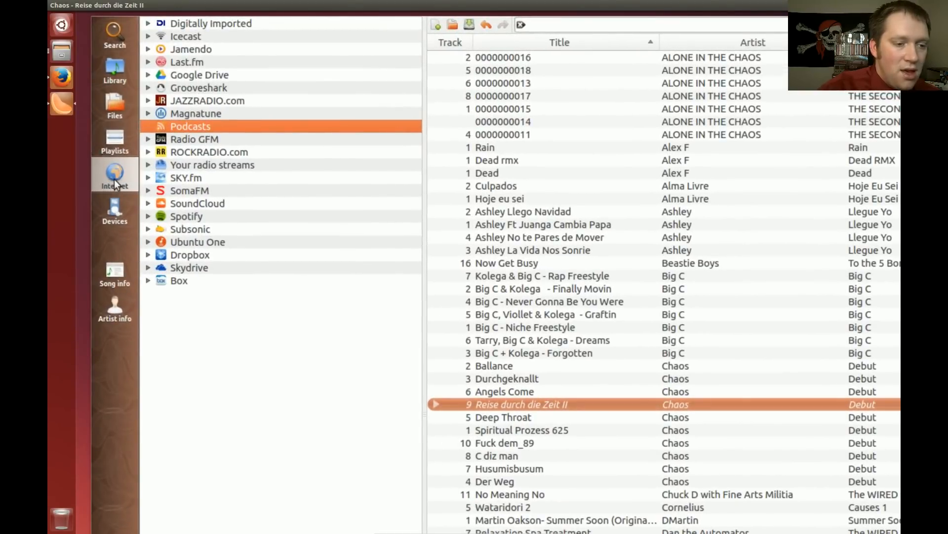
pyautogui.click(114, 139)
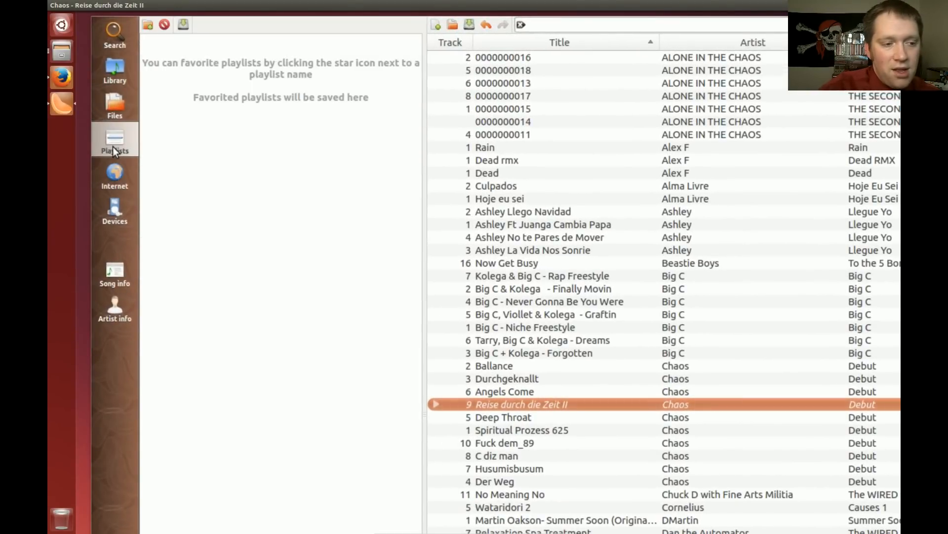
pyautogui.click(115, 104)
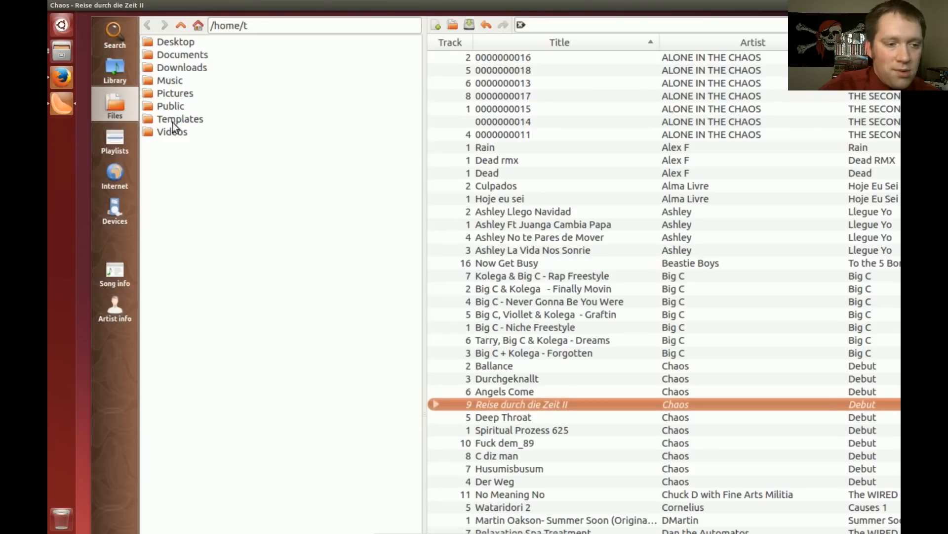
pyautogui.moveTo(120, 225)
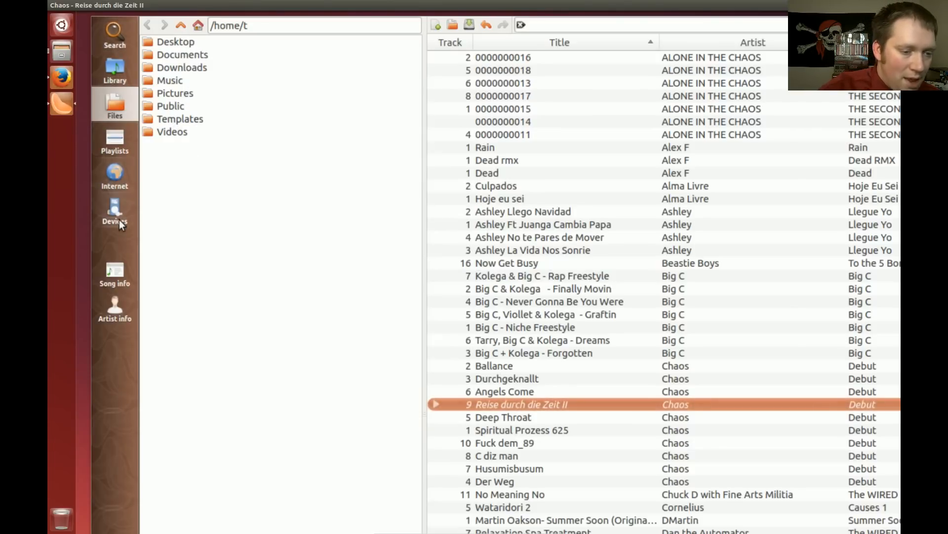
pyautogui.click(115, 209)
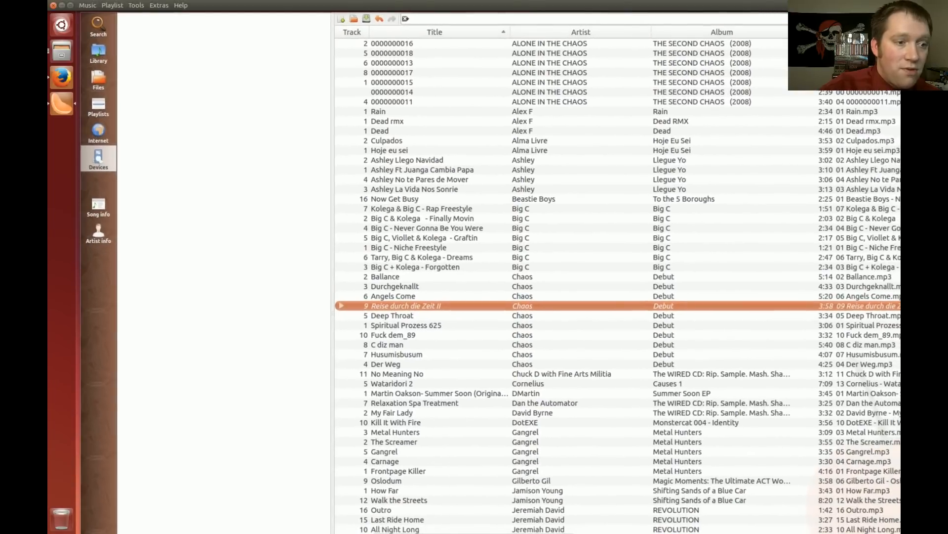
pyautogui.doubleClick(405, 306)
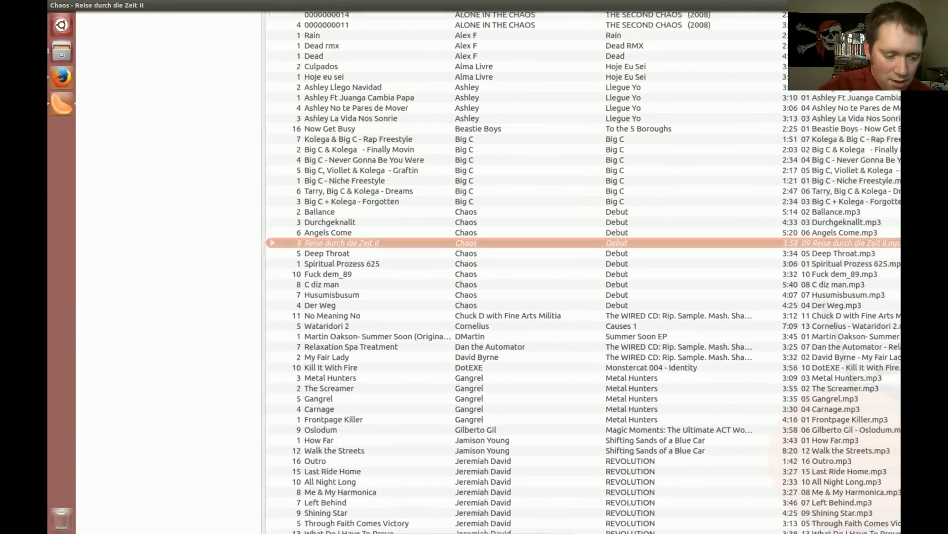
# Start a track and show its album cover at large size.
pyautogui.doubleClick(341, 243)
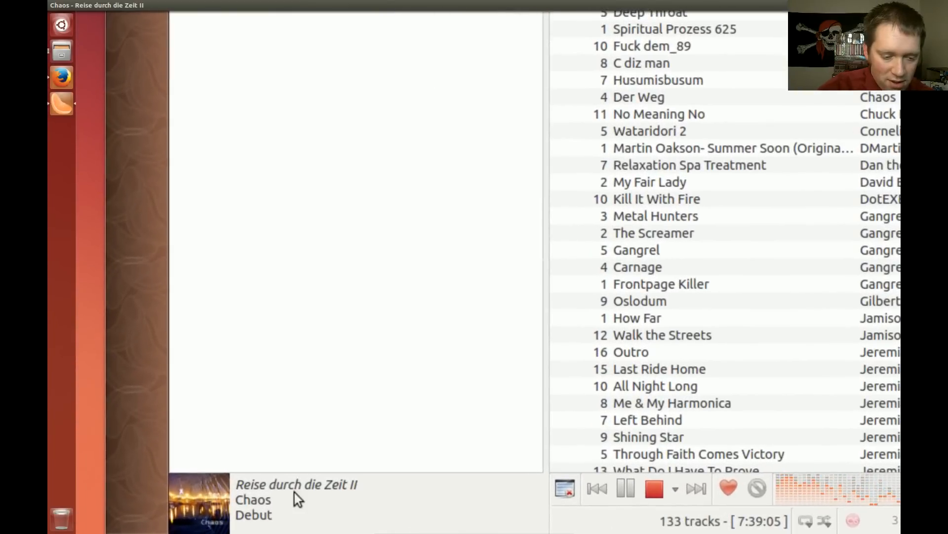
pyautogui.moveTo(214, 520)
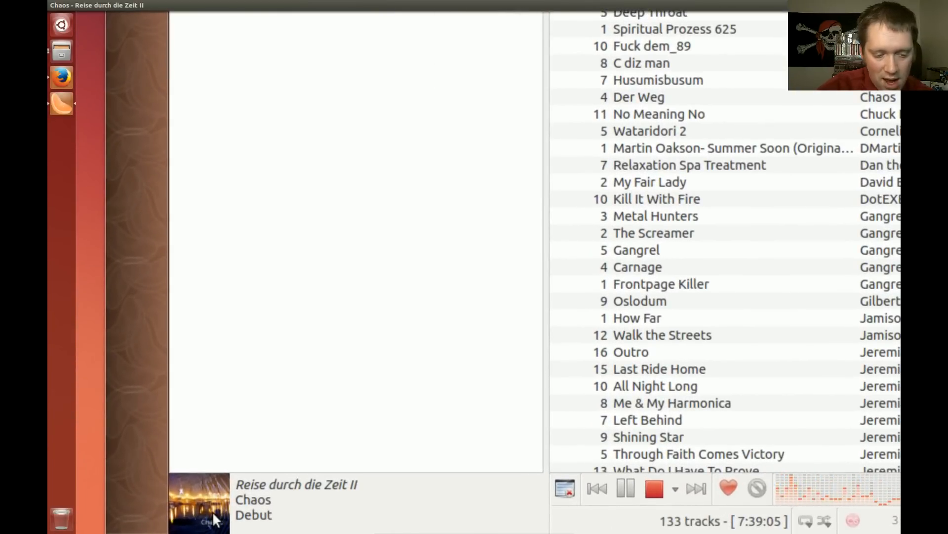
pyautogui.rightClick(214, 517)
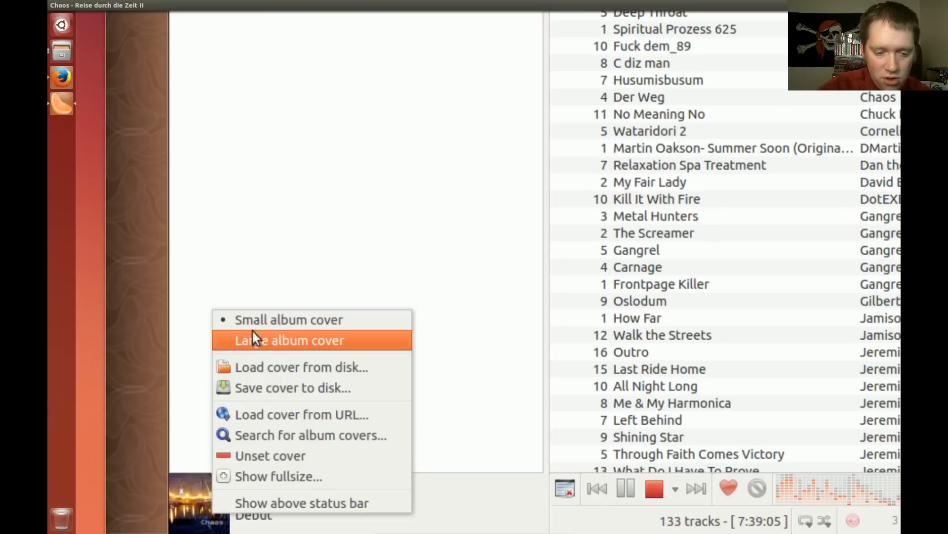
pyautogui.moveTo(271, 355)
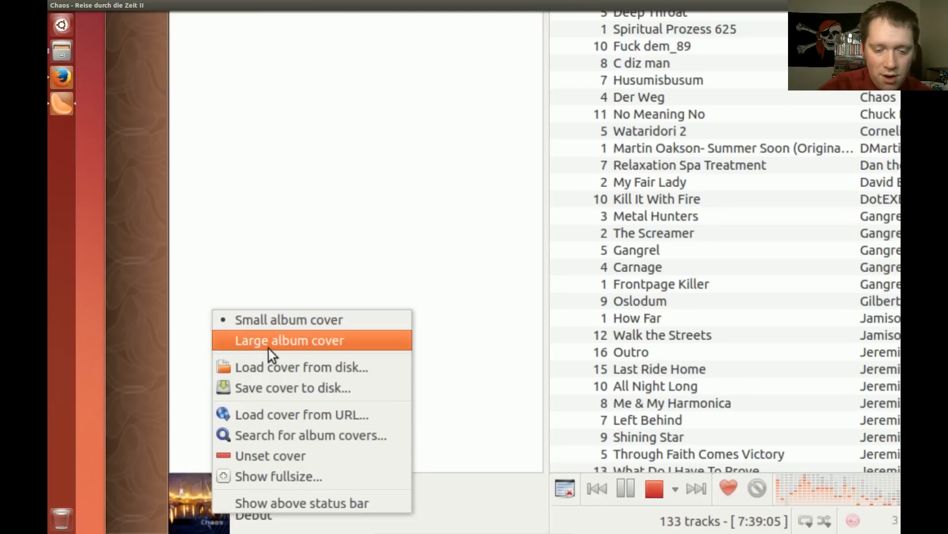
pyautogui.click(289, 340)
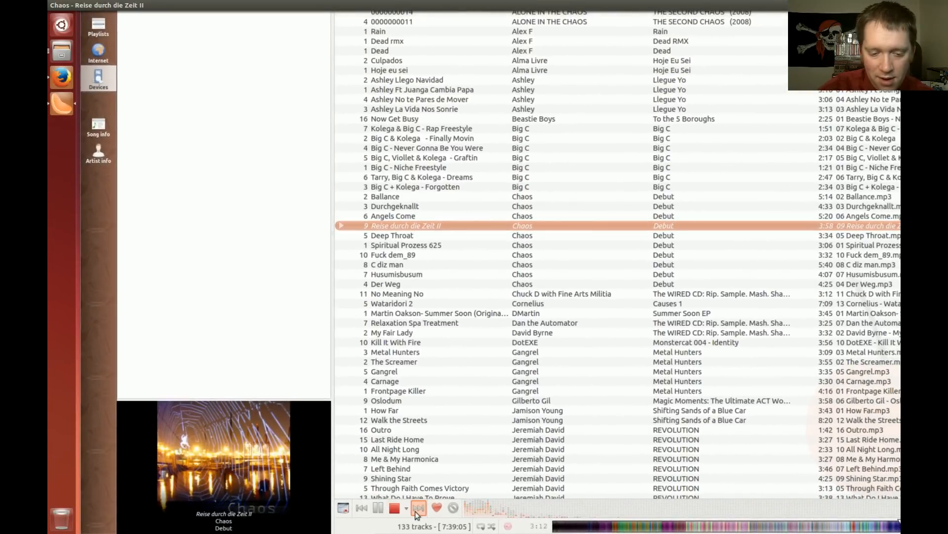
# Skip forward through tracks until SCOTT MCLEAN's BIG WHITE LIMOUSINE is playing.
pyautogui.click(419, 507)
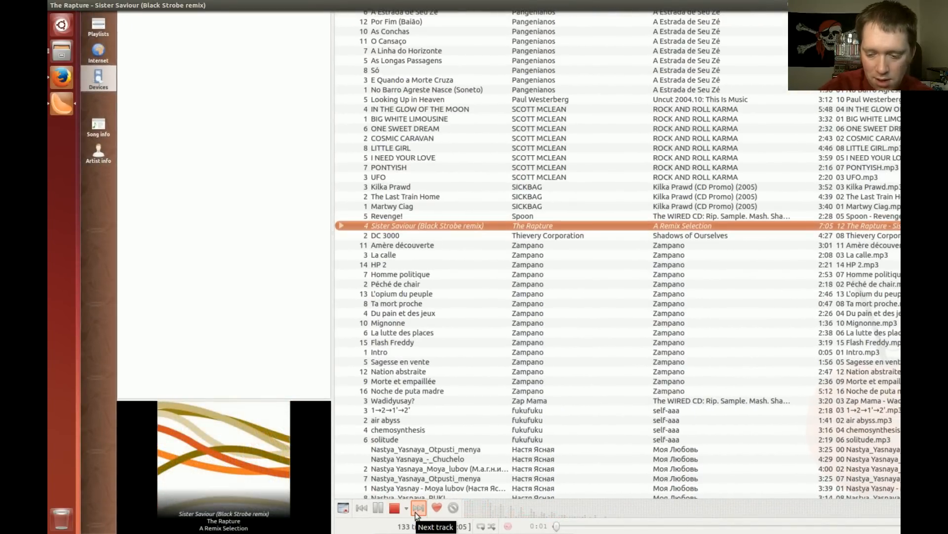
pyautogui.click(418, 507)
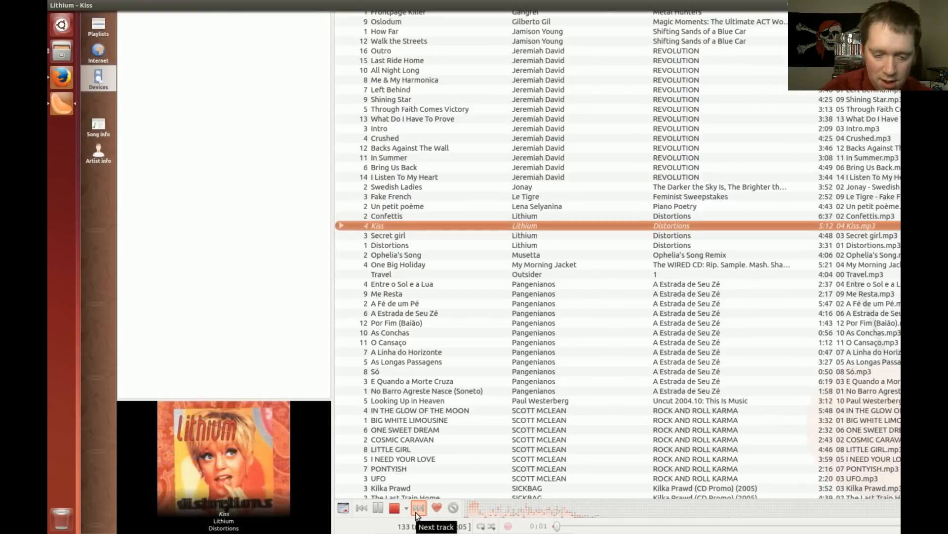
pyautogui.click(418, 508)
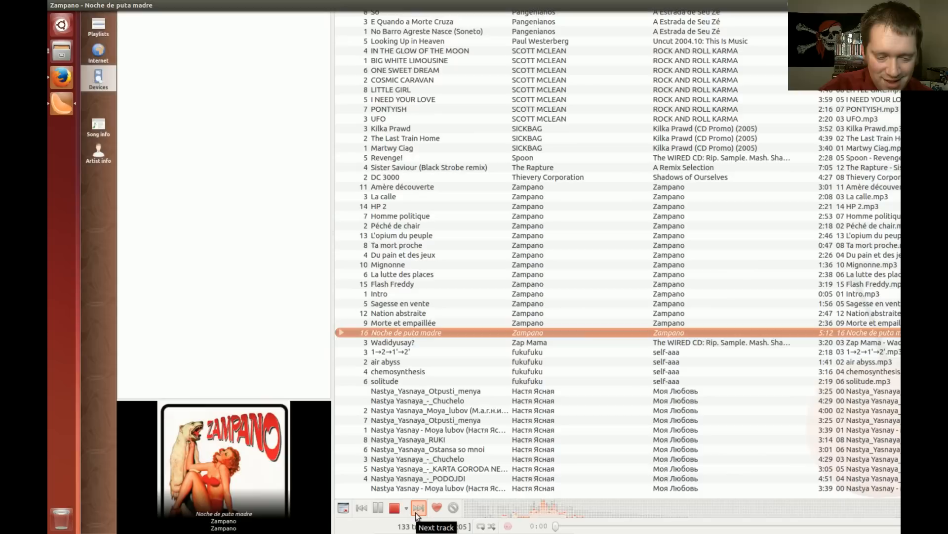
pyautogui.click(418, 507)
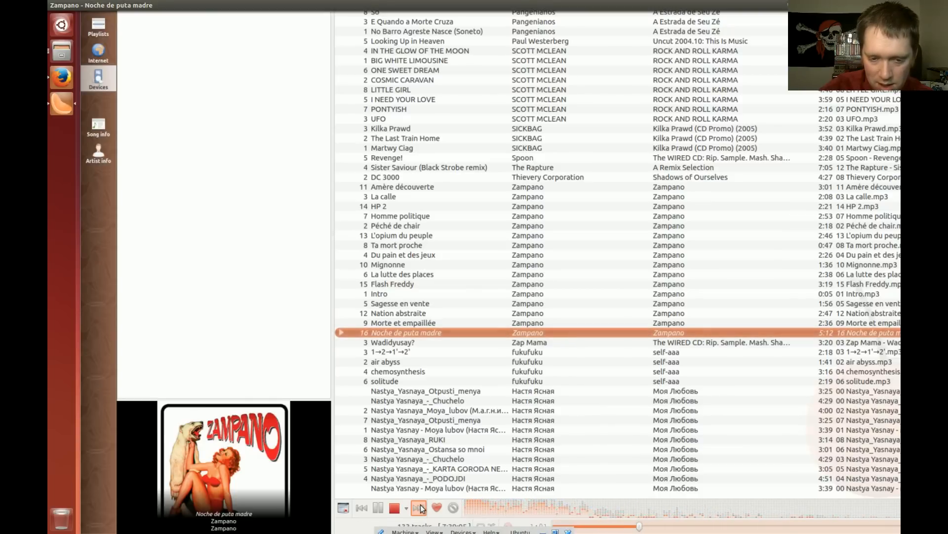
pyautogui.click(419, 506)
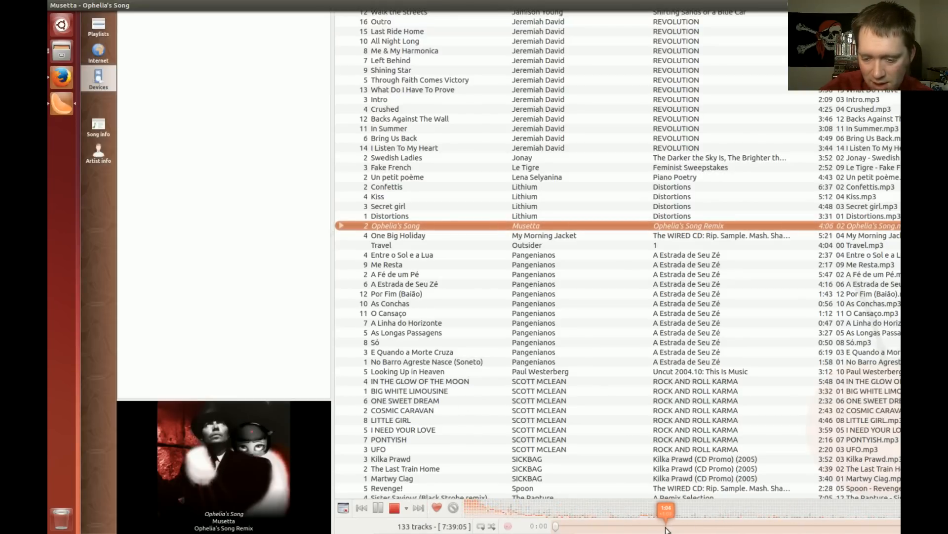
pyautogui.click(408, 371)
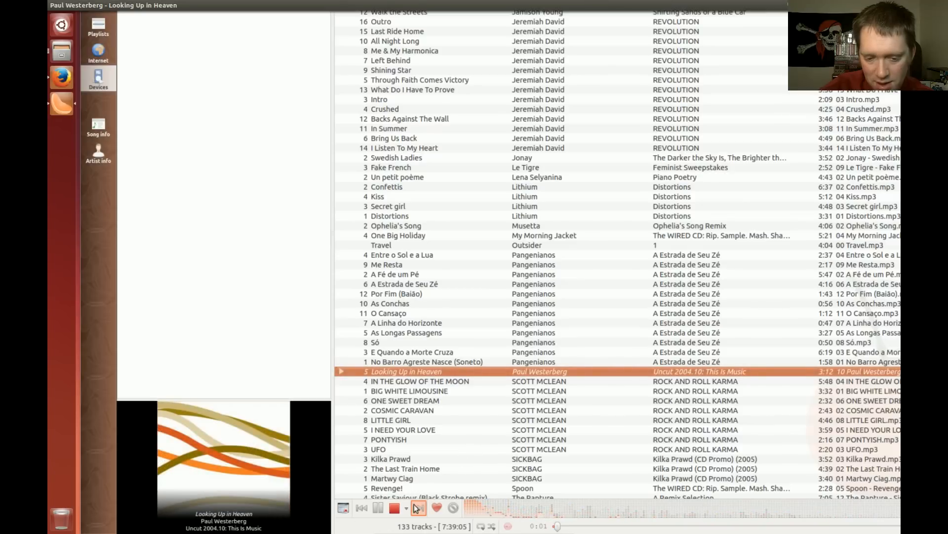
pyautogui.click(418, 507)
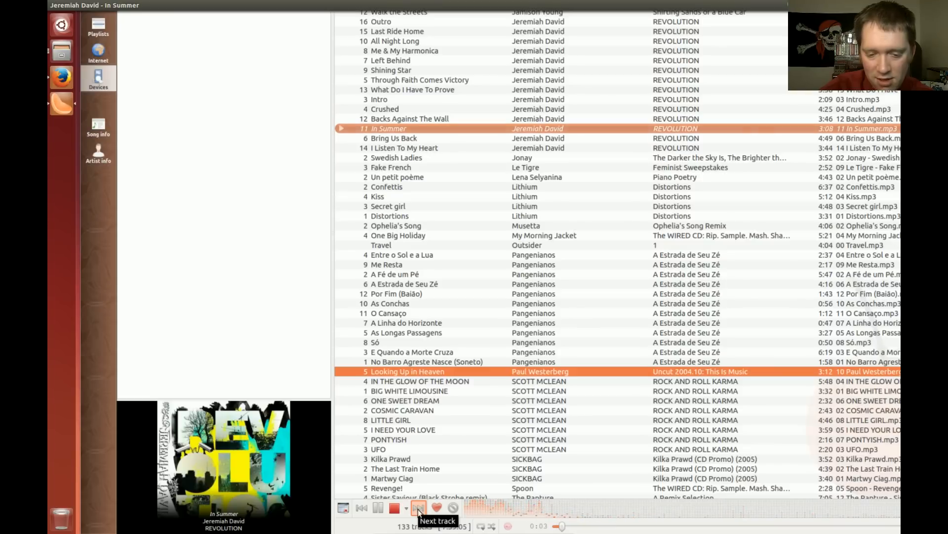
pyautogui.click(418, 507)
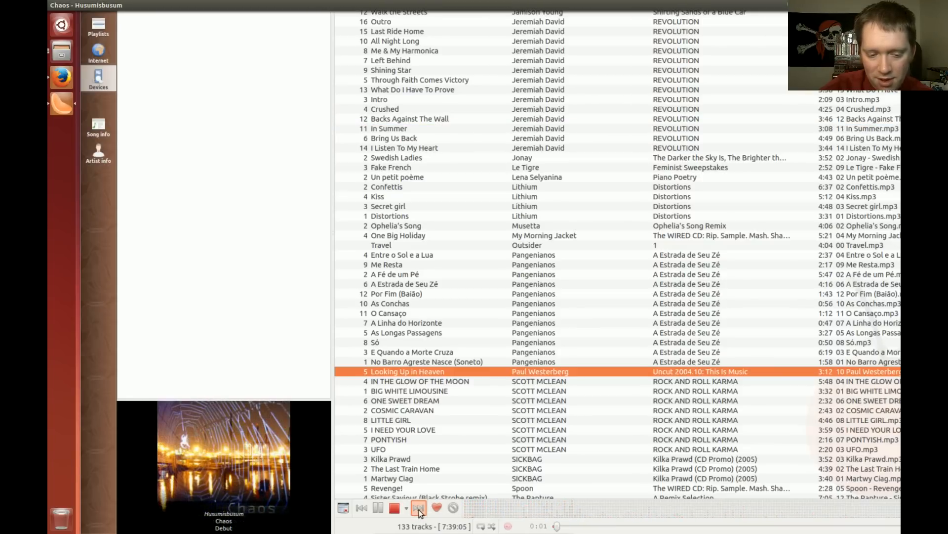
pyautogui.click(418, 507)
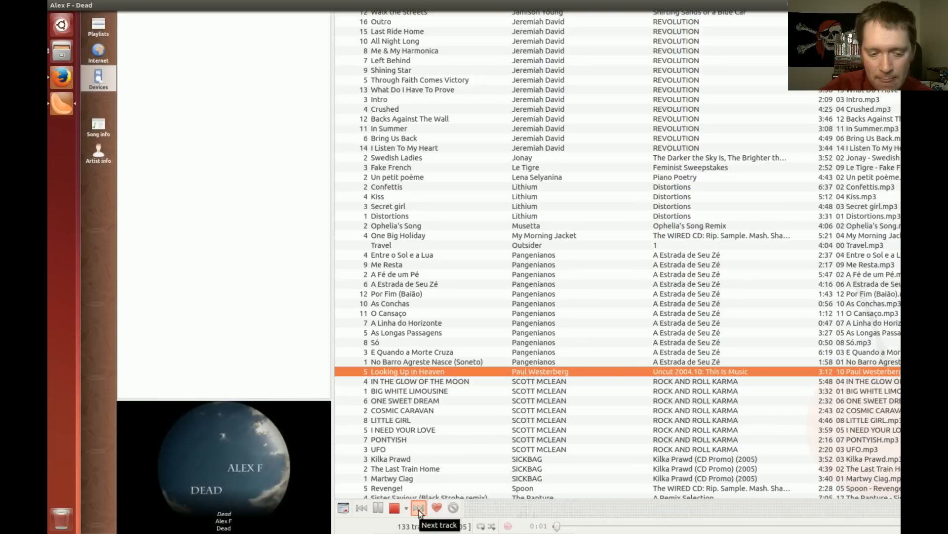
pyautogui.click(418, 507)
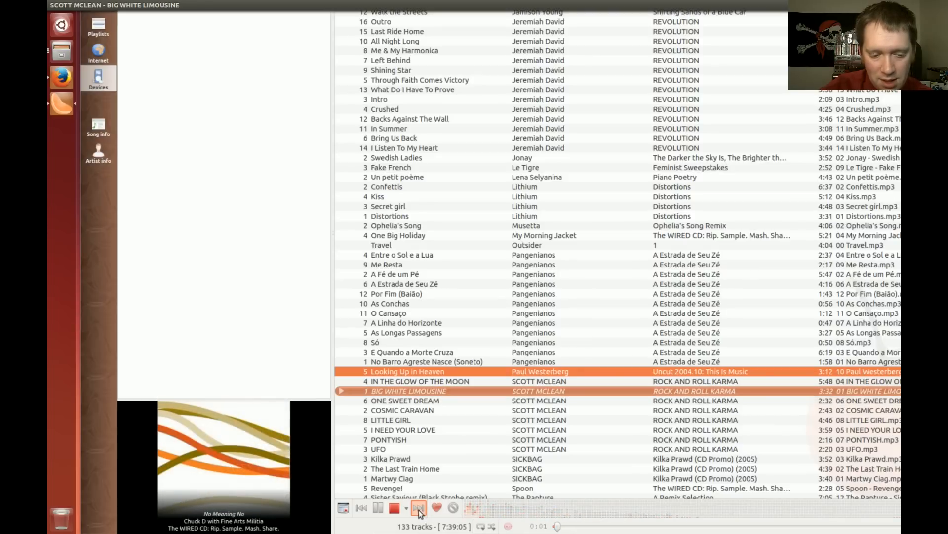
pyautogui.click(417, 507)
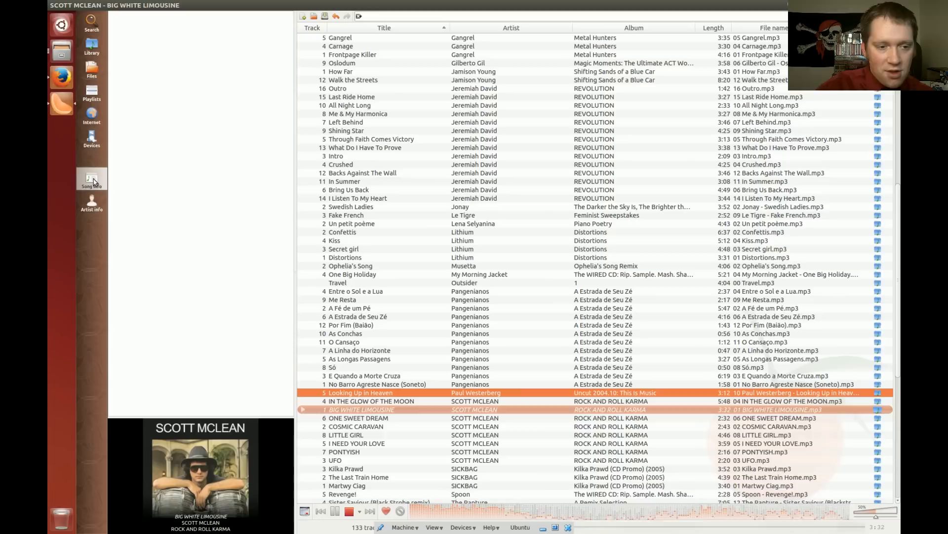
# Show SCOTT MCLEAN's artist info with tags, similar artists, images and Wikipedia biography.
pyautogui.click(91, 177)
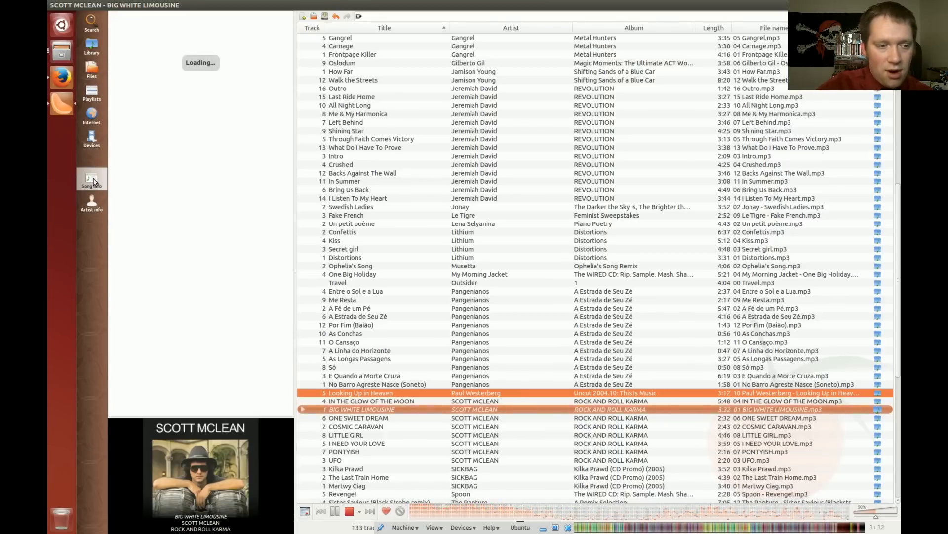
pyautogui.click(91, 179)
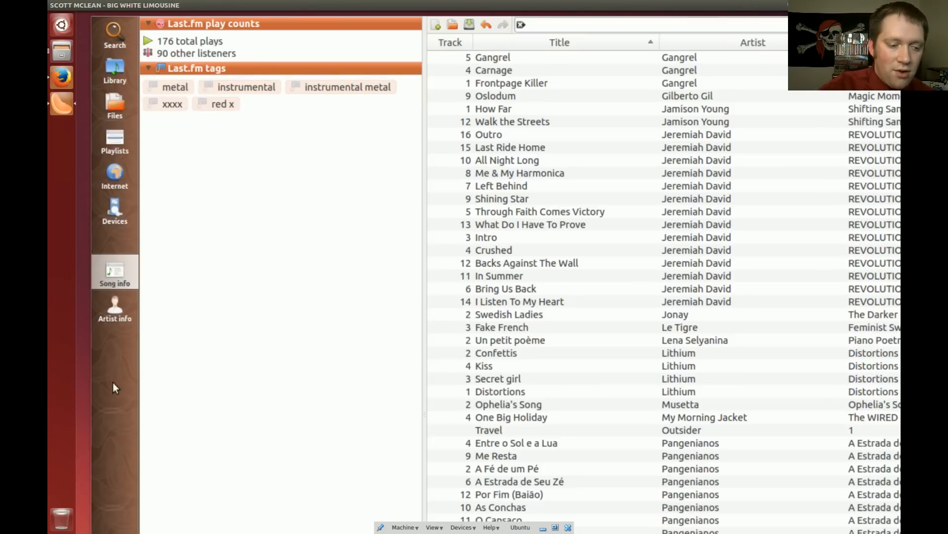
pyautogui.click(115, 308)
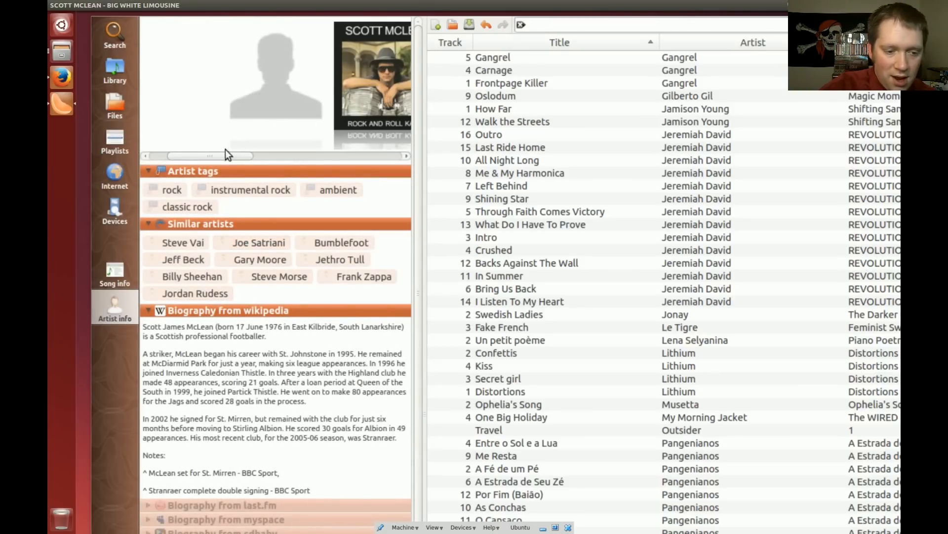
pyautogui.moveTo(209, 155); pyautogui.dragTo(273, 155)
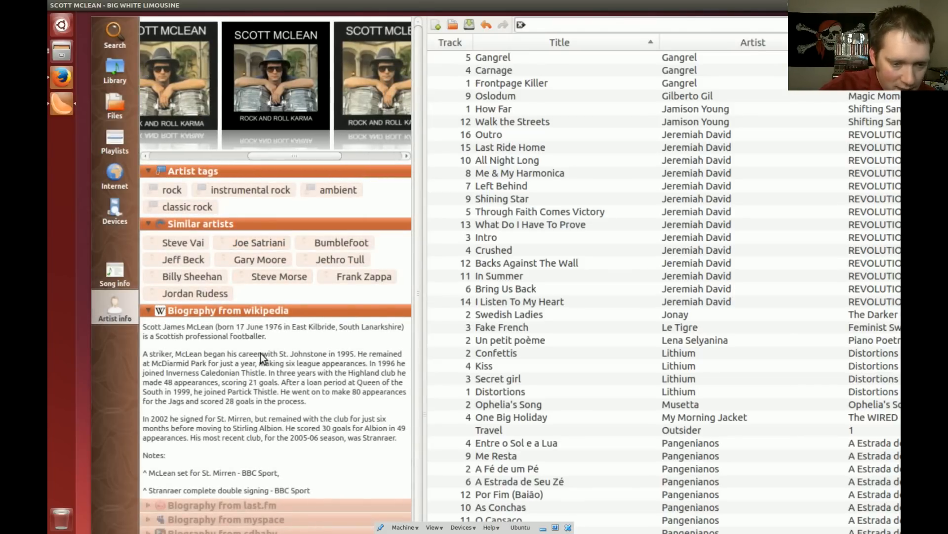
pyautogui.scroll(3)
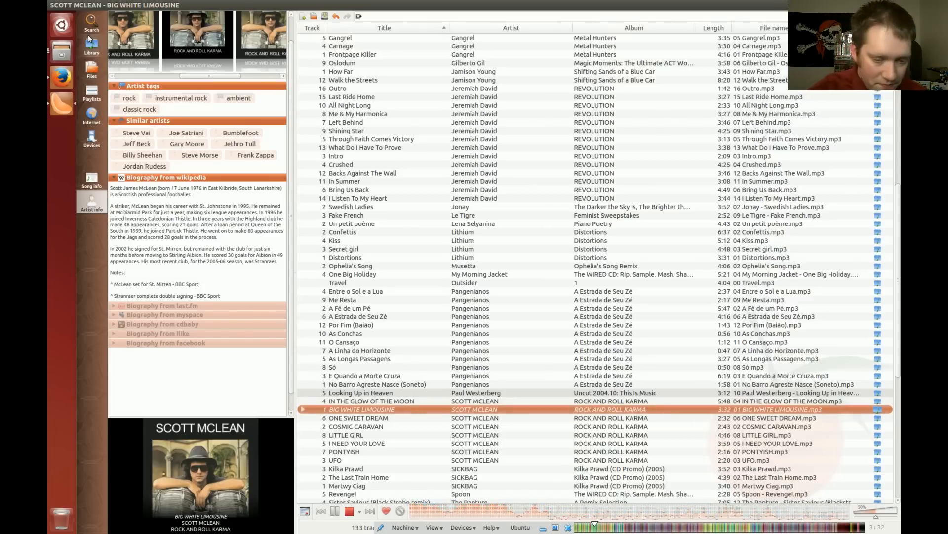
# Remove Intro from the playlist, then run an automatic tag lookup for Travel and cancel its empty result.
pyautogui.click(336, 155)
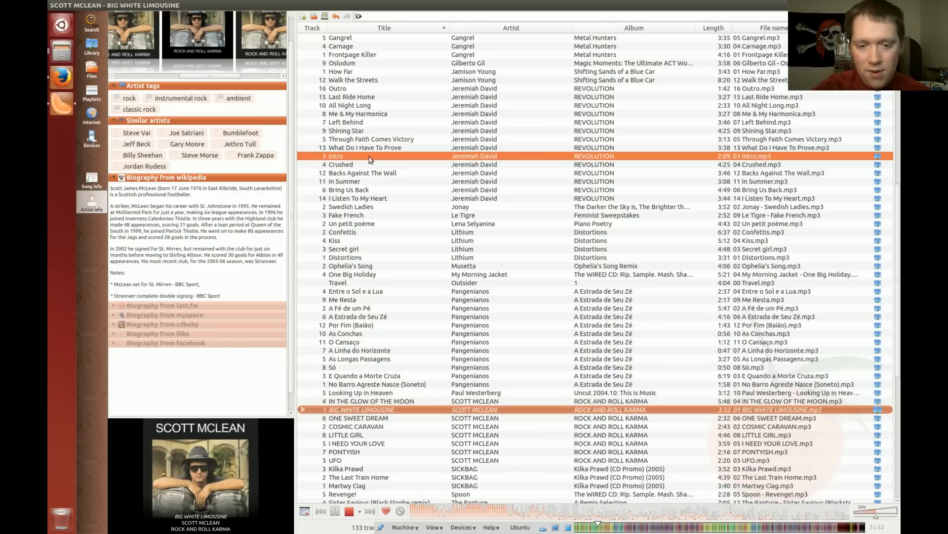
pyautogui.moveTo(409, 297)
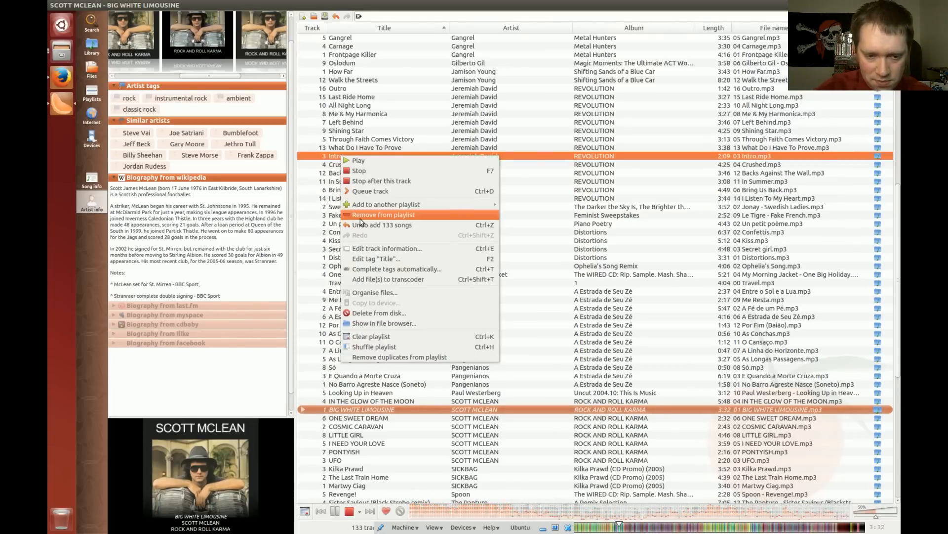
pyautogui.click(383, 214)
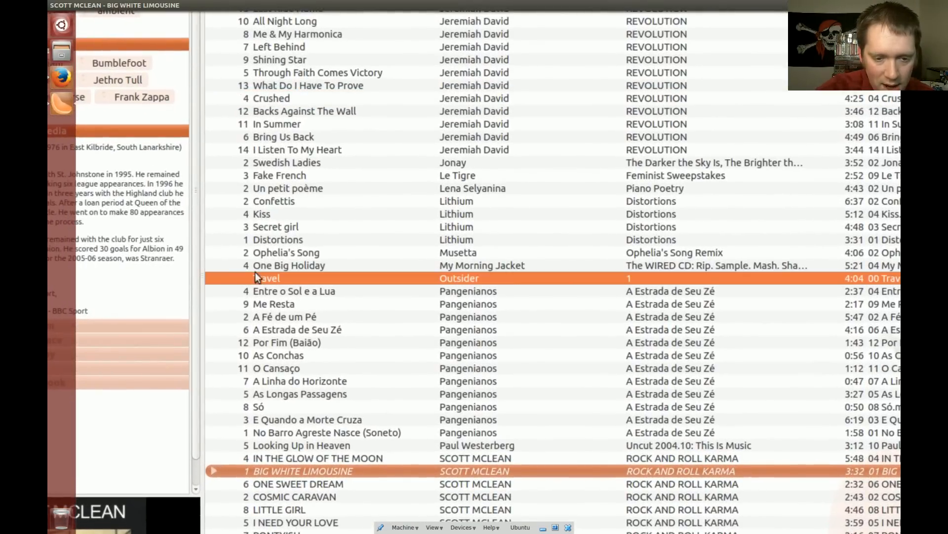
pyautogui.rightClick(265, 278)
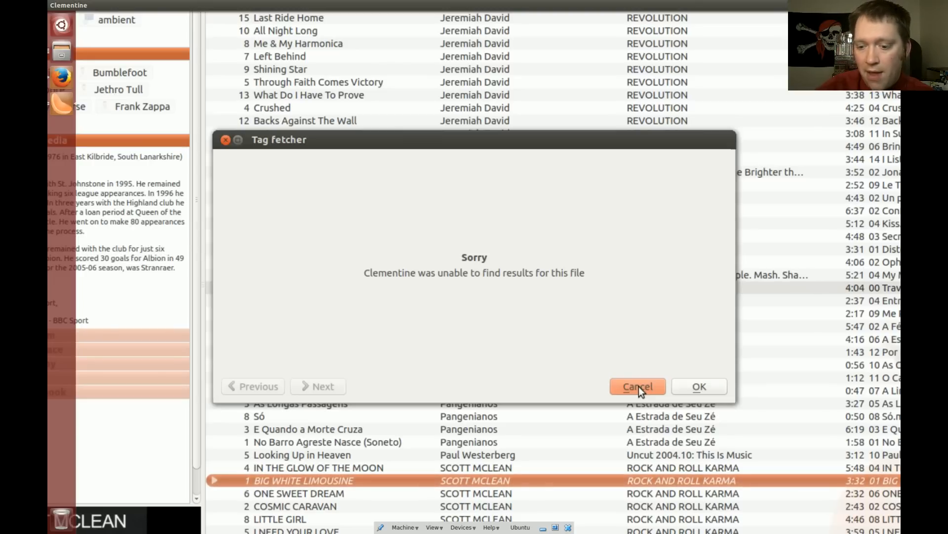
pyautogui.click(637, 387)
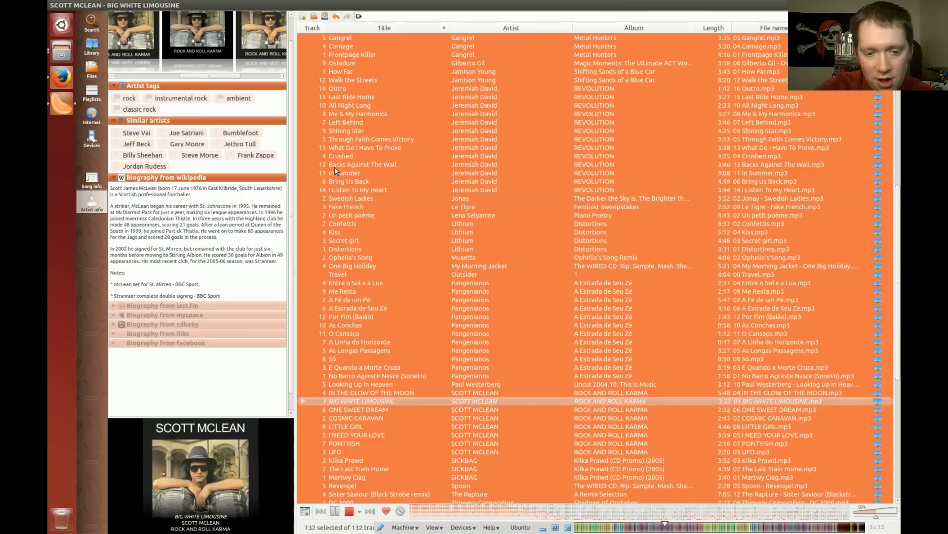
# Set up Organise files for all 132 tracks into Jamendo attribution artist/album folders, deleting originals.
pyautogui.rightClick(339, 171)
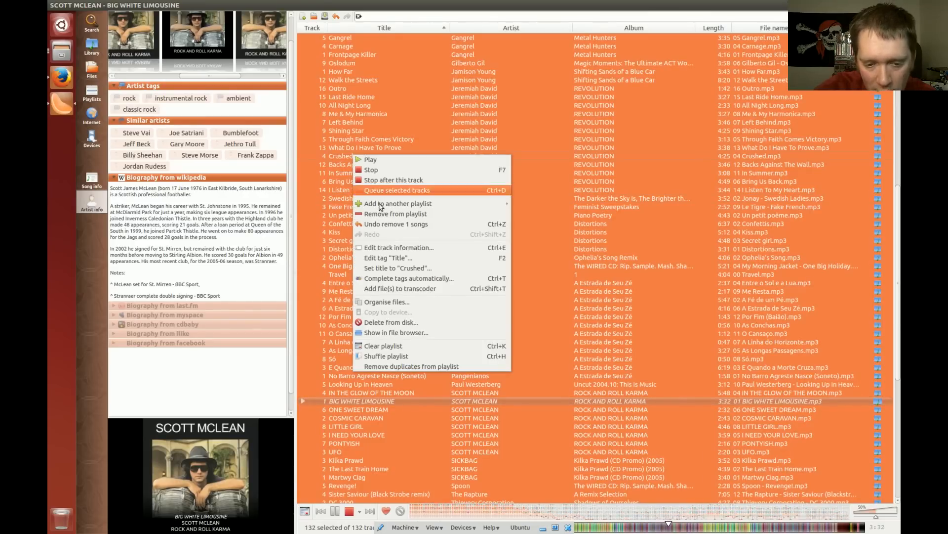
pyautogui.moveTo(399, 302)
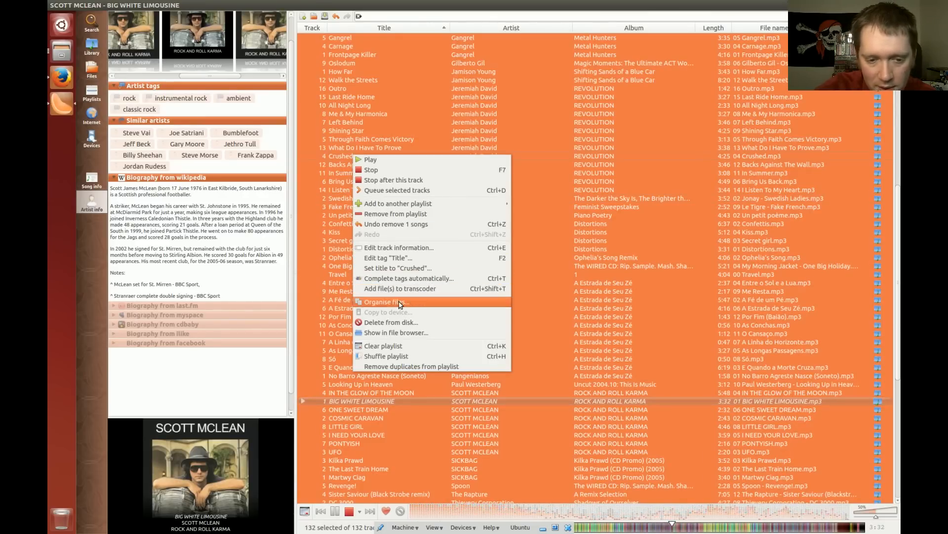
pyautogui.click(386, 301)
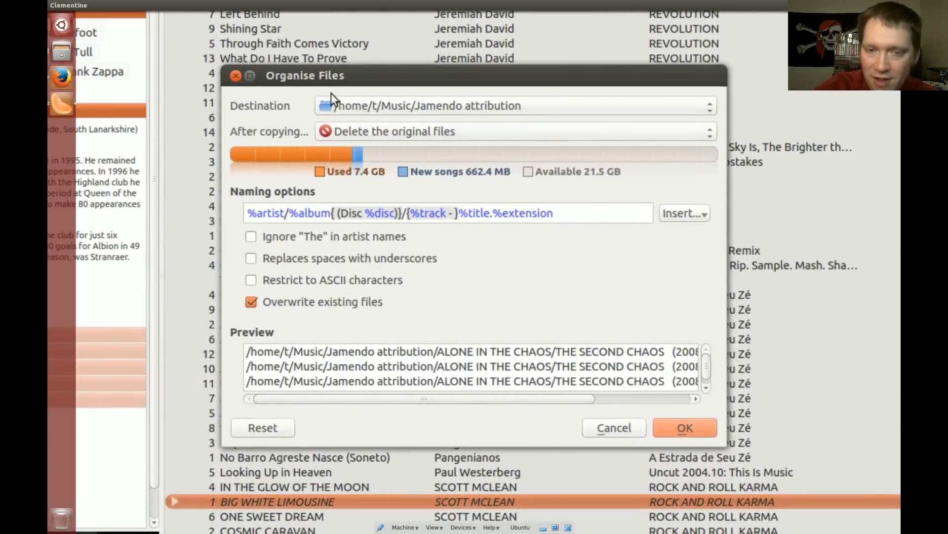
pyautogui.moveTo(347, 128)
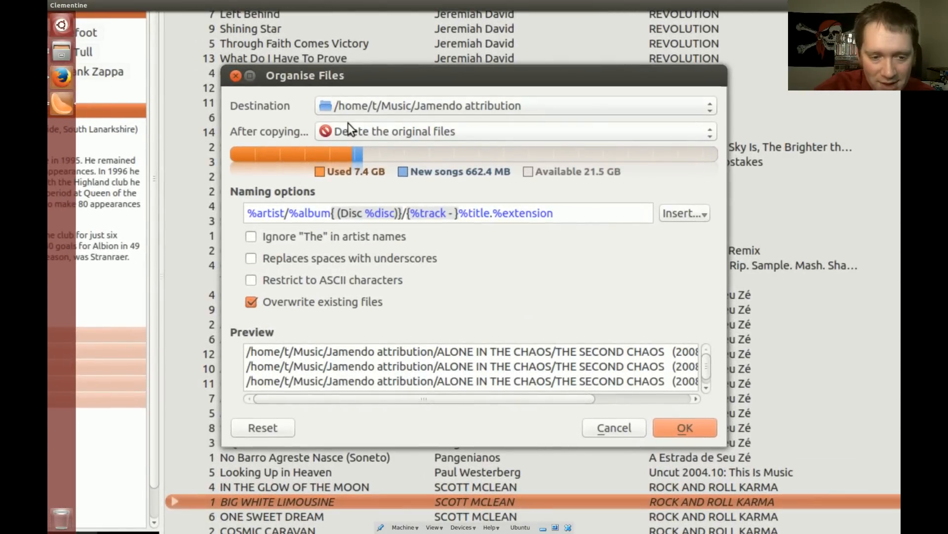
pyautogui.moveTo(393, 296)
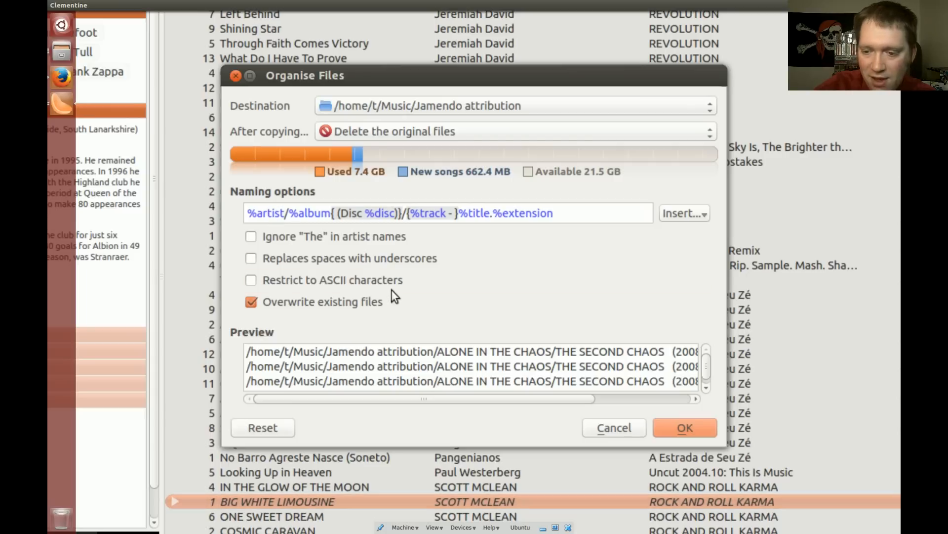
pyautogui.moveTo(655, 306)
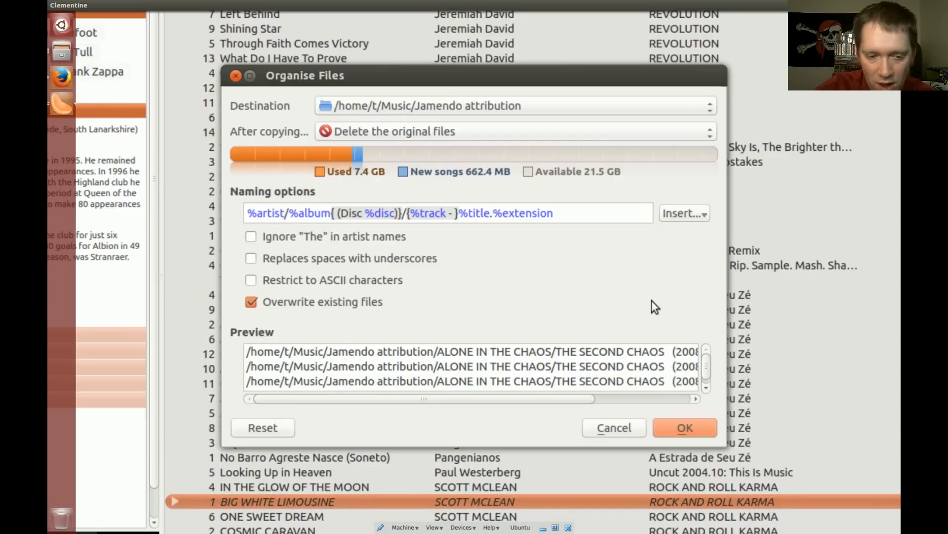
pyautogui.moveTo(514, 317)
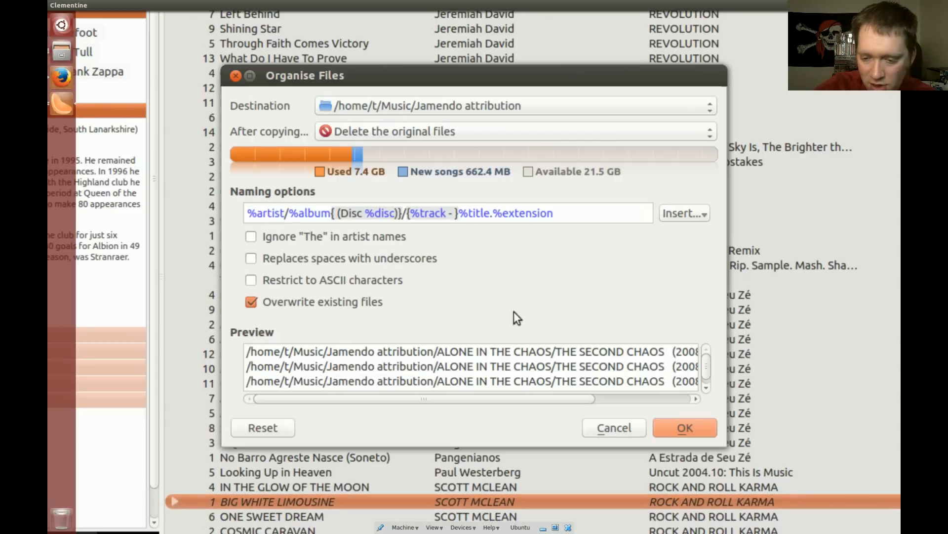
pyautogui.moveTo(692, 397)
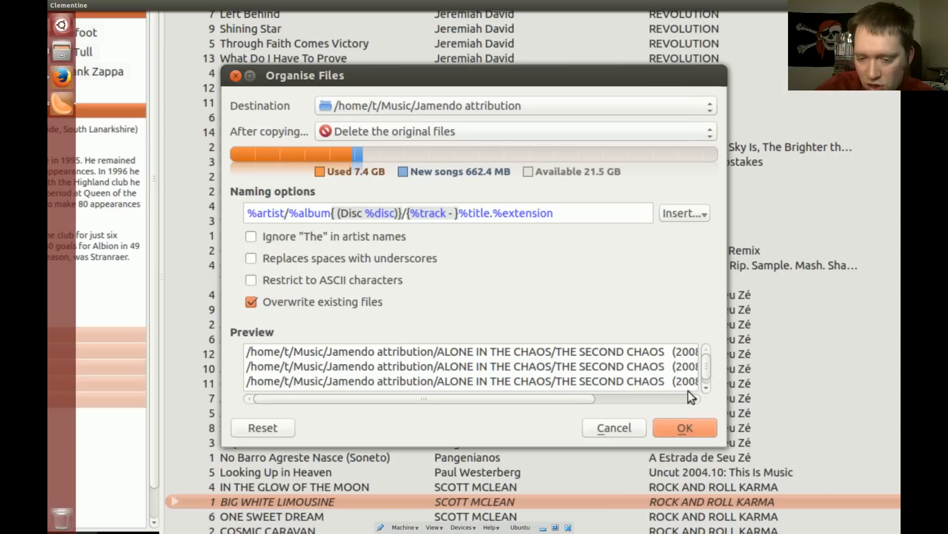
pyautogui.scroll(-3)
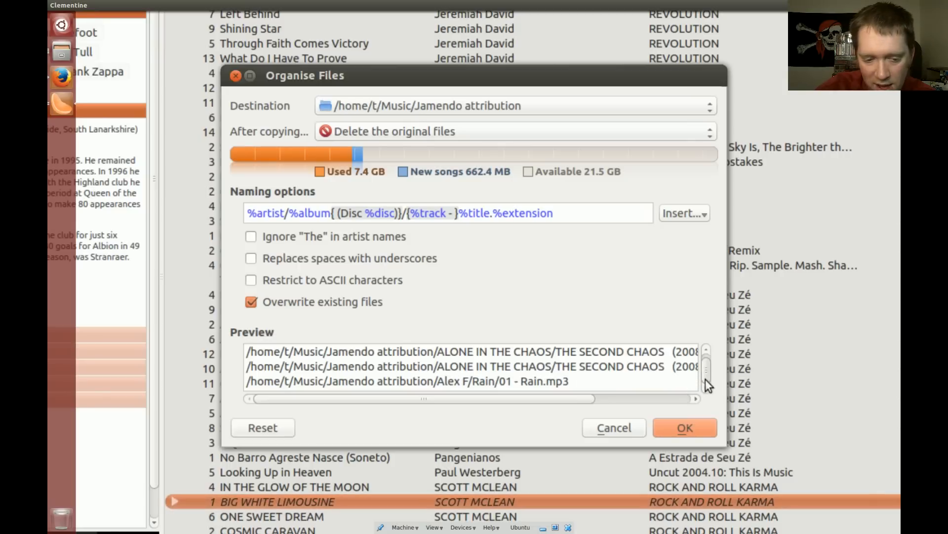
pyautogui.moveTo(698, 443)
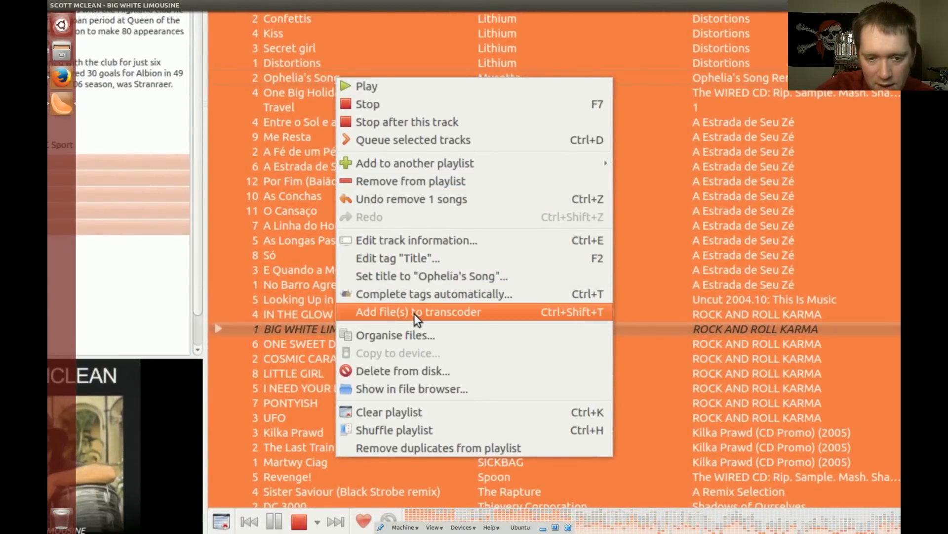
pyautogui.click(417, 311)
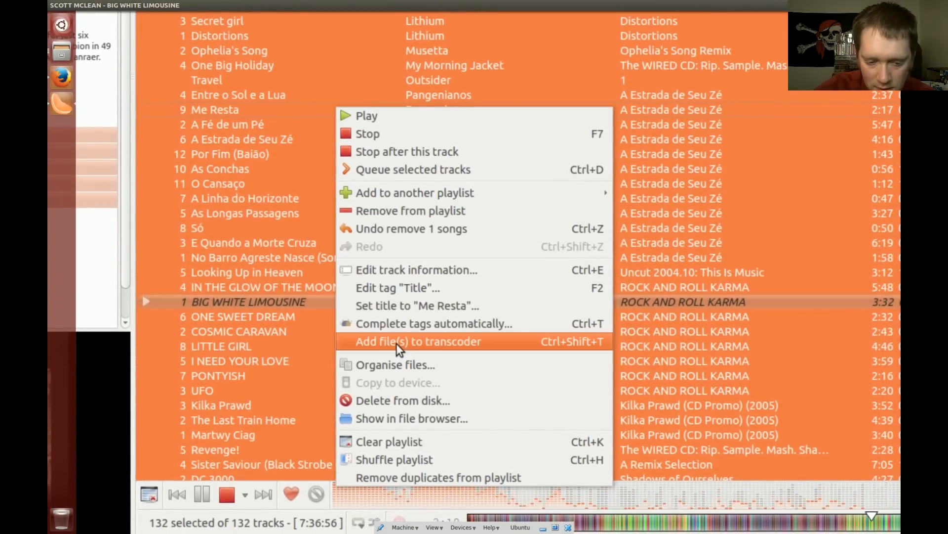
pyautogui.click(395, 365)
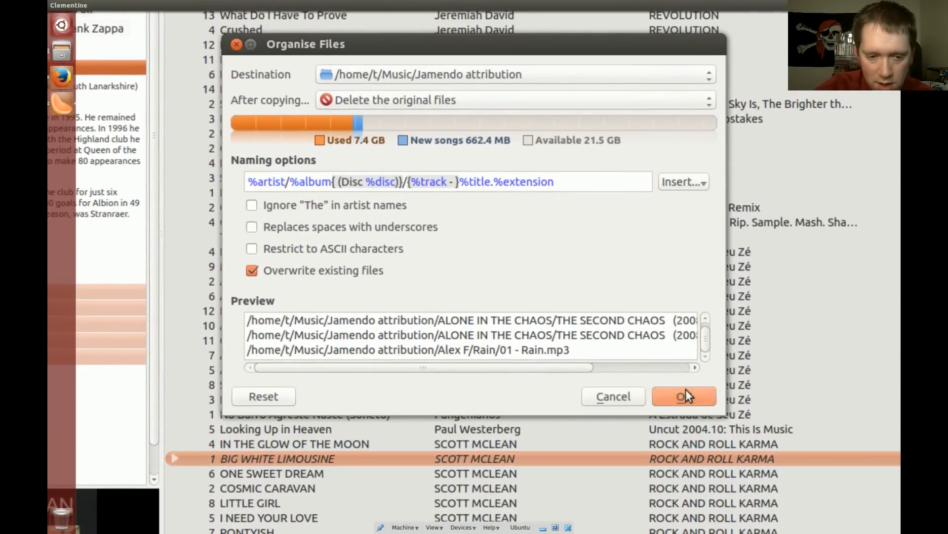
# Run the file organising and check the Beastie Boys folder inside Jamendo attribution in Files.
pyautogui.click(684, 395)
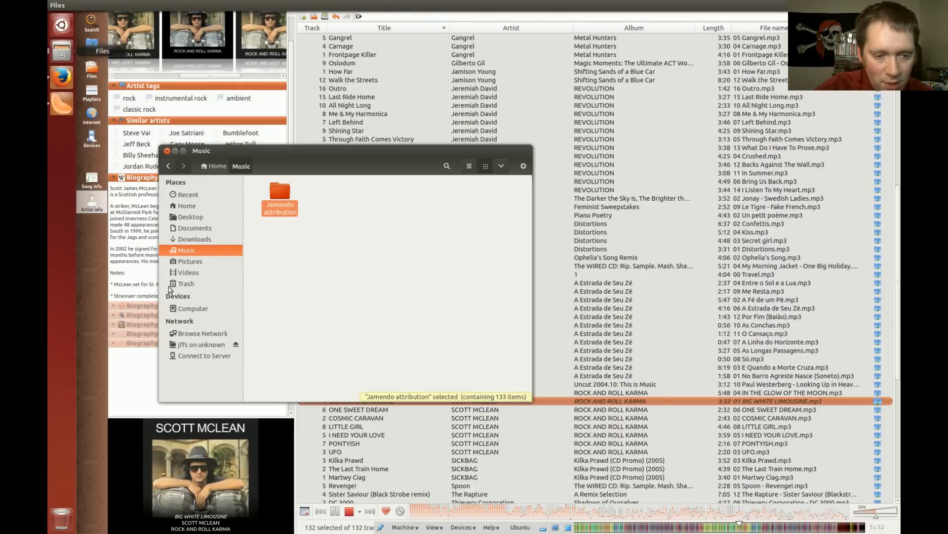
pyautogui.doubleClick(279, 191)
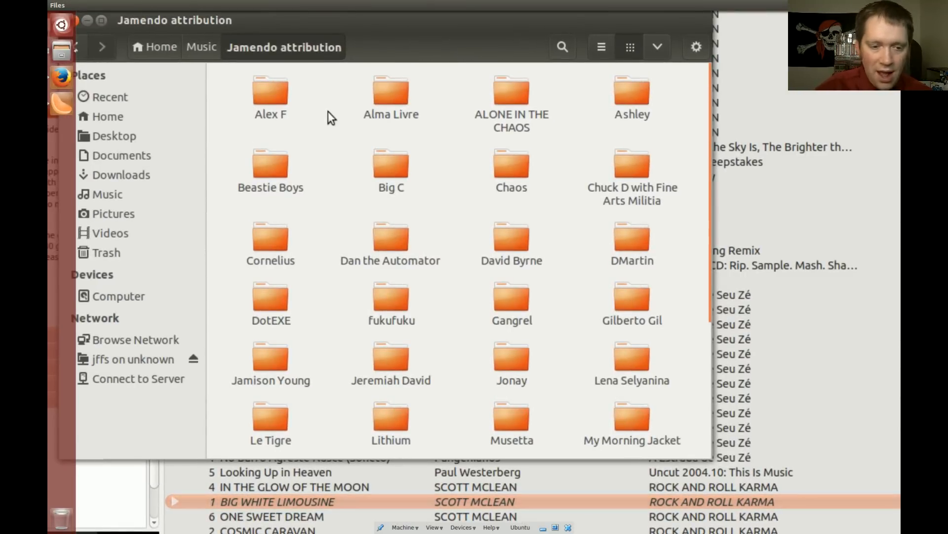
pyautogui.moveTo(293, 206)
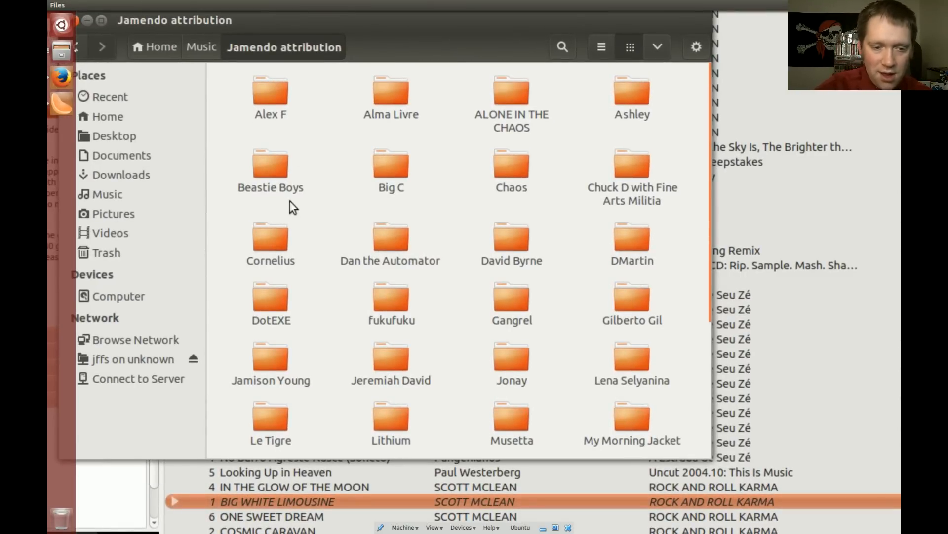
pyautogui.doubleClick(271, 163)
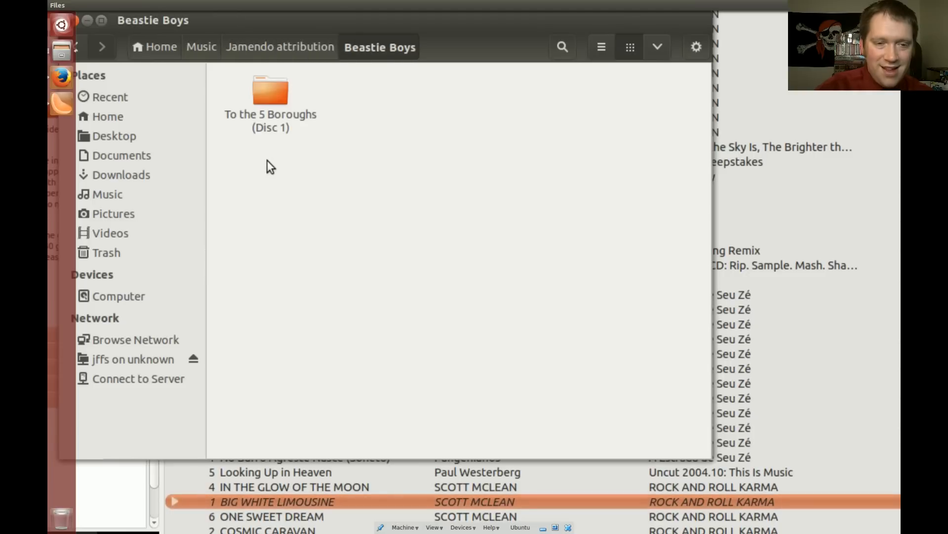
pyautogui.click(280, 46)
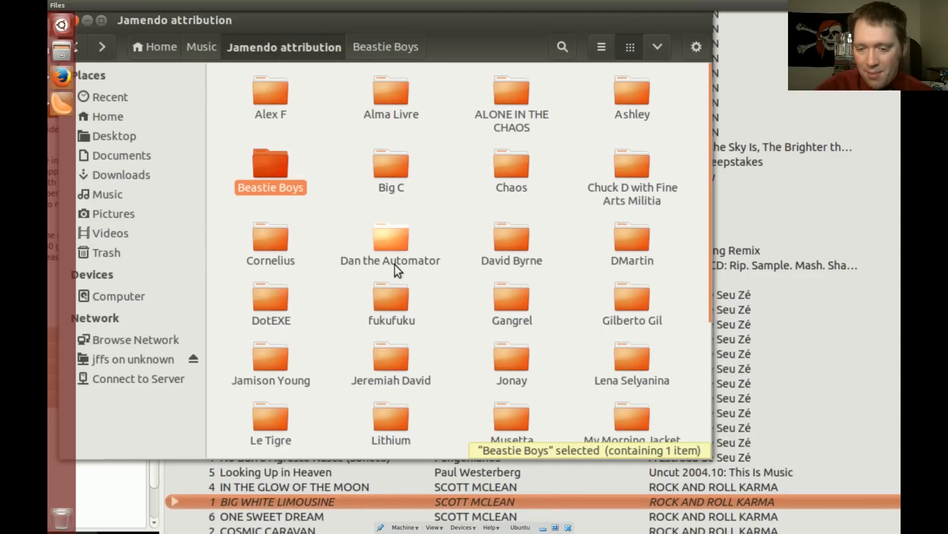
pyautogui.moveTo(481, 317)
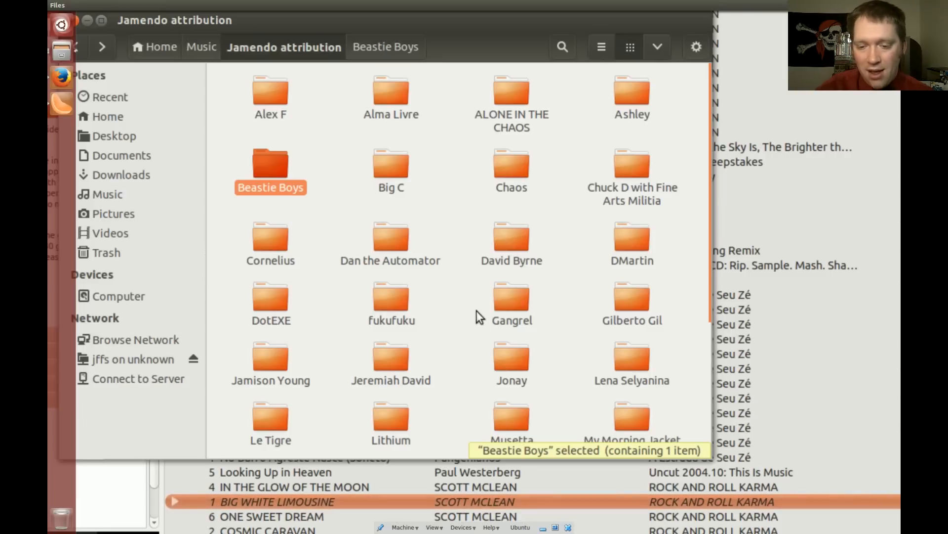
# Browse into David Byrne's The WIRED CD (Disc 1) folder showing 02 - My Fair Lady.mp3.
pyautogui.click(511, 242)
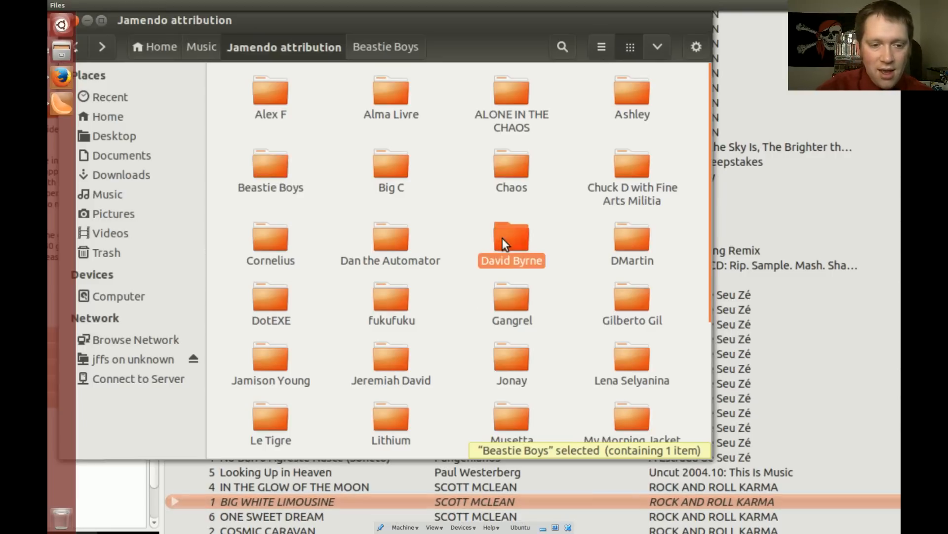
pyautogui.doubleClick(511, 239)
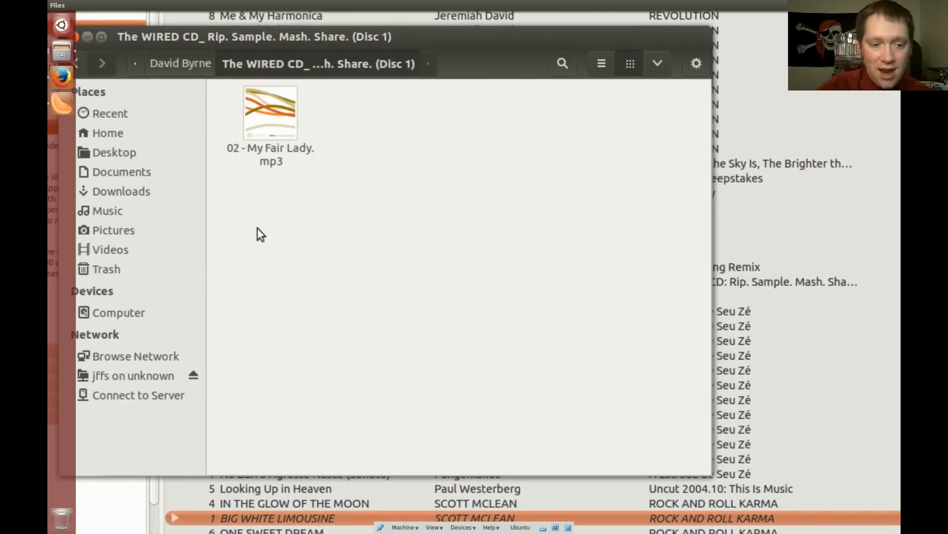
pyautogui.moveTo(390, 251)
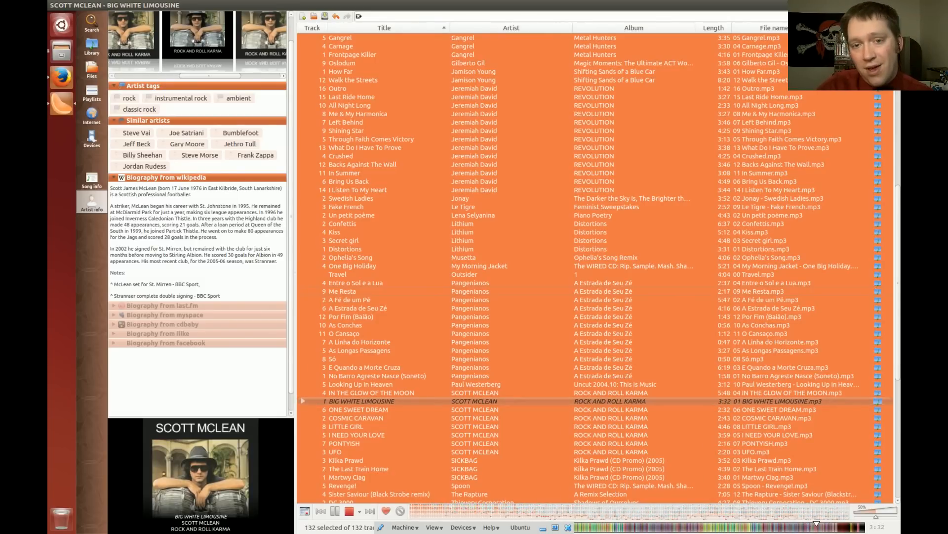
pyautogui.moveTo(288, 141)
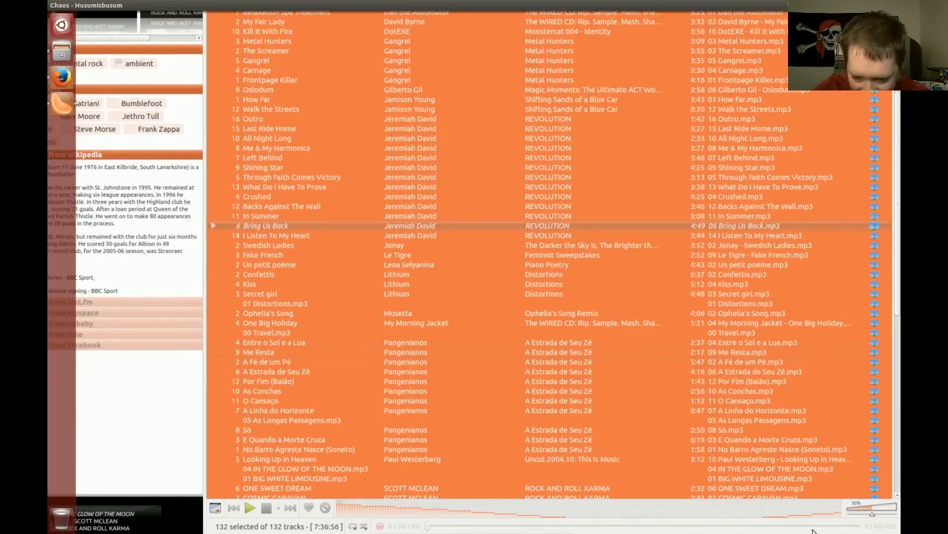
# Play a playlist track in Clementine, revealing greyed-out entries whose files were moved.
pyautogui.scroll(-3)
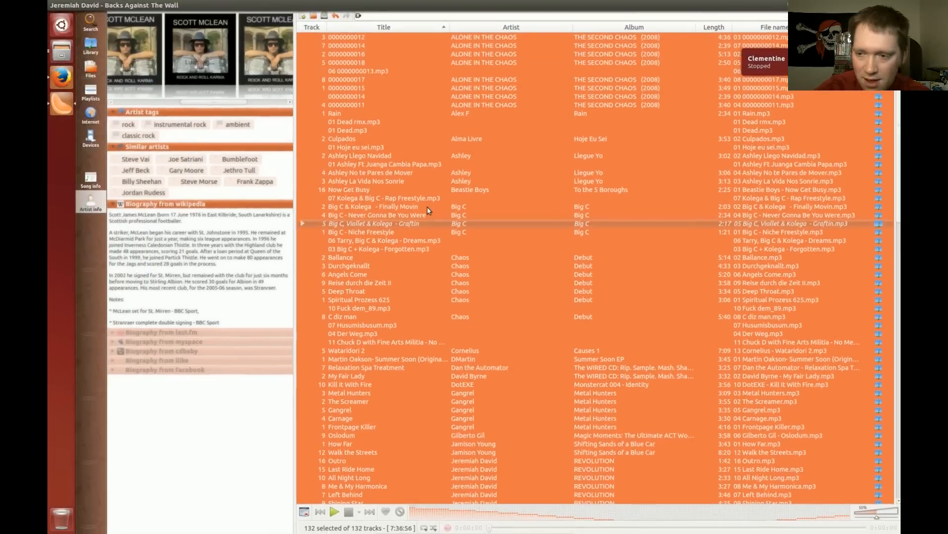
pyautogui.doubleClick(379, 249)
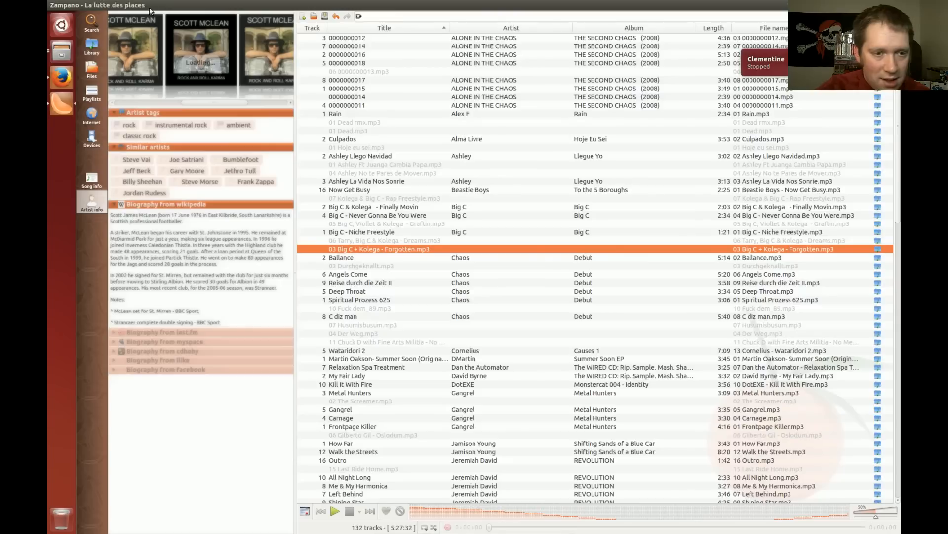
pyautogui.click(141, 6)
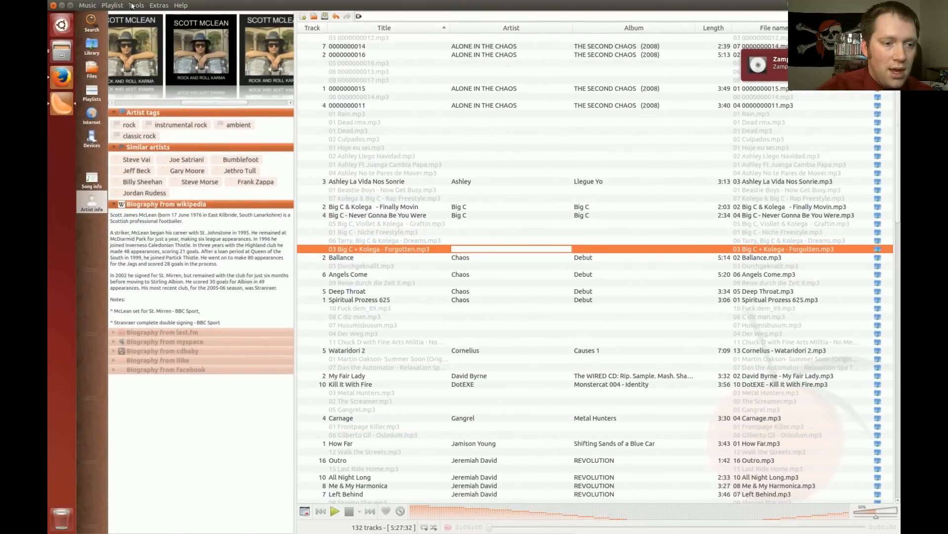
# Update changed library folders, load All tracks (265) into the playlist and play DMartin's Summer Soon.
pyautogui.click(135, 5)
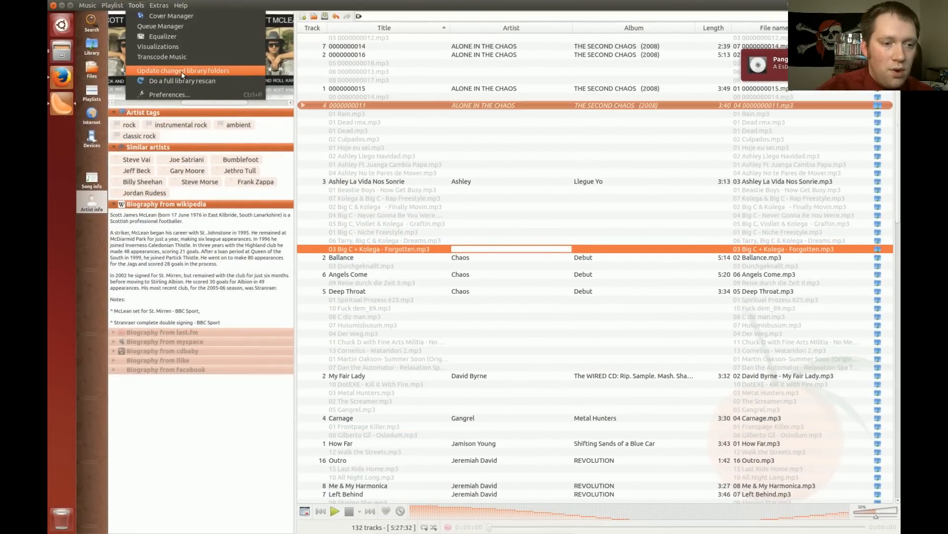
pyautogui.click(182, 70)
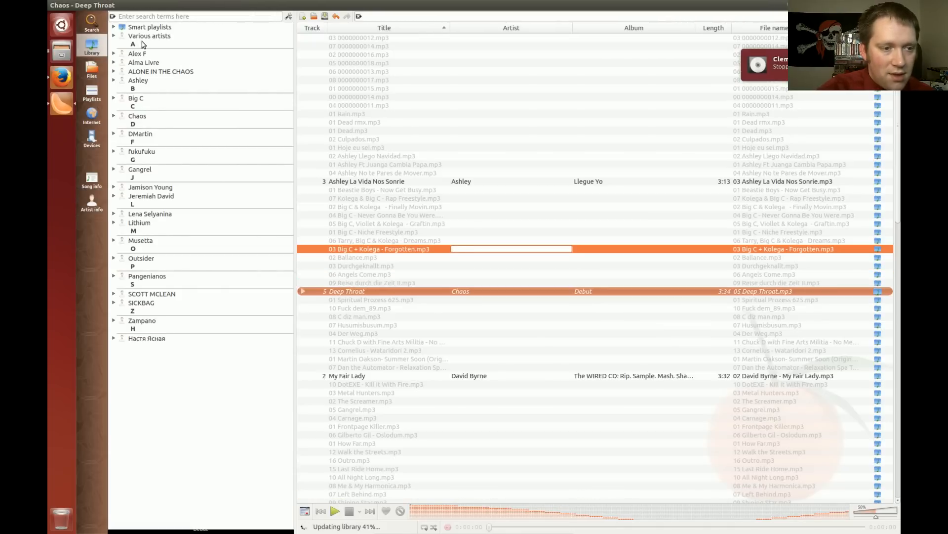
pyautogui.rightClick(150, 36)
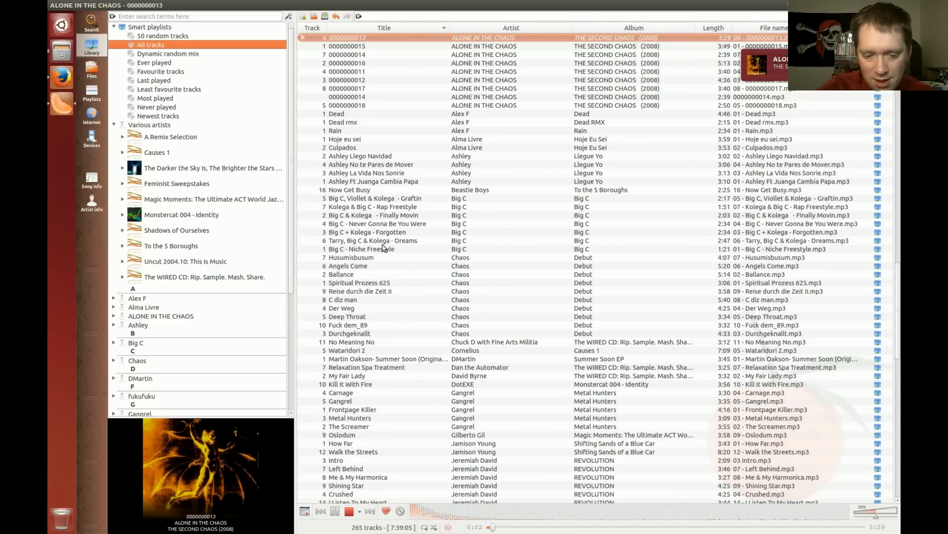
pyautogui.click(373, 511)
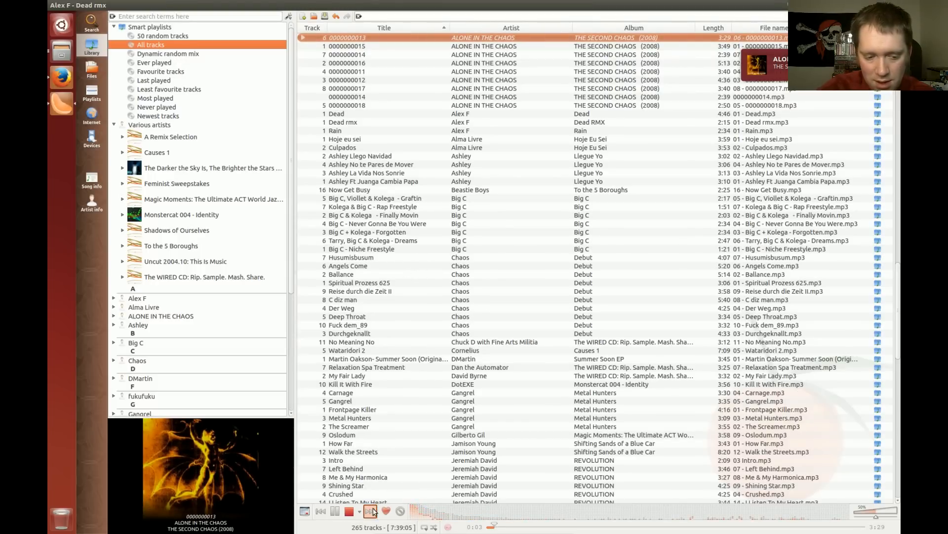
pyautogui.doubleClick(386, 358)
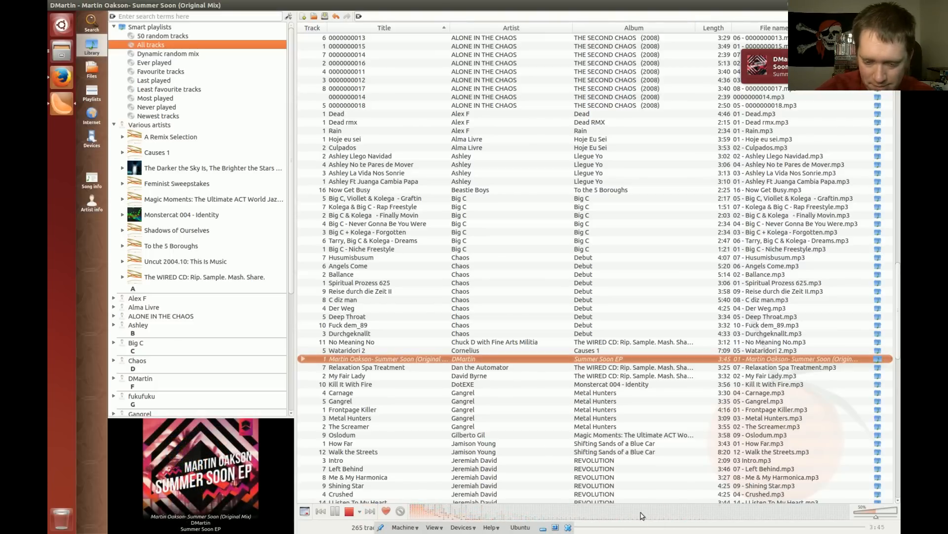
# Bring up the visualisation style menu for the small playback analyzer.
pyautogui.click(321, 511)
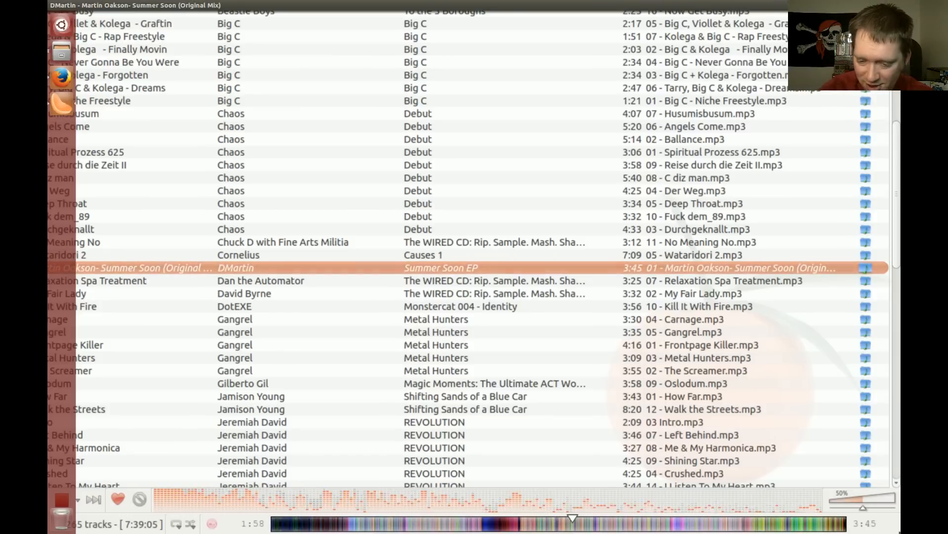
pyautogui.moveTo(641, 524)
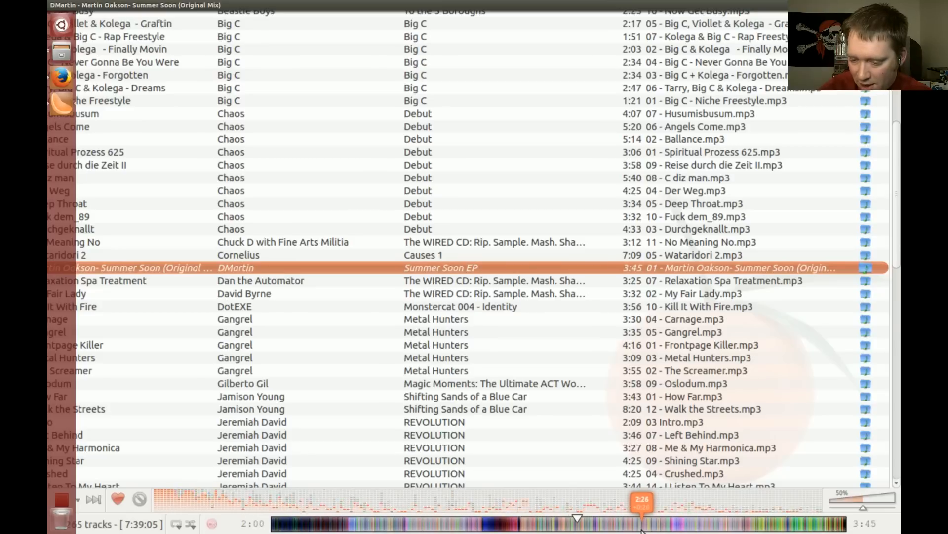
pyautogui.click(690, 523)
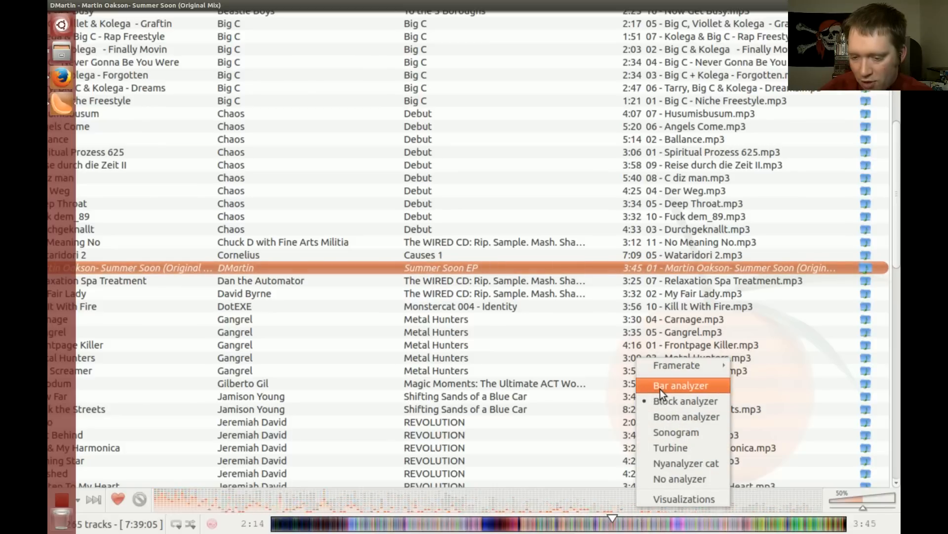
# Switch the analyzer through Bar, Sonogram and Turbine styles, leaving Turbine with the menu showing again.
pyautogui.click(681, 385)
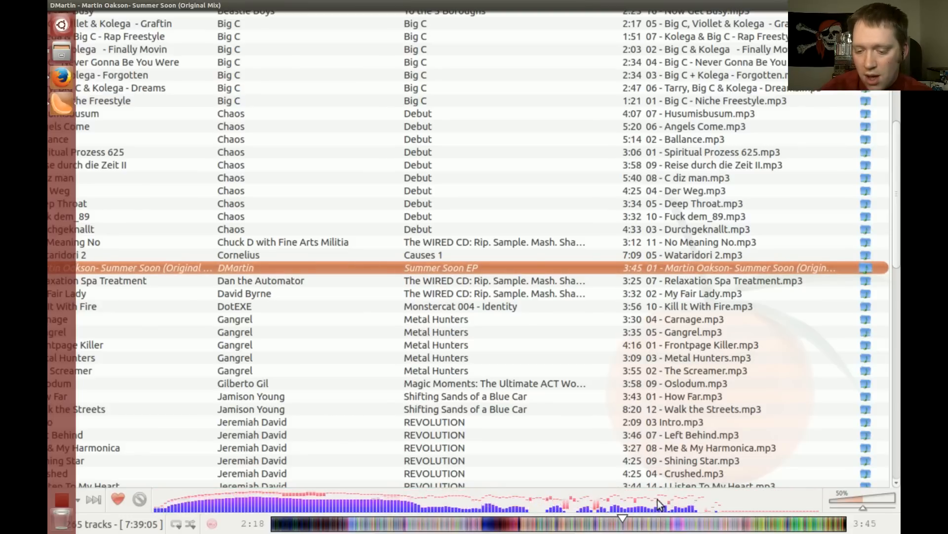
pyautogui.rightClick(659, 499)
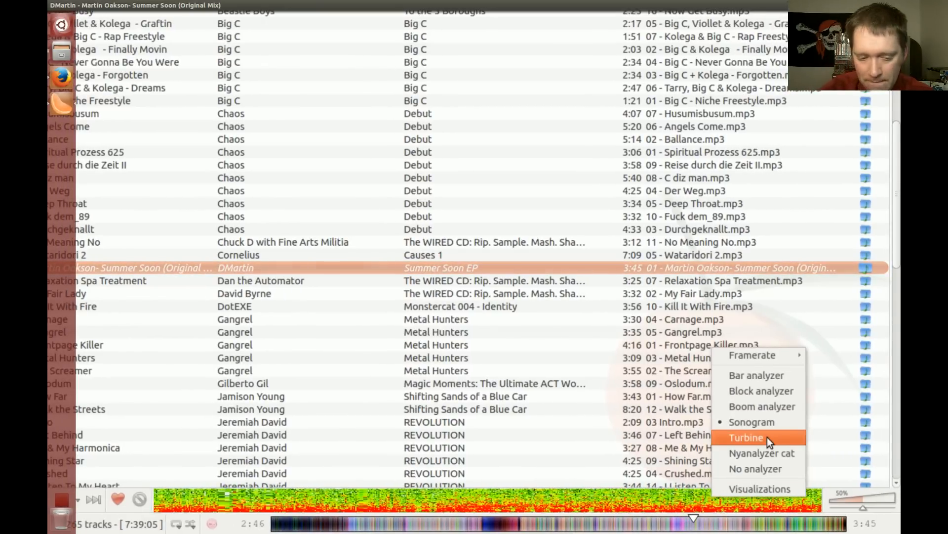
pyautogui.click(747, 437)
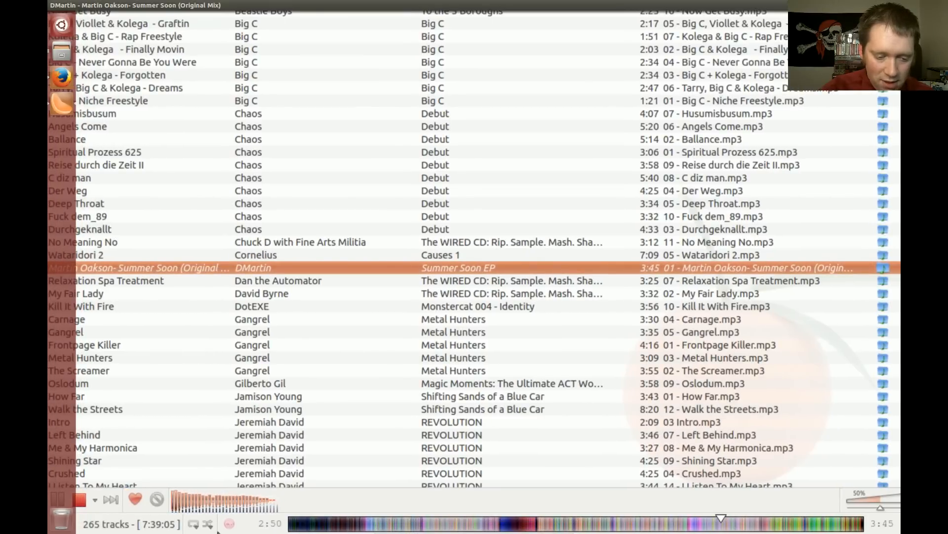
pyautogui.click(556, 491)
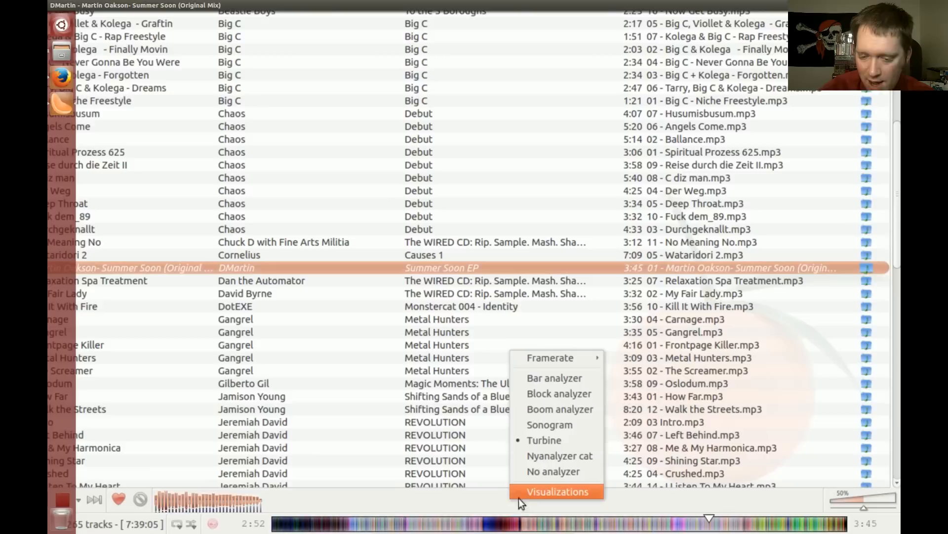
pyautogui.moveTo(559, 456)
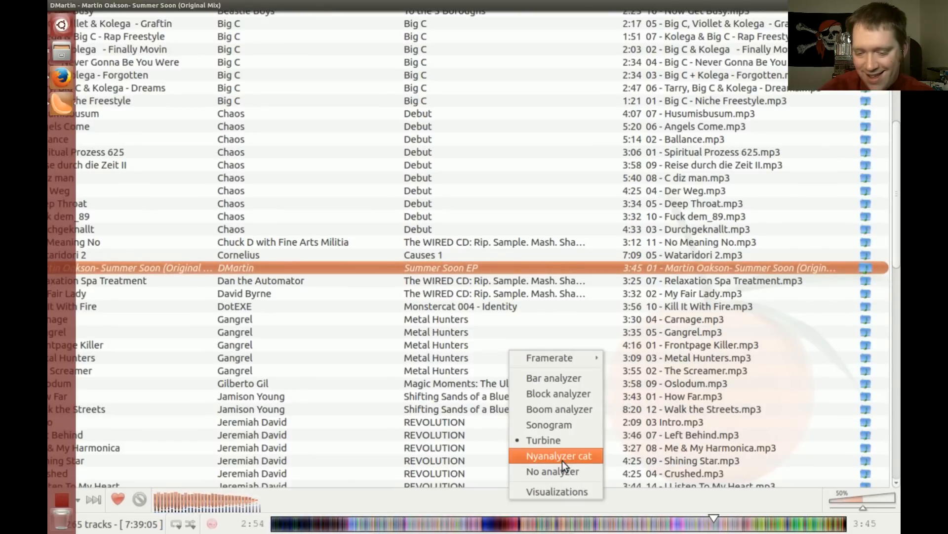
# Switch the playback analyzer to the Nyanalyzer cat animation.
pyautogui.click(559, 456)
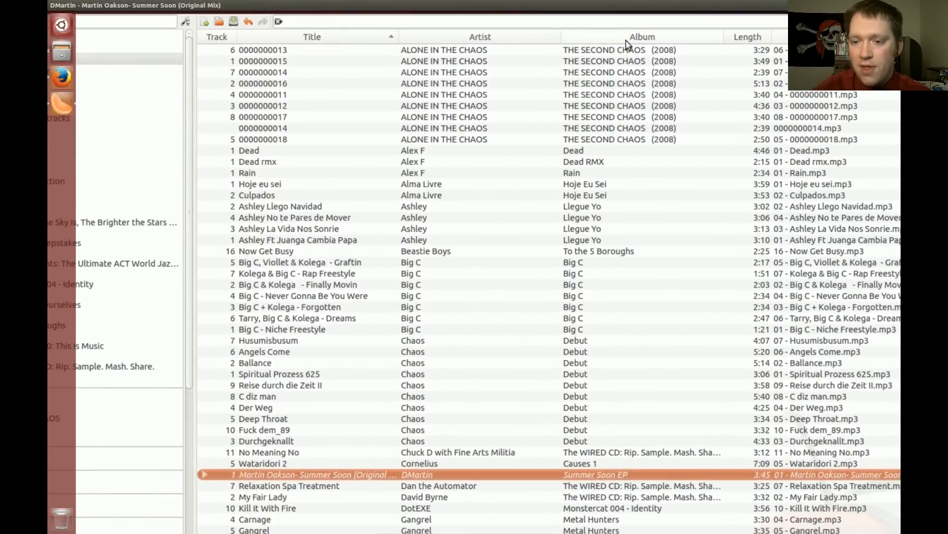
# Bring up the playlist header's column list to add a Rating column.
pyautogui.rightClick(642, 37)
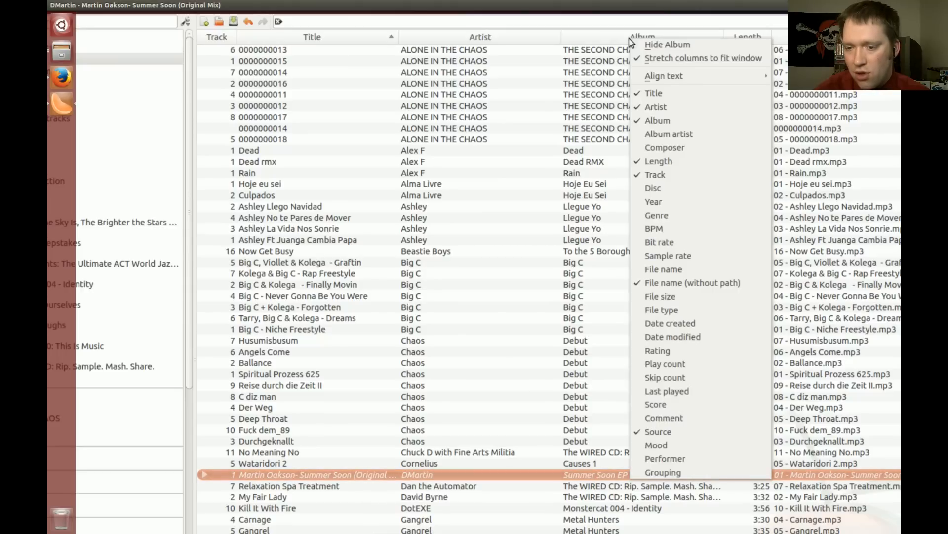
pyautogui.moveTo(665, 147)
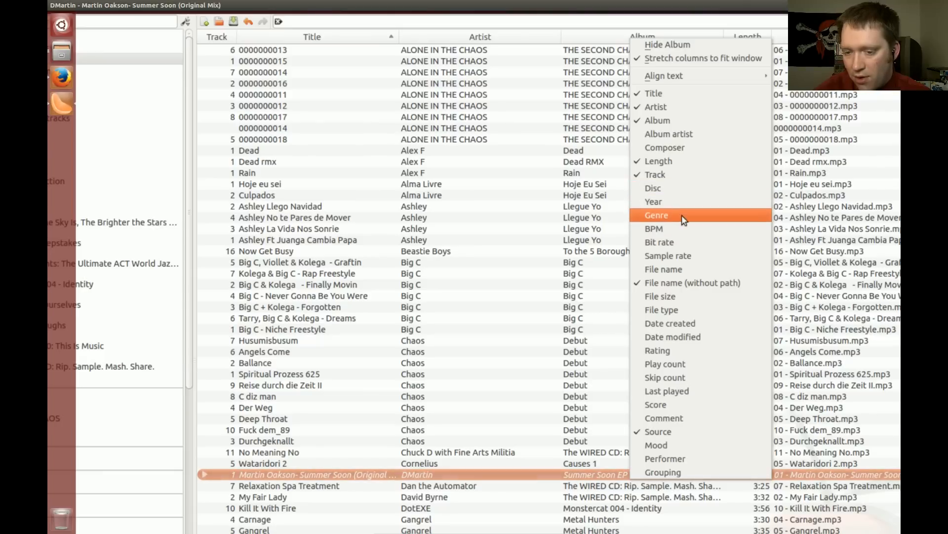
pyautogui.moveTo(654, 229)
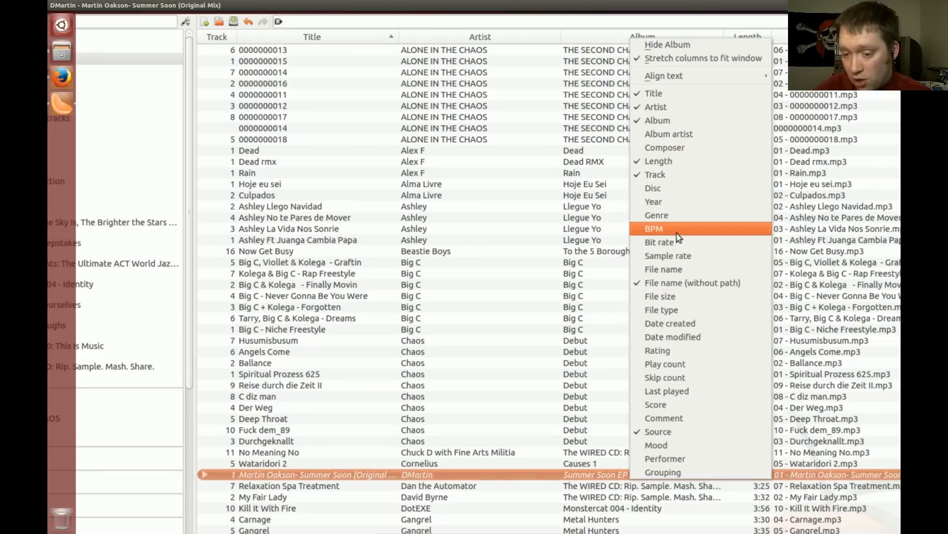
pyautogui.moveTo(678, 268)
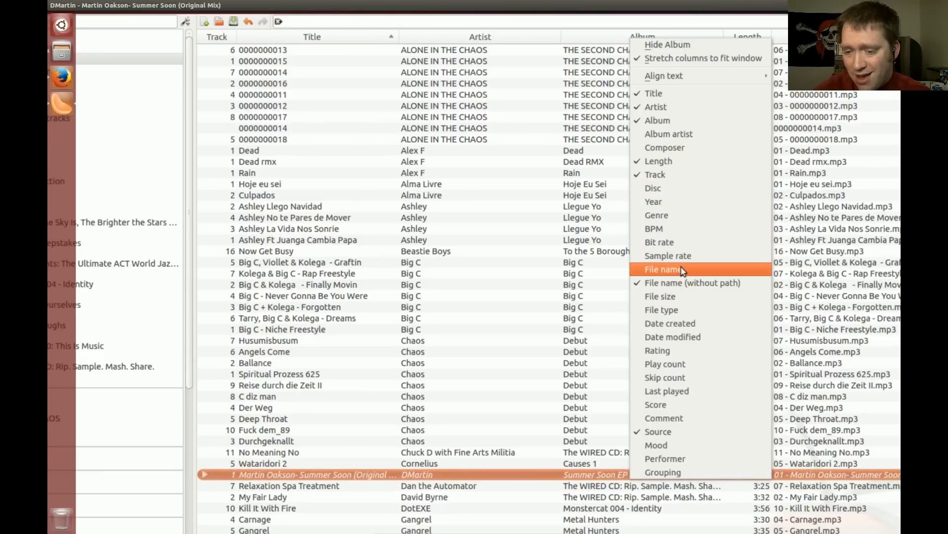
pyautogui.moveTo(681, 323)
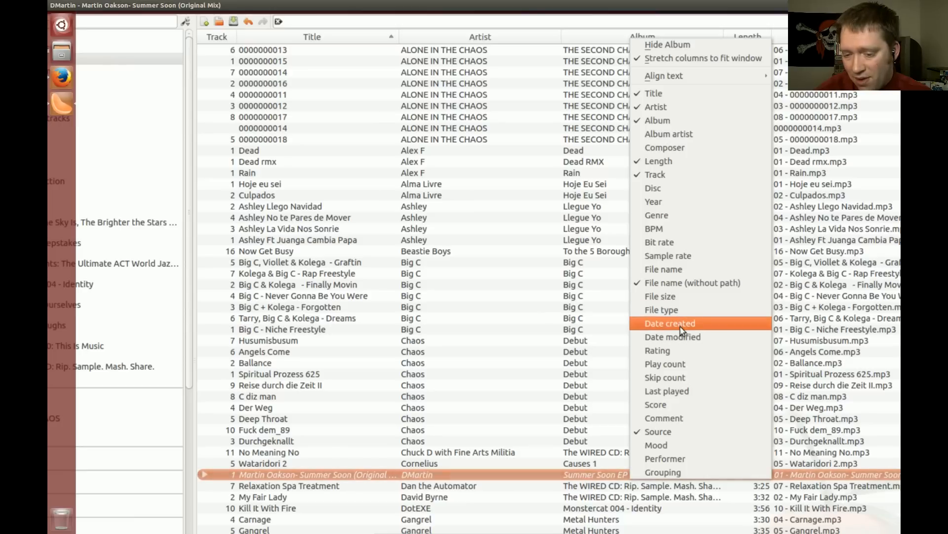
pyautogui.moveTo(675, 354)
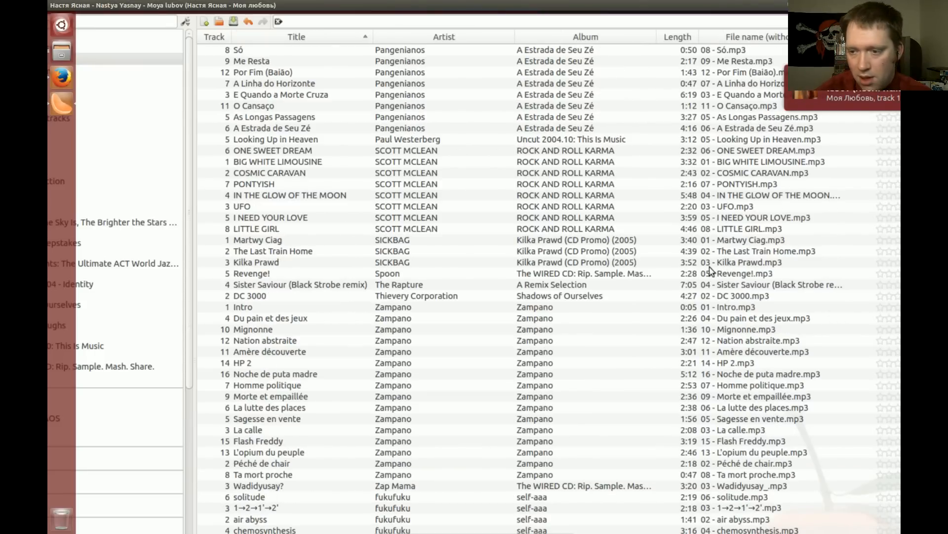
pyautogui.scroll(3)
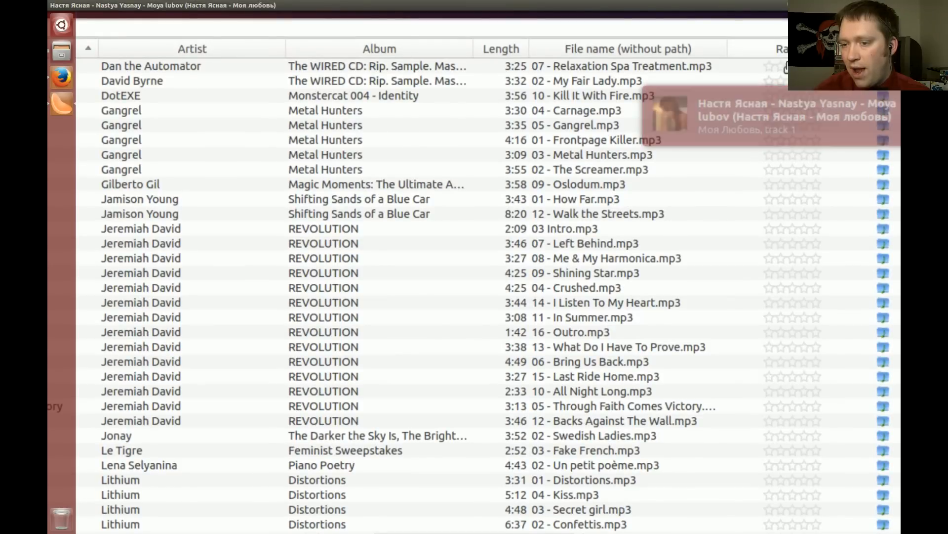
pyautogui.click(777, 67)
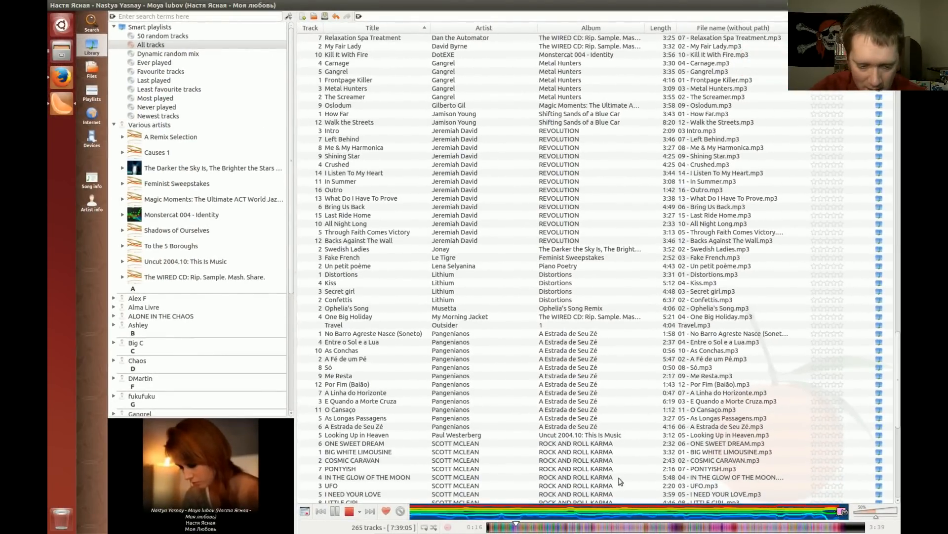
pyautogui.moveTo(386, 510)
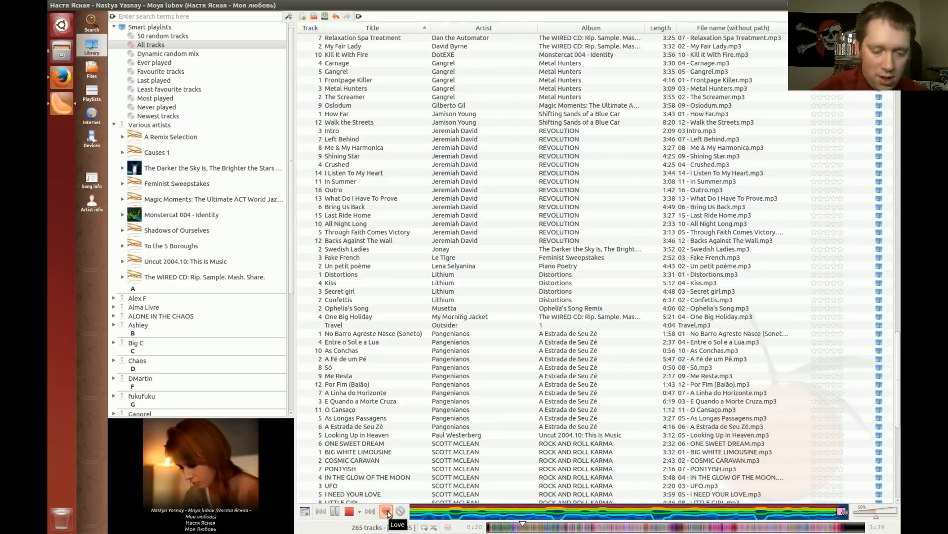
pyautogui.click(386, 510)
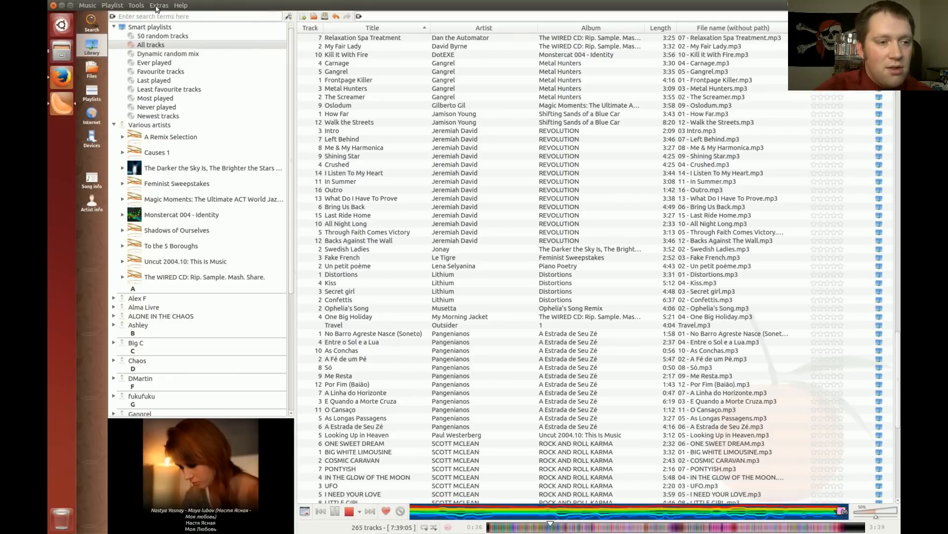
# In Preferences > Transcoding, set MP3 encoding to Optimize for quality.
pyautogui.click(136, 5)
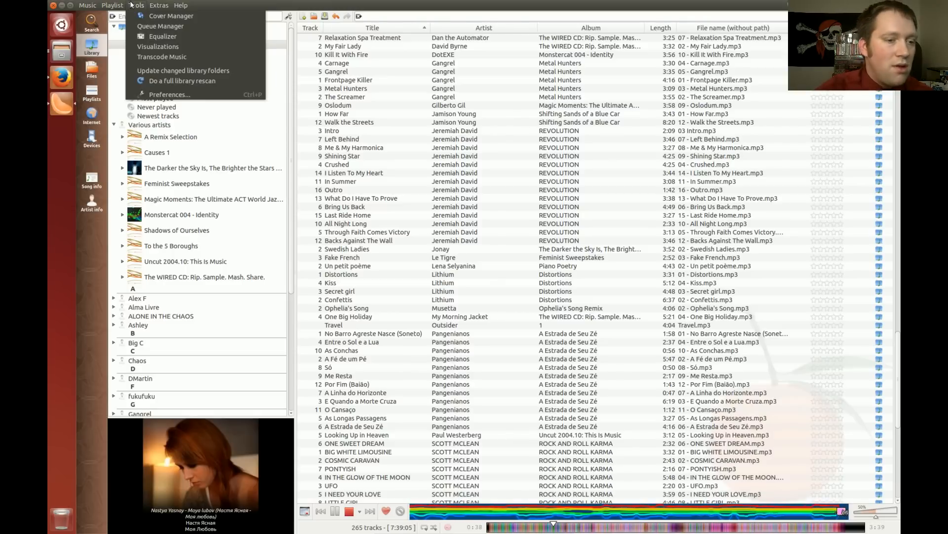
pyautogui.moveTo(169, 95)
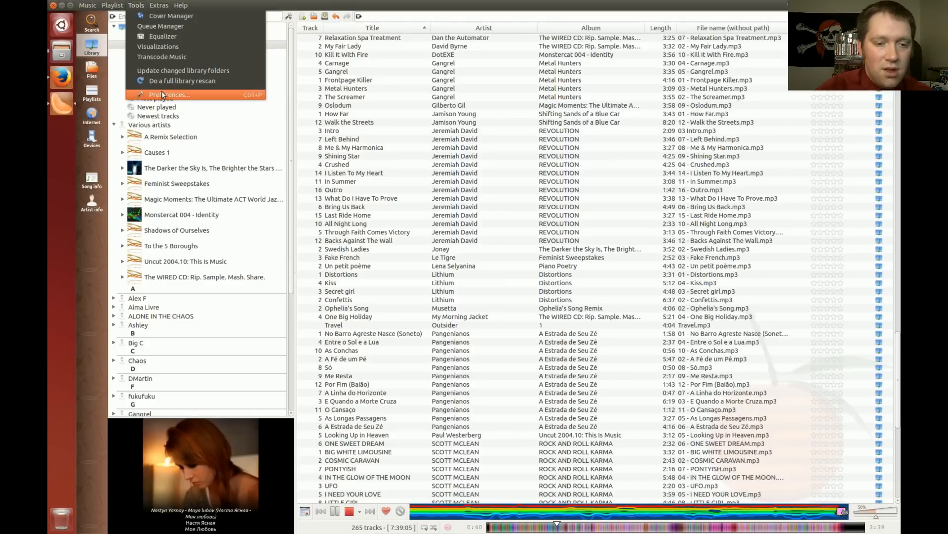
pyautogui.click(169, 95)
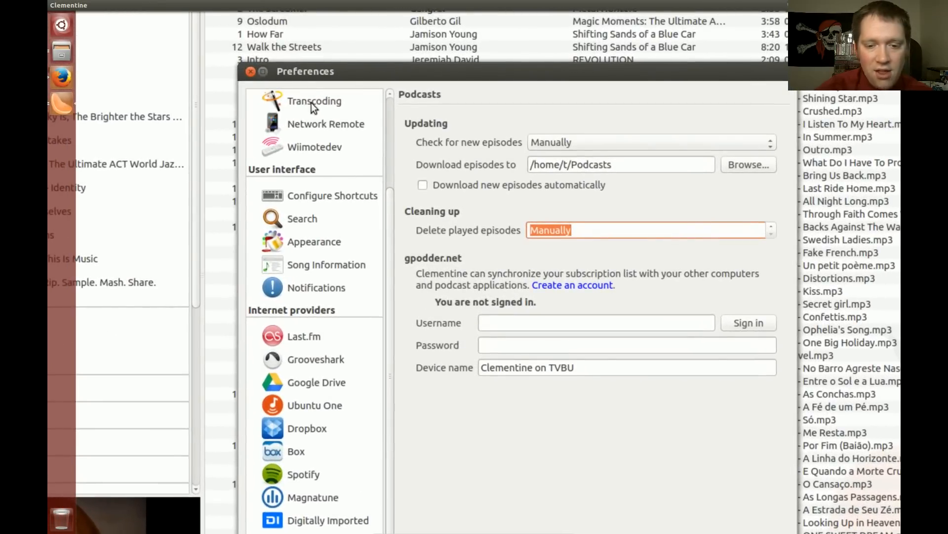
pyautogui.click(314, 100)
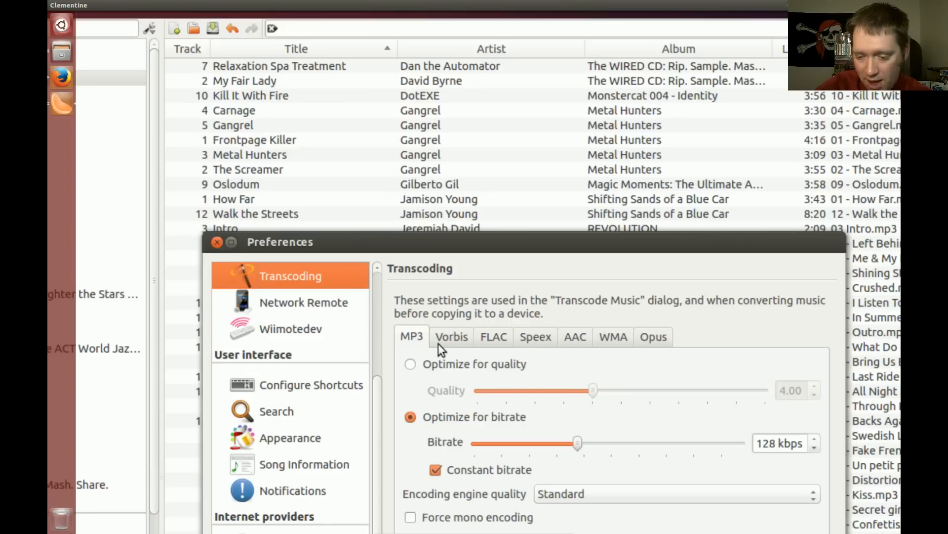
pyautogui.moveTo(760, 458)
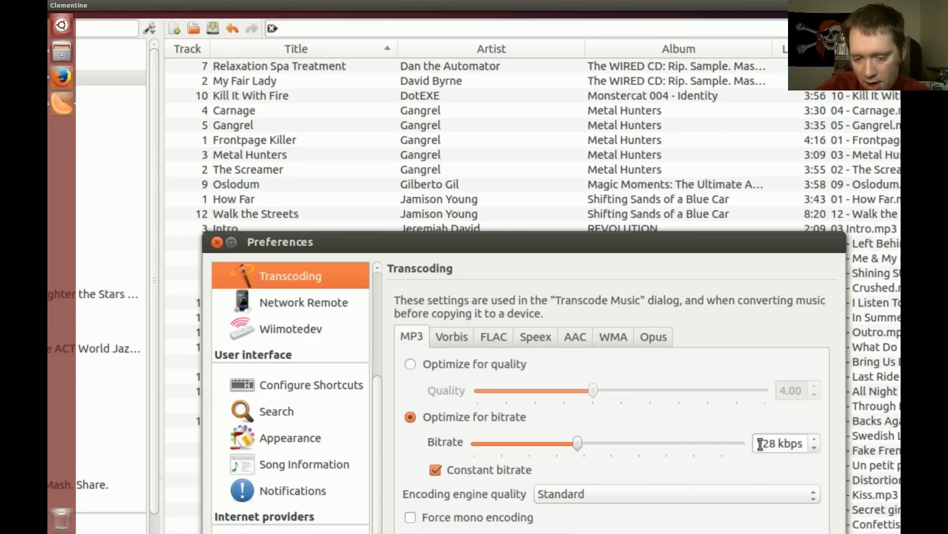
pyautogui.moveTo(421, 363)
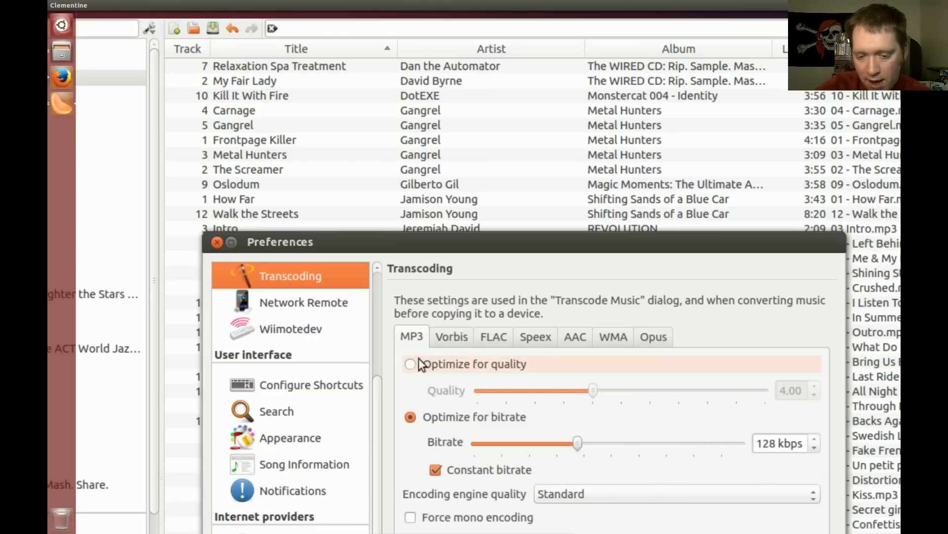
pyautogui.click(410, 364)
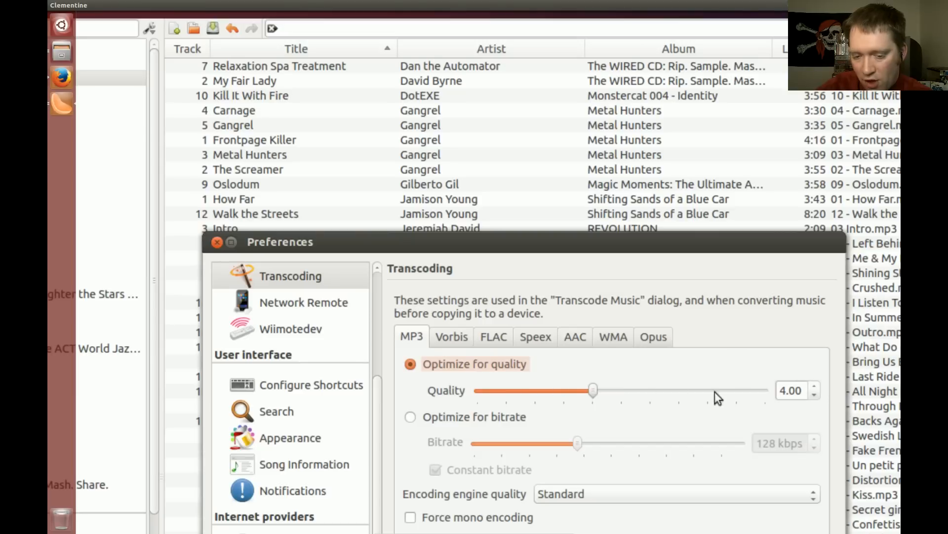
pyautogui.moveTo(580, 392)
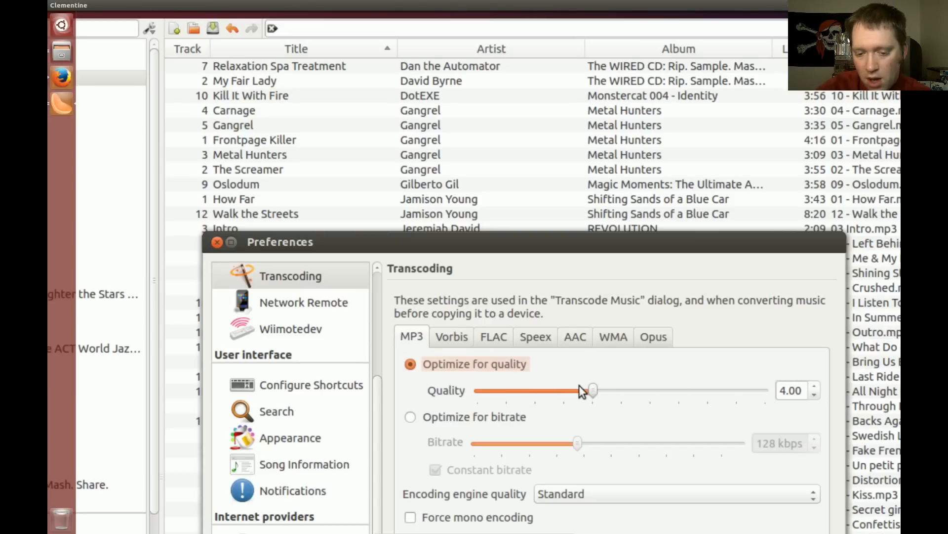
pyautogui.moveTo(488, 356)
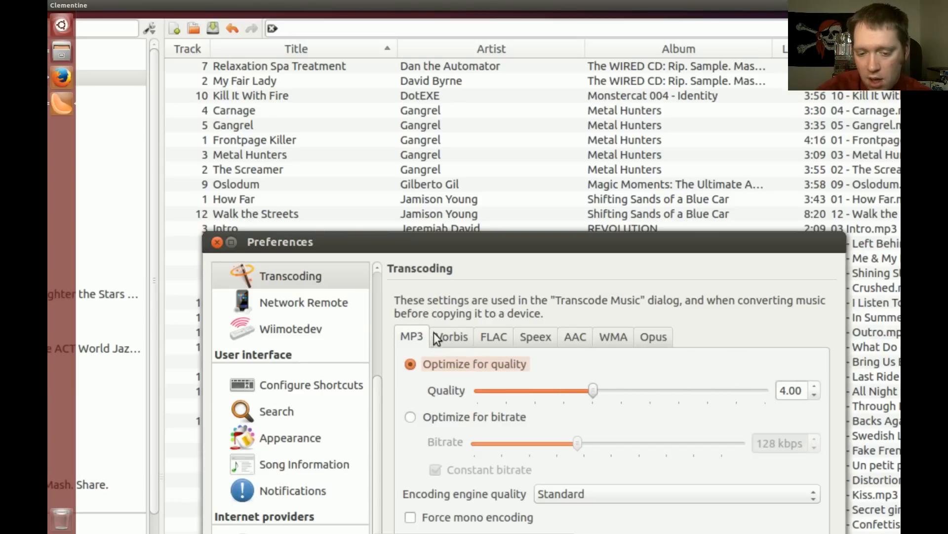
# Review the Vorbis, AAC and Opus encoder settings tabs.
pyautogui.click(450, 337)
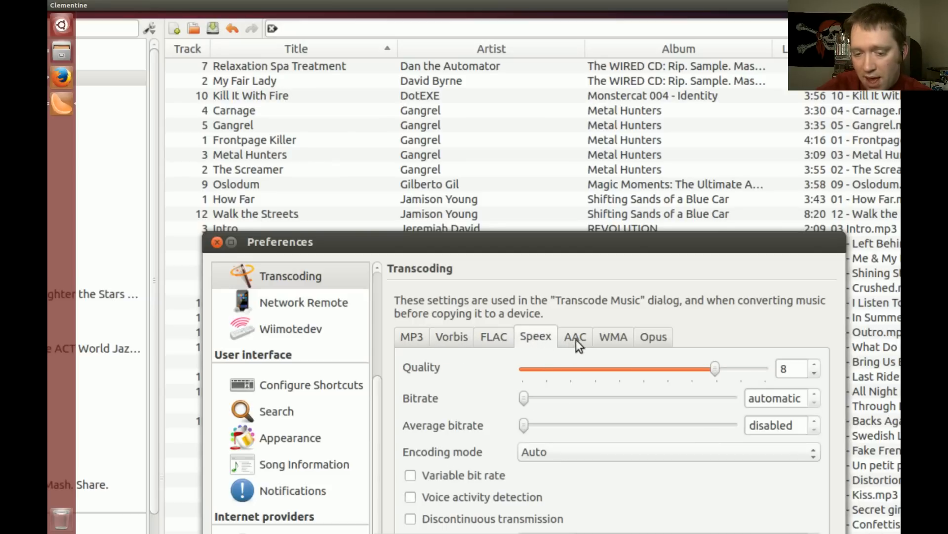
pyautogui.click(573, 335)
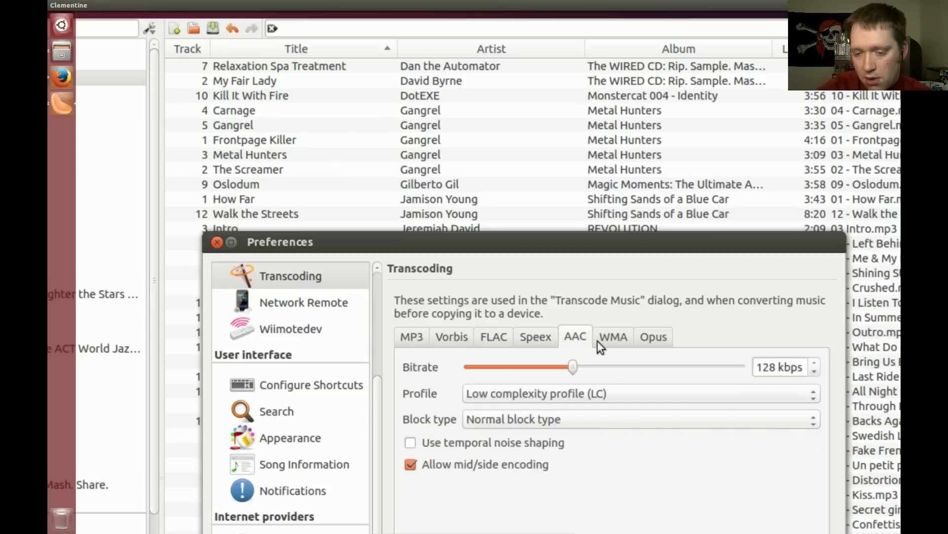
pyautogui.moveTo(609, 346)
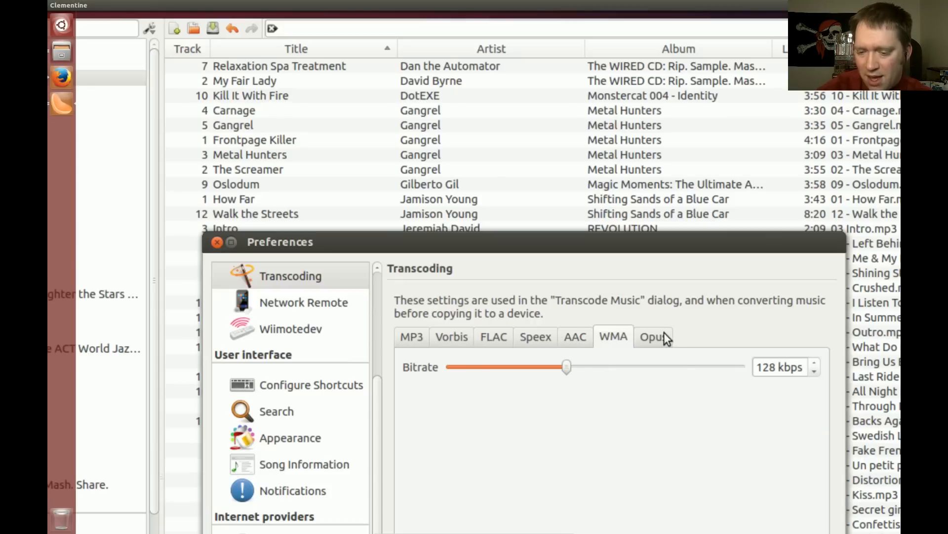
pyautogui.click(653, 336)
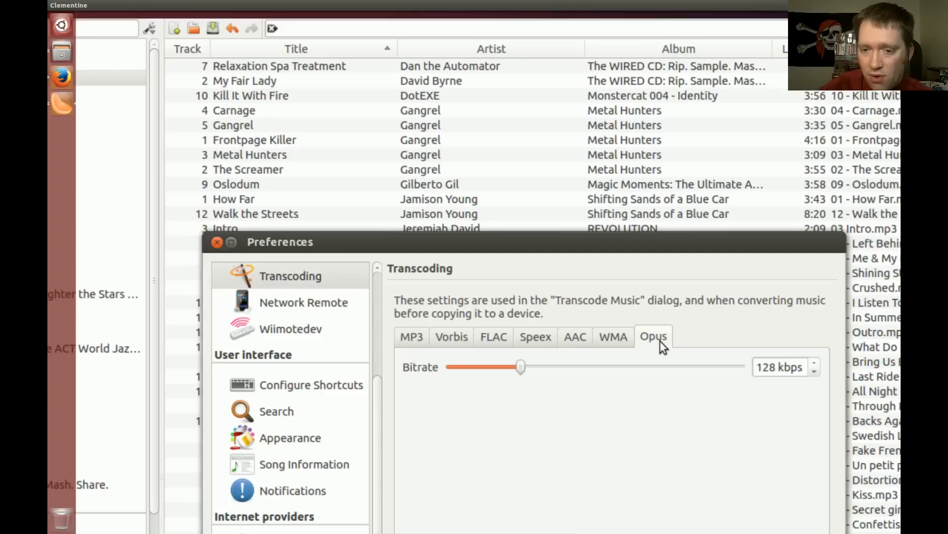
pyautogui.moveTo(661, 355)
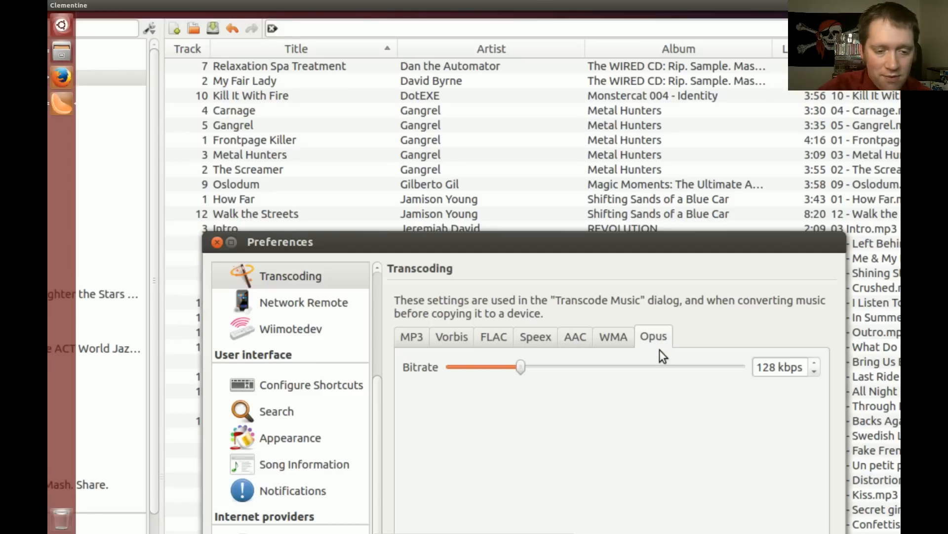
pyautogui.moveTo(251, 275)
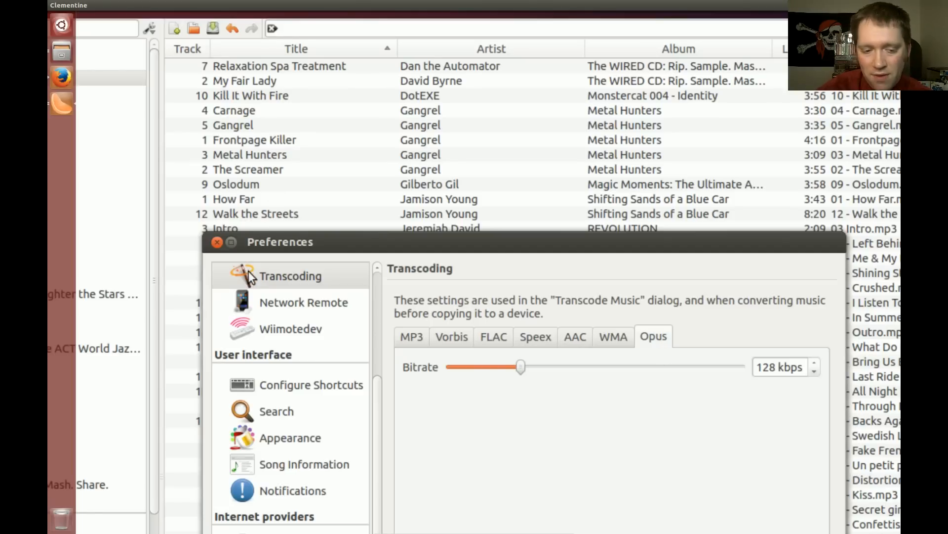
pyautogui.moveTo(272, 318)
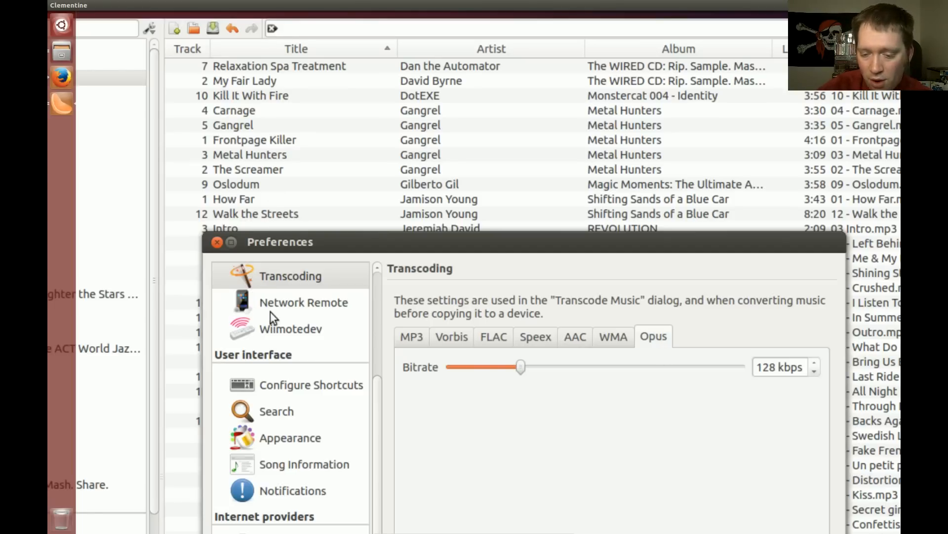
# Review the Network Remote settings, then show the Wiimotedev Wii Remote page.
pyautogui.click(303, 301)
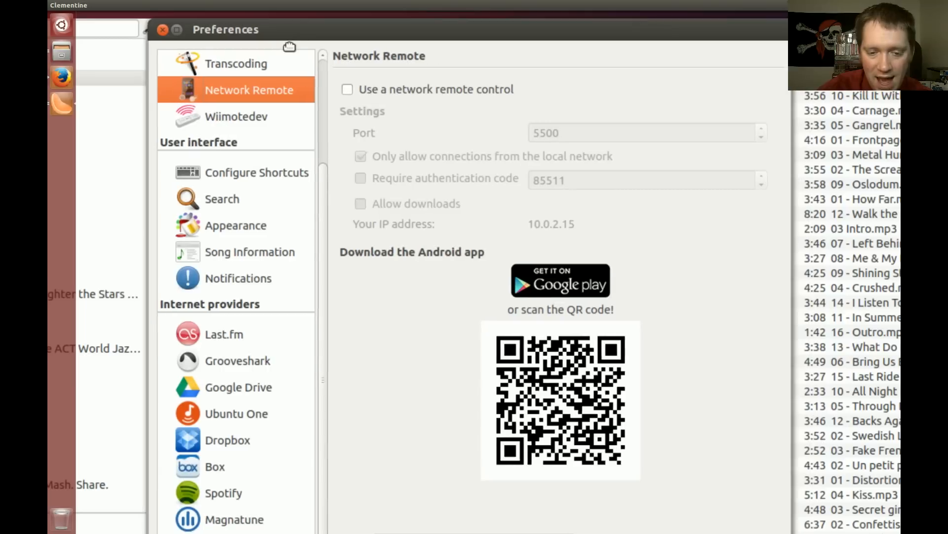
pyautogui.moveTo(225, 28); pyautogui.dragTo(222, 79)
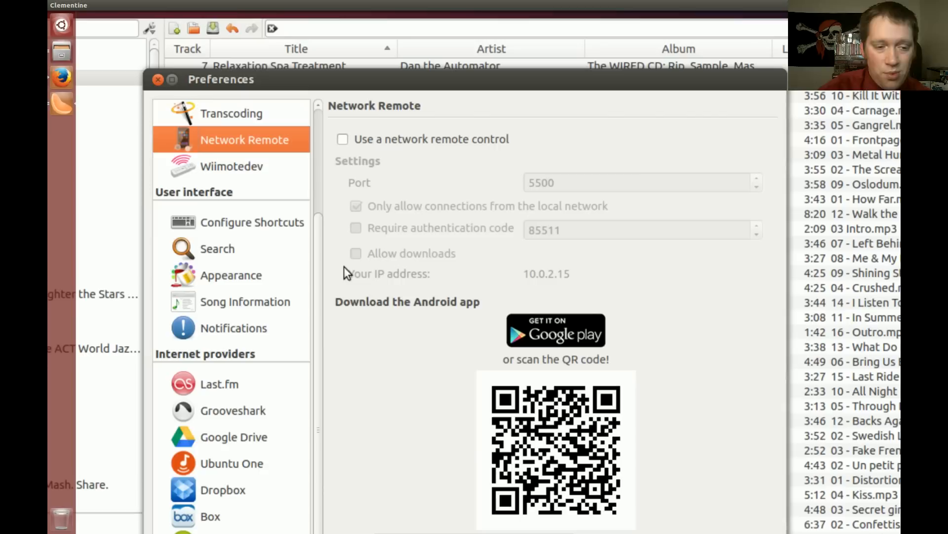
pyautogui.click(232, 166)
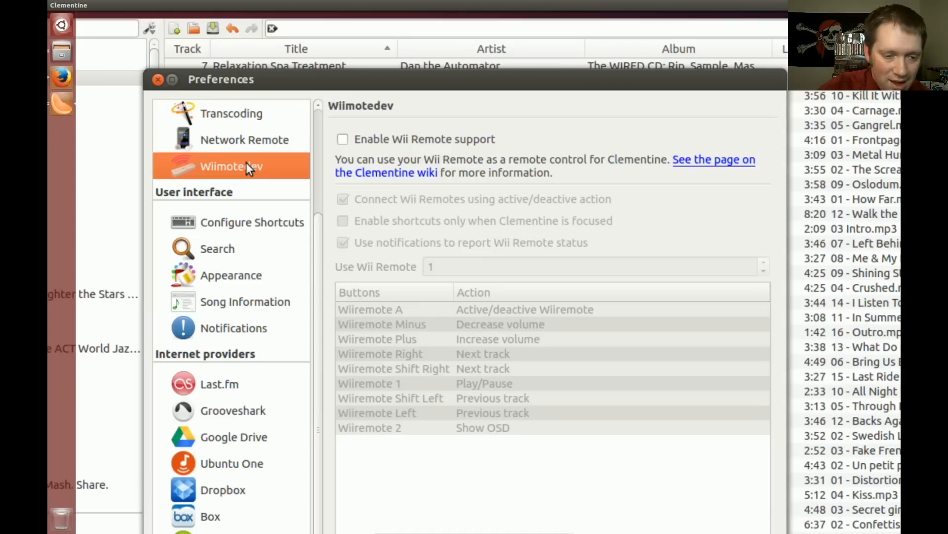
# Turn off Gnome's shortcut keys in Shortcuts, then show the Search sources settings.
pyautogui.click(252, 222)
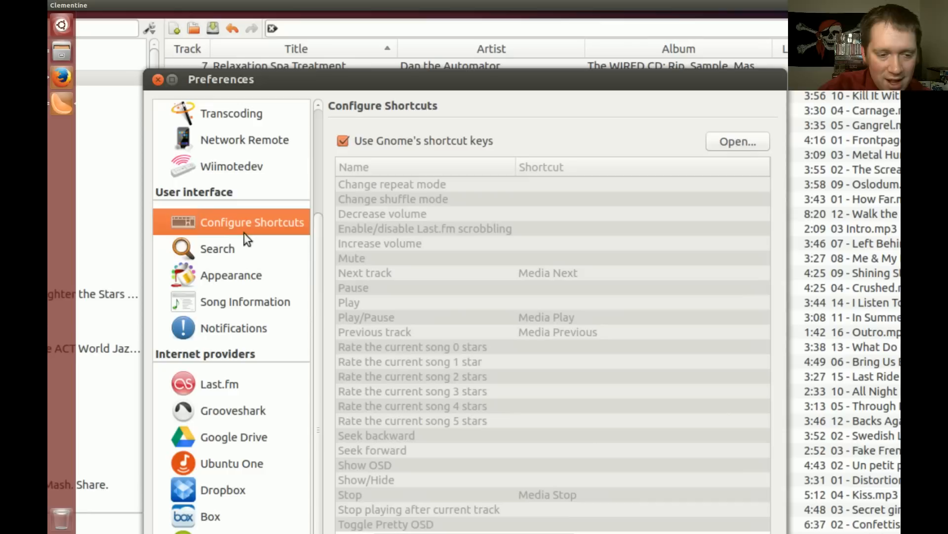
pyautogui.moveTo(235, 227)
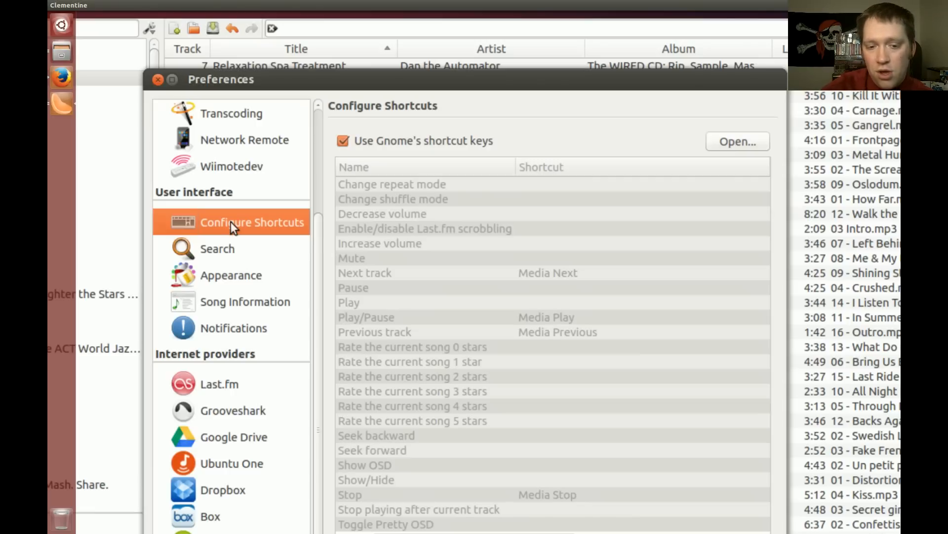
pyautogui.click(343, 140)
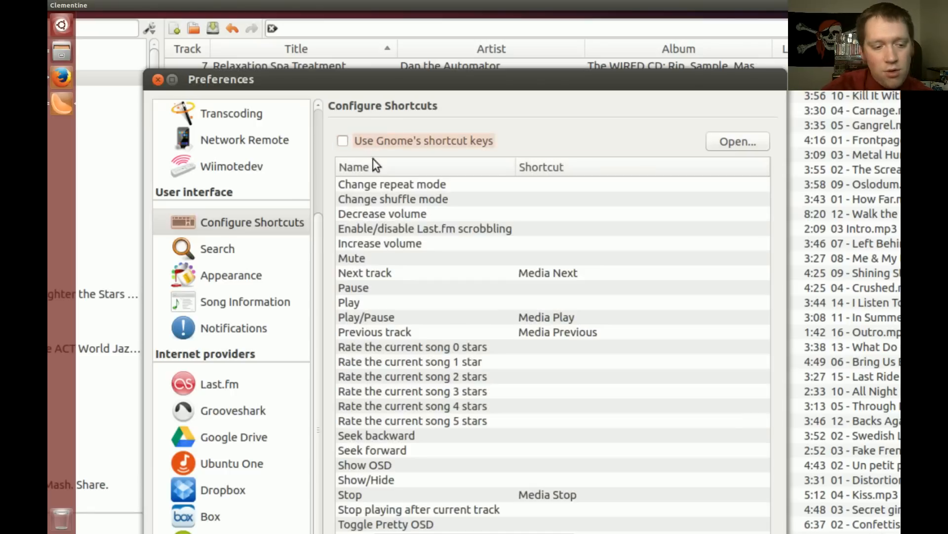
pyautogui.moveTo(238, 290)
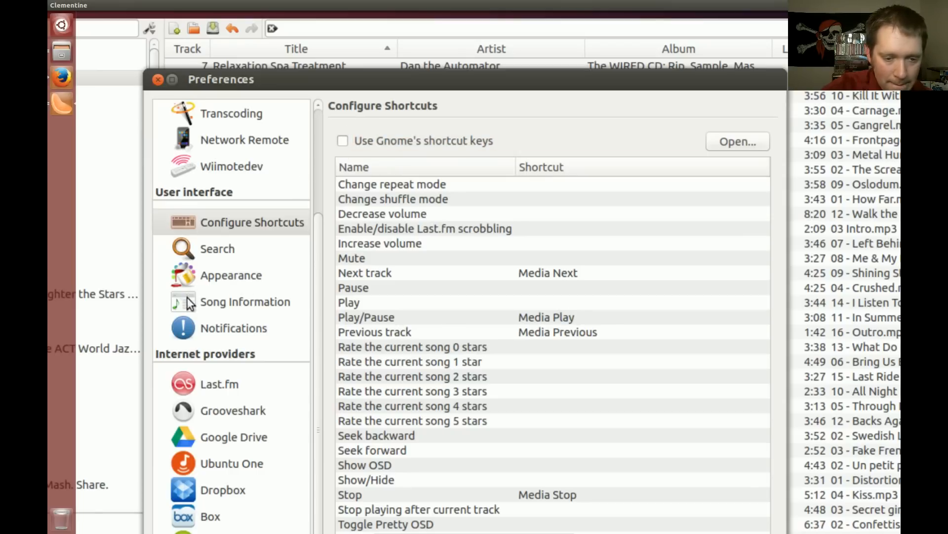
pyautogui.click(217, 248)
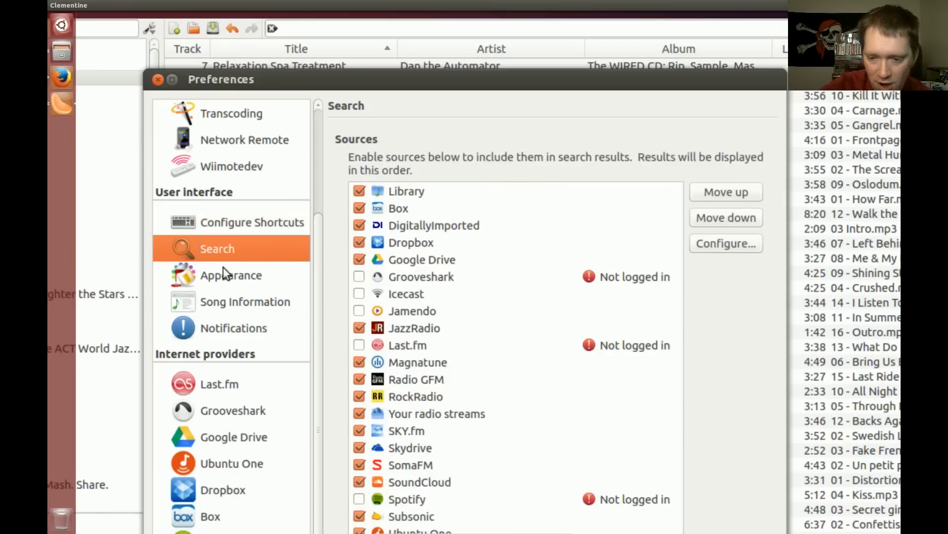
pyautogui.moveTo(462, 416)
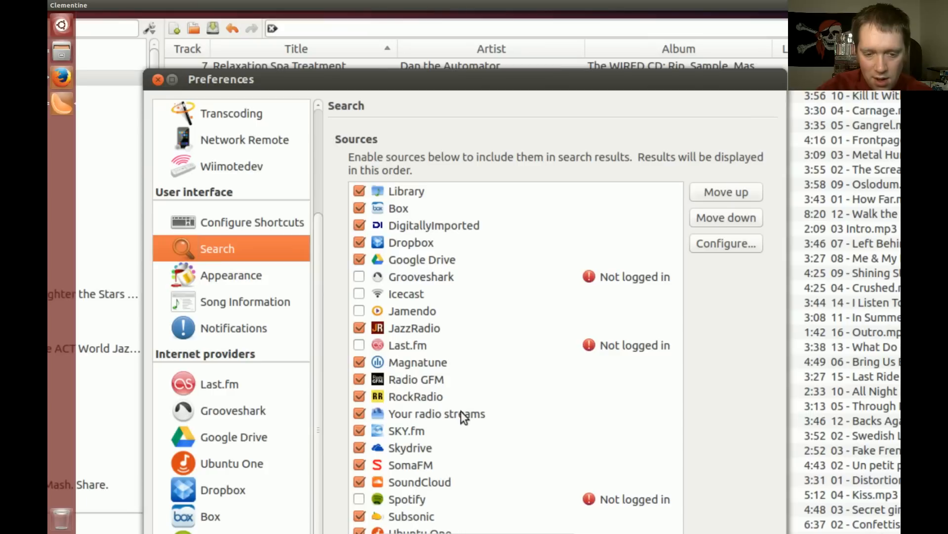
pyautogui.moveTo(411, 245)
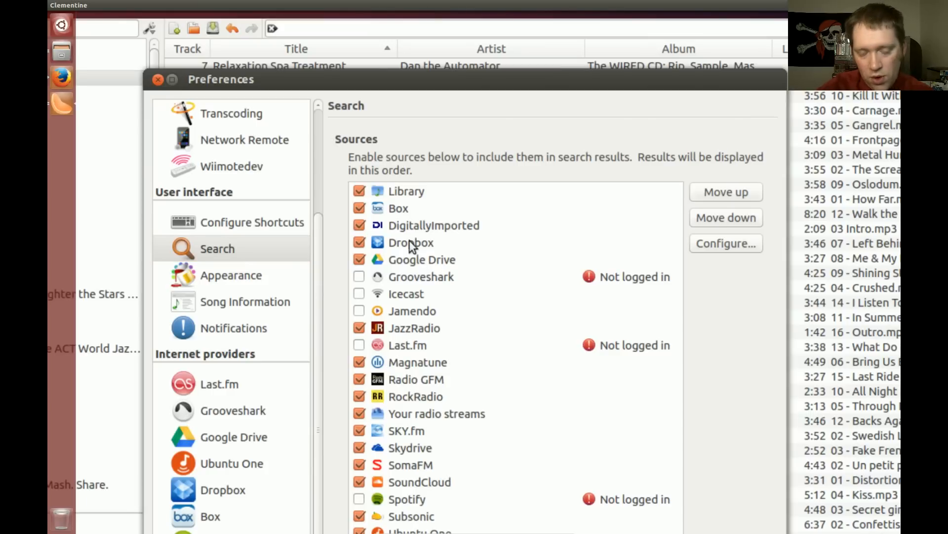
pyautogui.moveTo(231, 278)
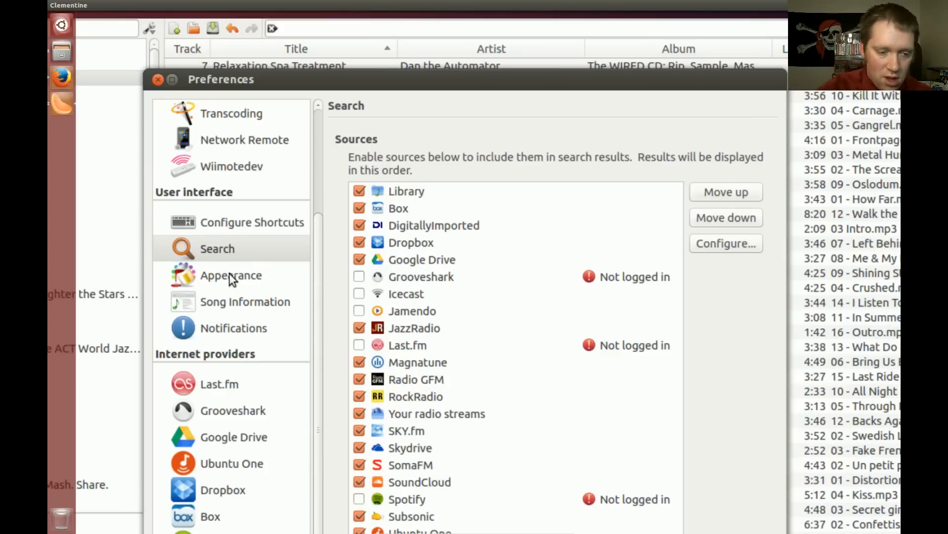
# View the Song Information page, then the Notifications settings with native 5-second popups.
pyautogui.click(245, 301)
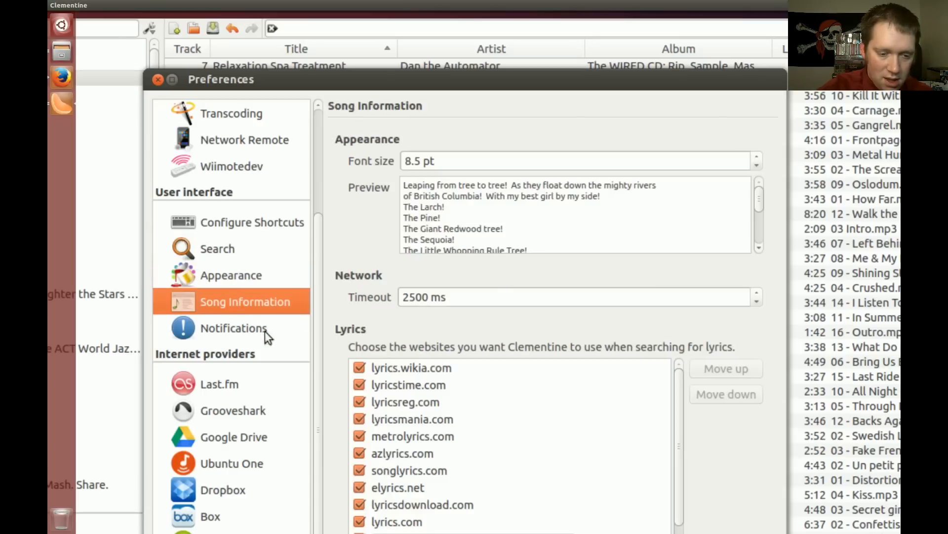
pyautogui.click(233, 327)
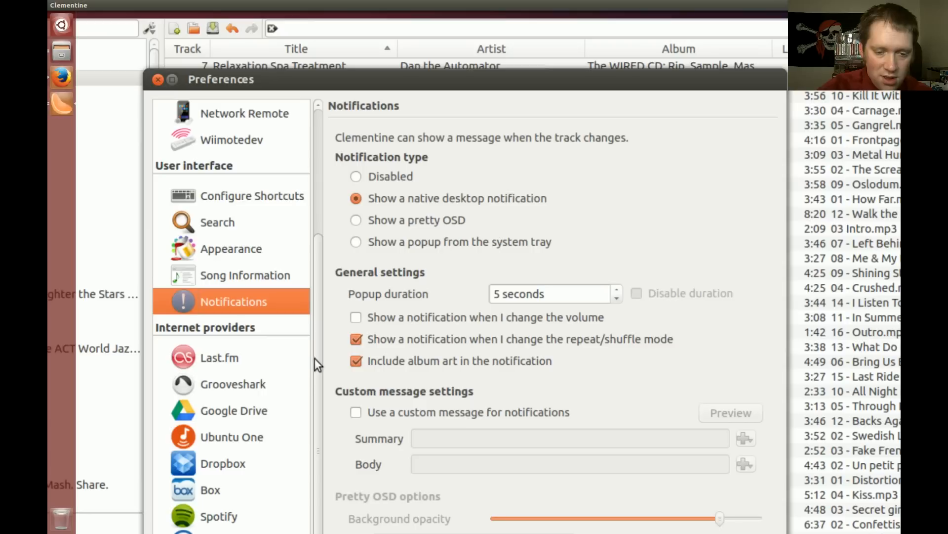
pyautogui.moveTo(401, 191)
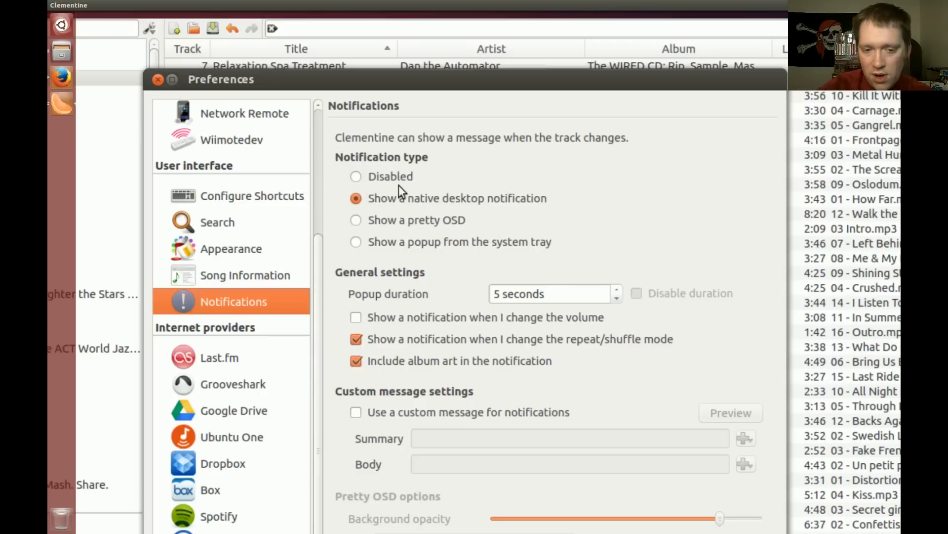
pyautogui.moveTo(390, 176)
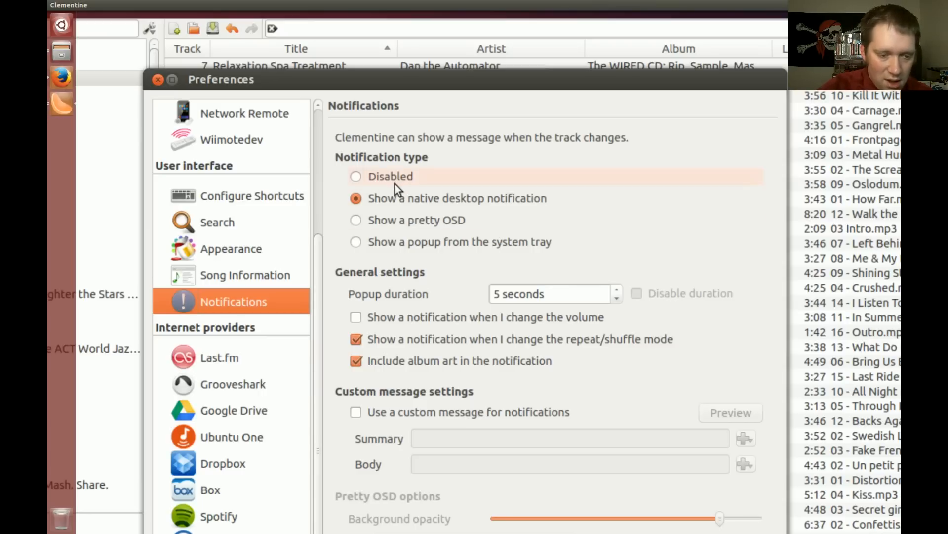
pyautogui.moveTo(286, 89)
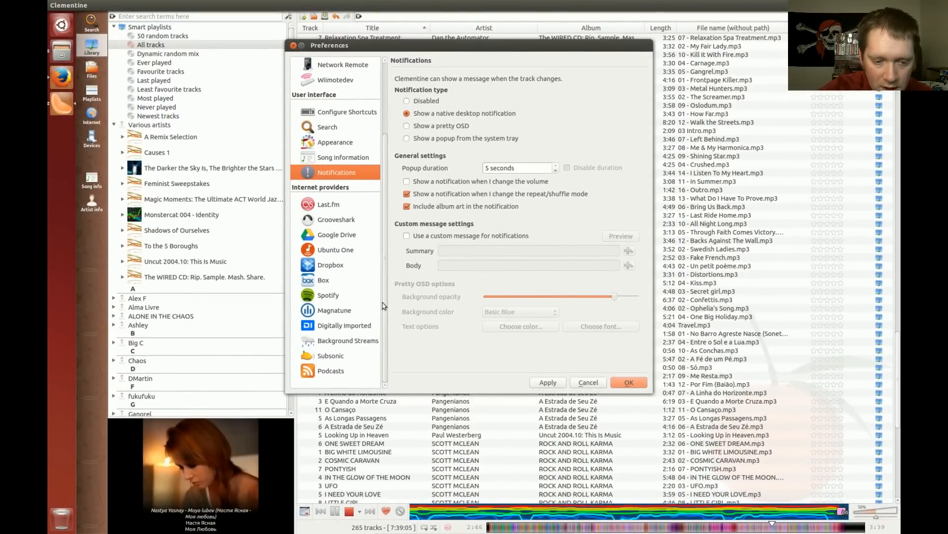
pyautogui.moveTo(317, 199)
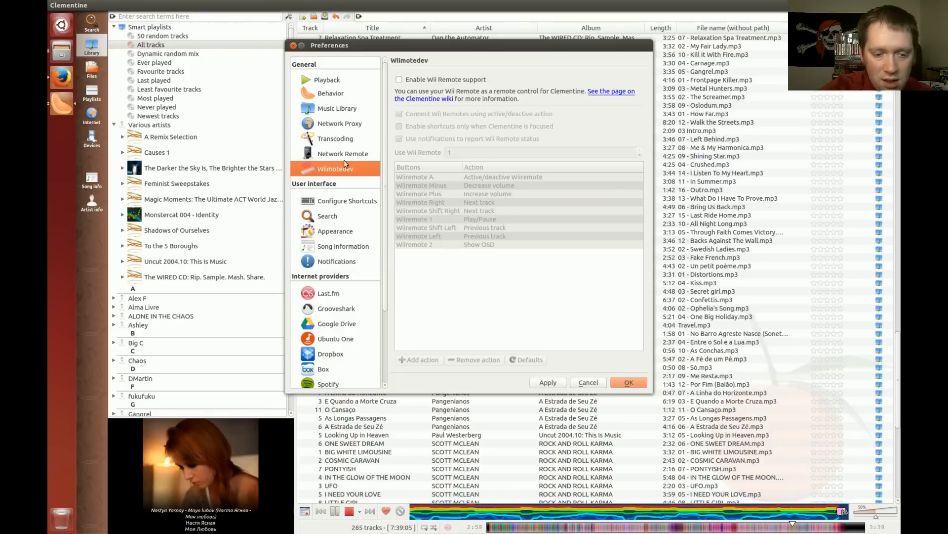
pyautogui.moveTo(322, 97)
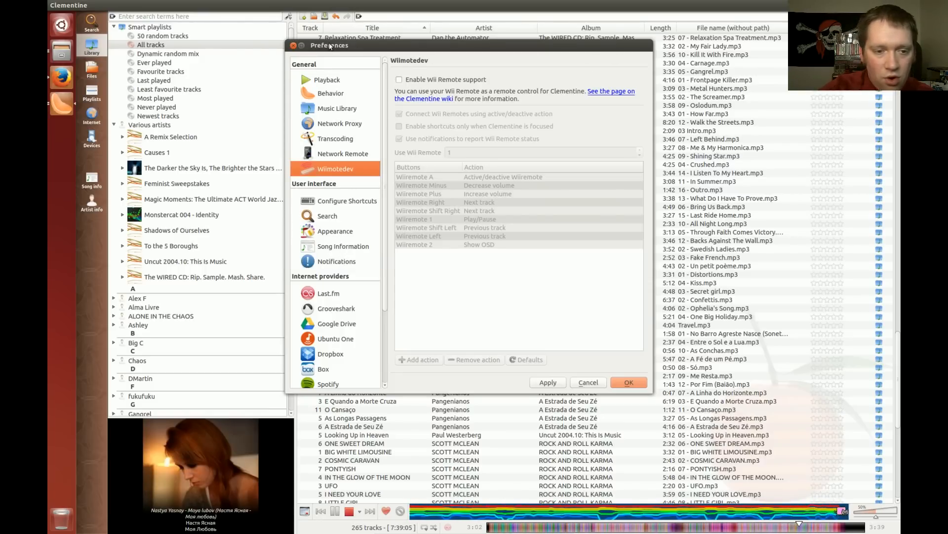
# Reopen Preferences from the Tools menu and view the Playback settings.
pyautogui.moveTo(329, 44); pyautogui.dragTo(284, 73)
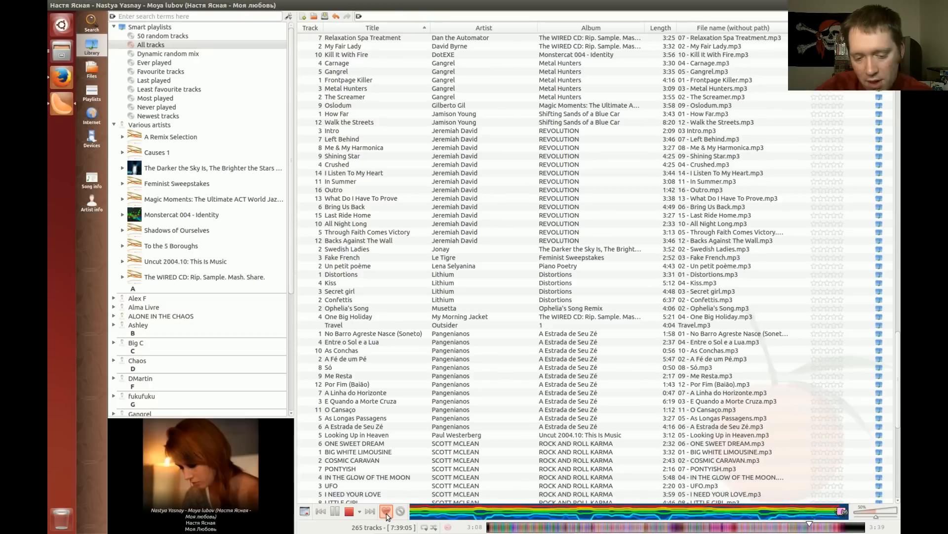
pyautogui.moveTo(386, 511)
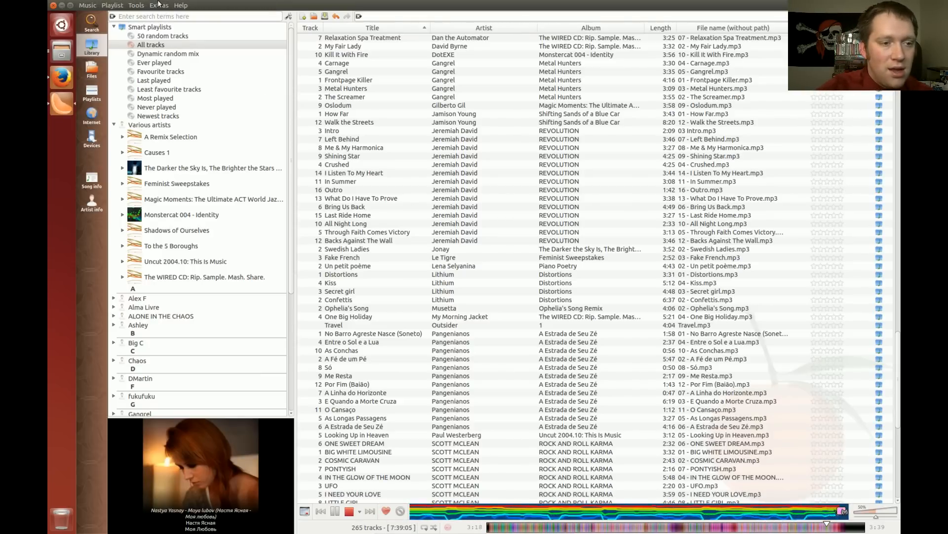
pyautogui.click(137, 5)
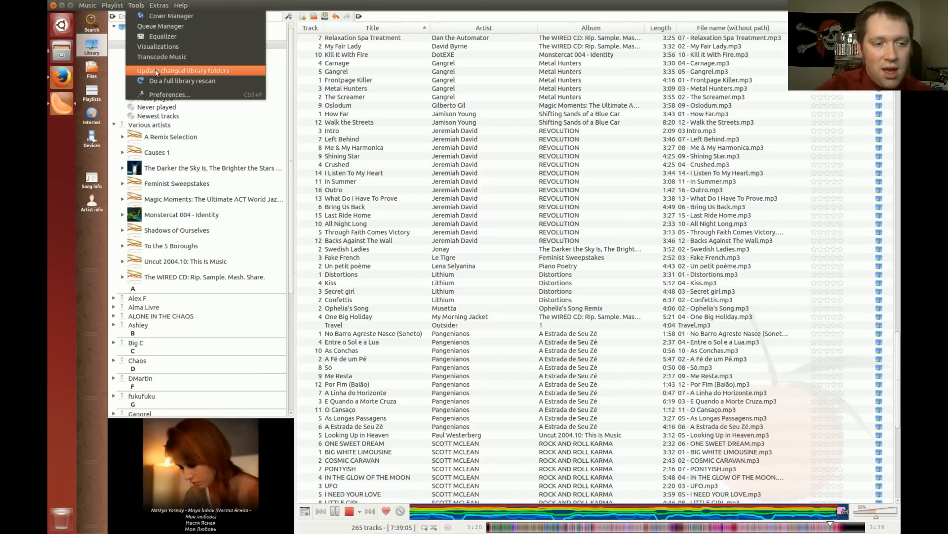
pyautogui.click(170, 95)
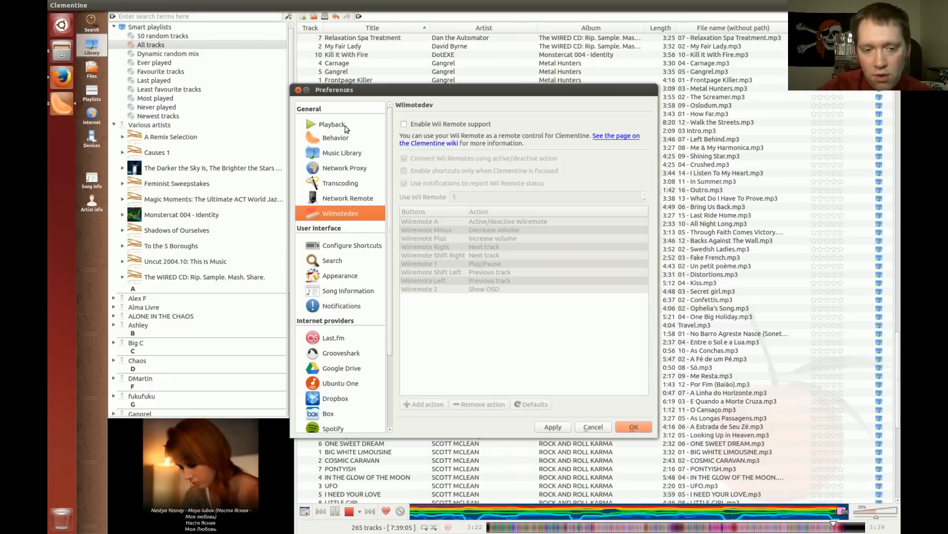
pyautogui.click(332, 124)
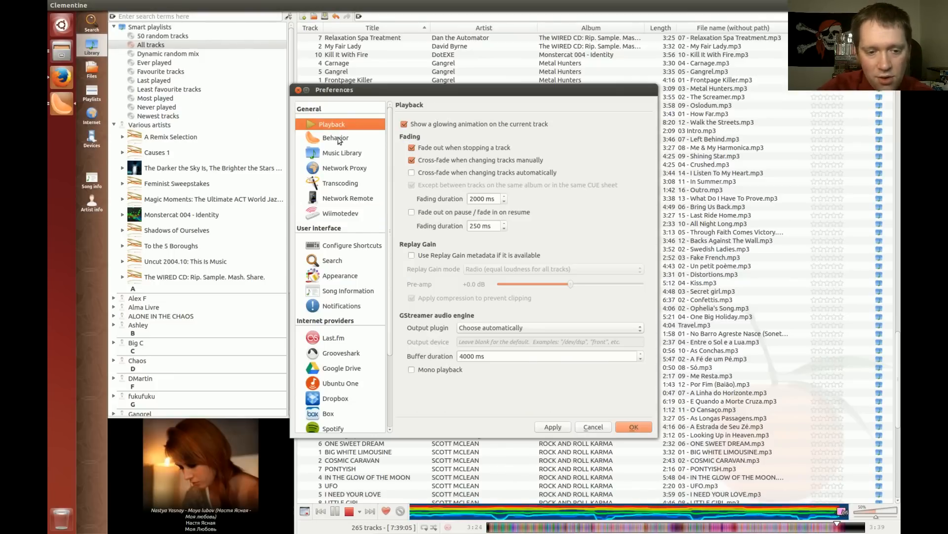
# Flip between the Behavior and Music Library pages, ending on Music Library.
pyautogui.click(335, 138)
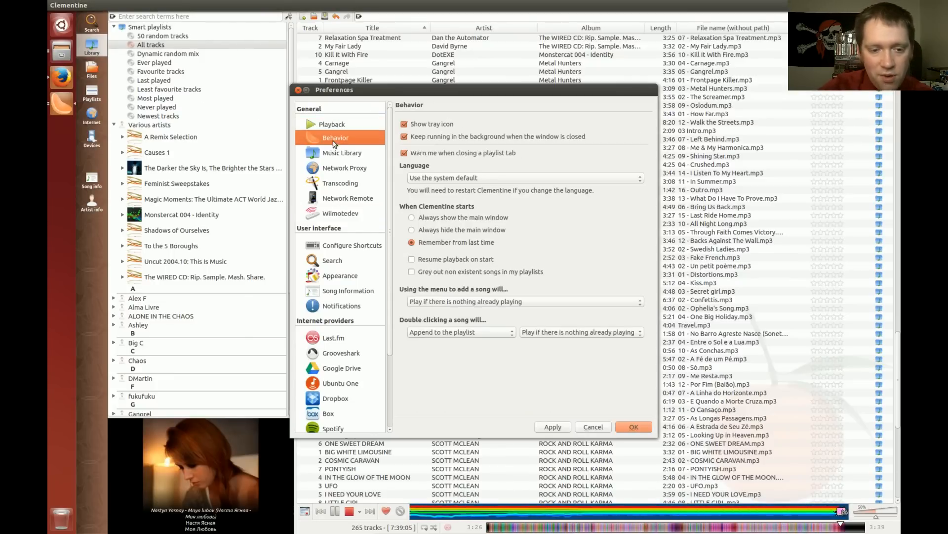
pyautogui.click(342, 152)
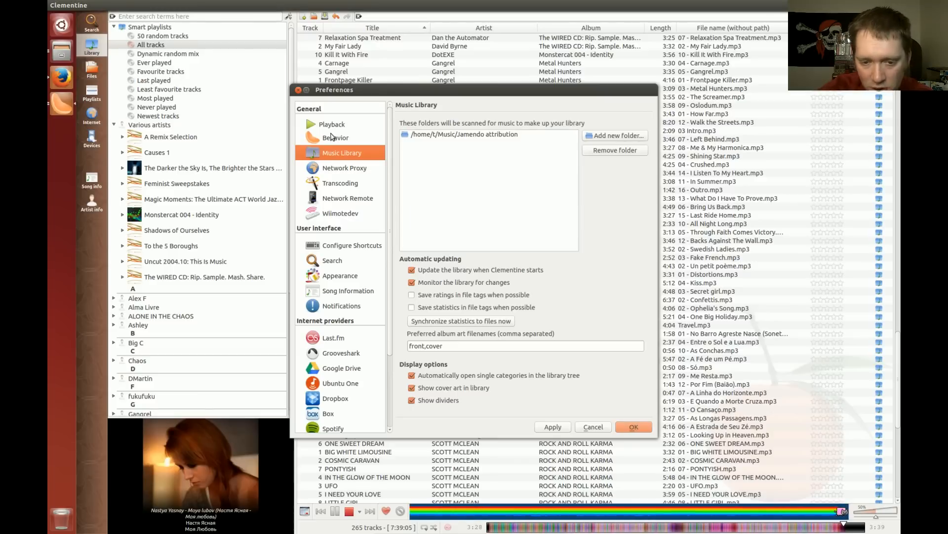
pyautogui.click(335, 137)
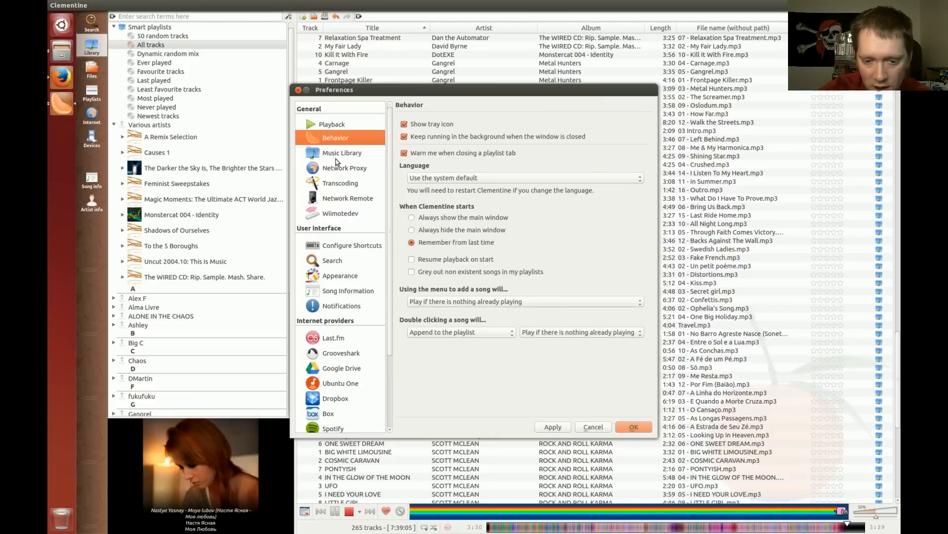
pyautogui.click(342, 152)
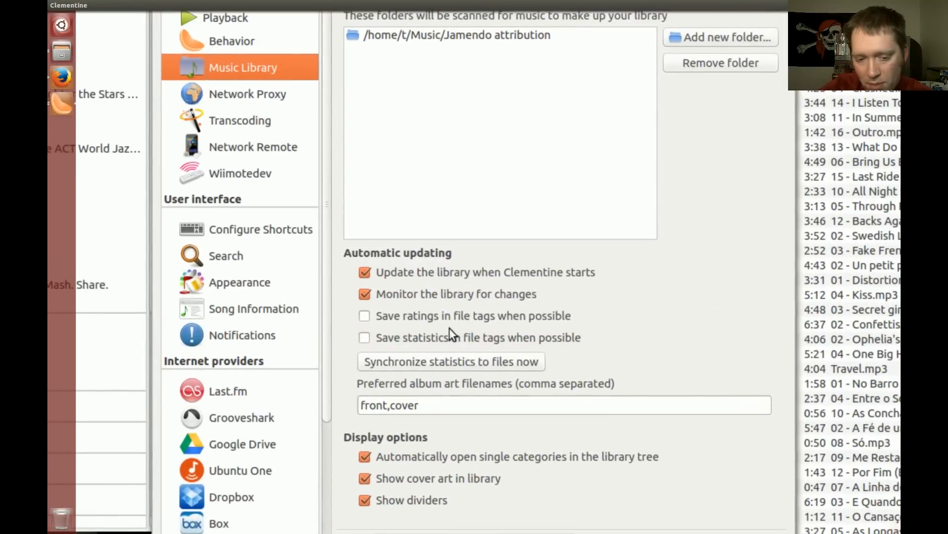
pyautogui.moveTo(499, 337)
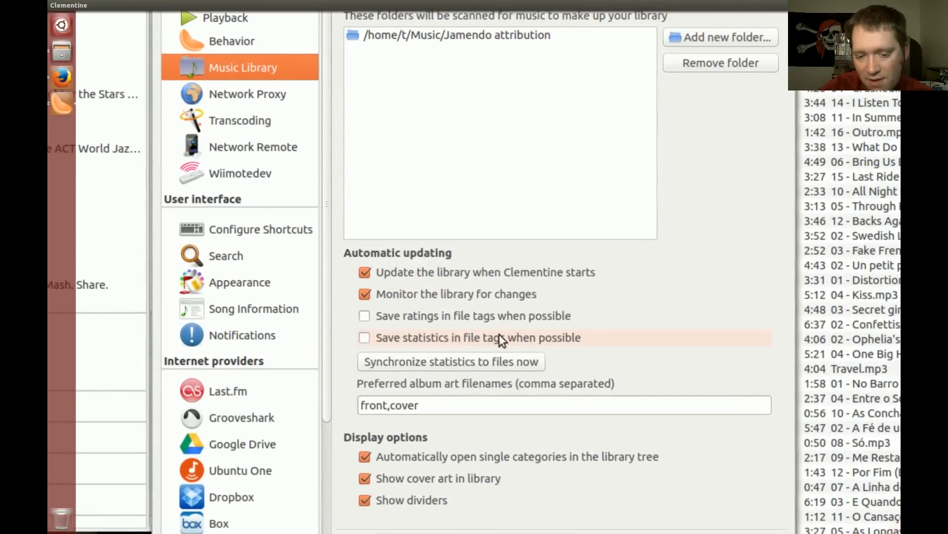
pyautogui.moveTo(555, 339)
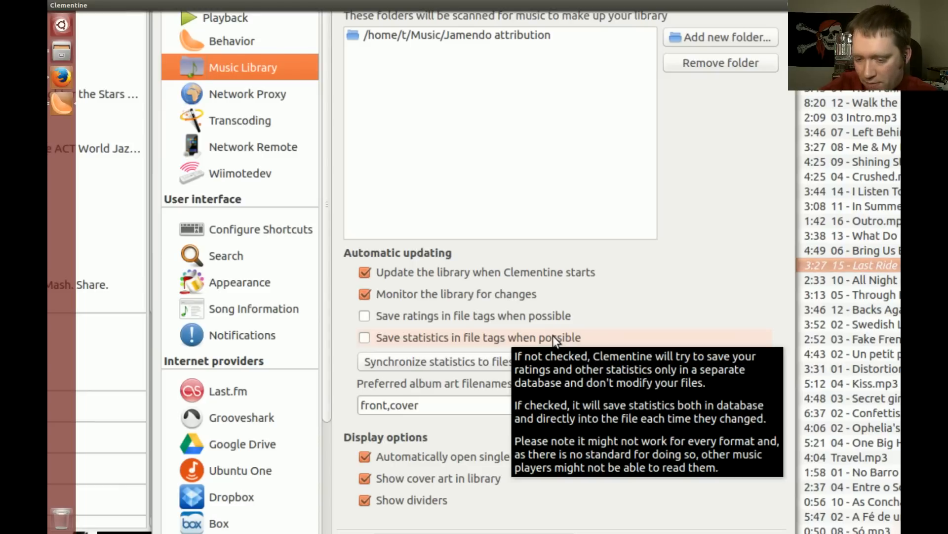
pyautogui.moveTo(490, 315)
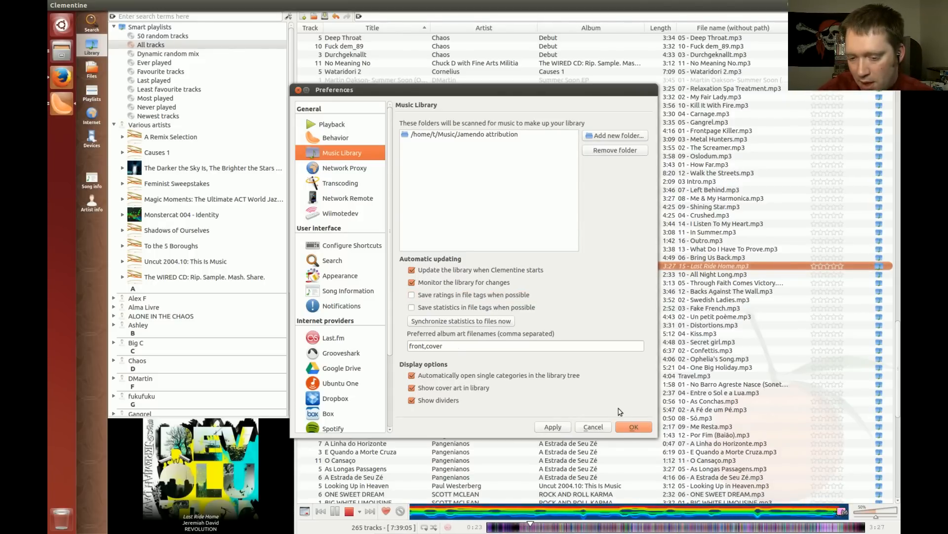
# Confirm the preferences with OK, returning to the playlist.
pyautogui.click(633, 427)
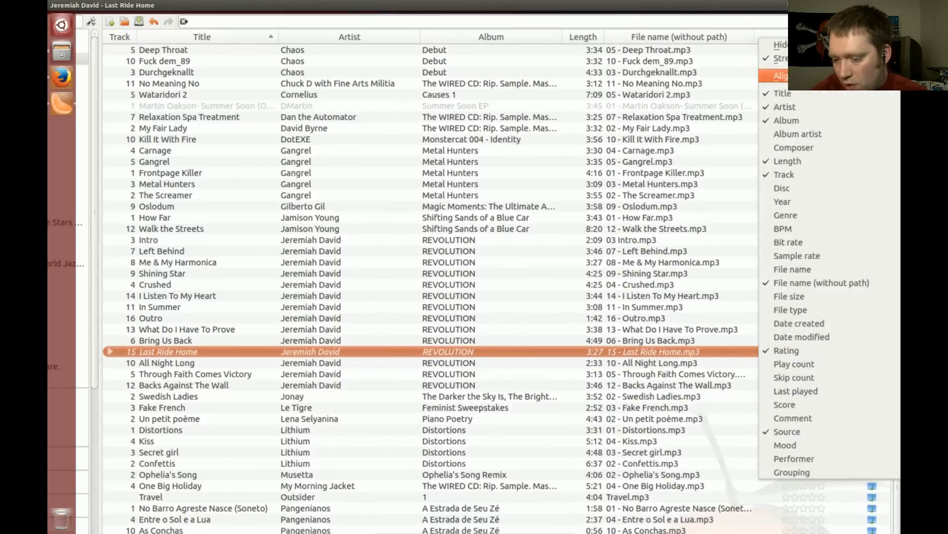
pyautogui.moveTo(785, 404)
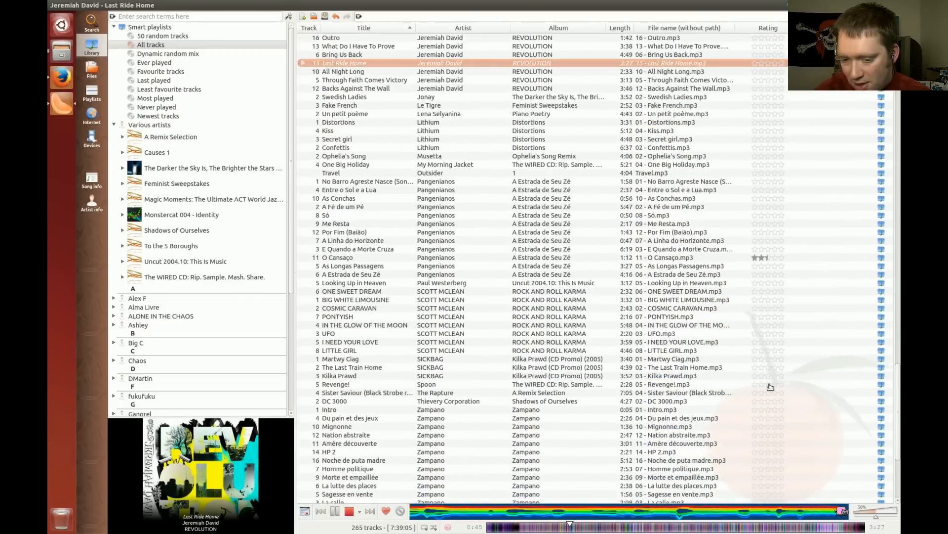
# Scroll to the Zampano tracks and bring up the context menu for Intro.
pyautogui.scroll(-3)
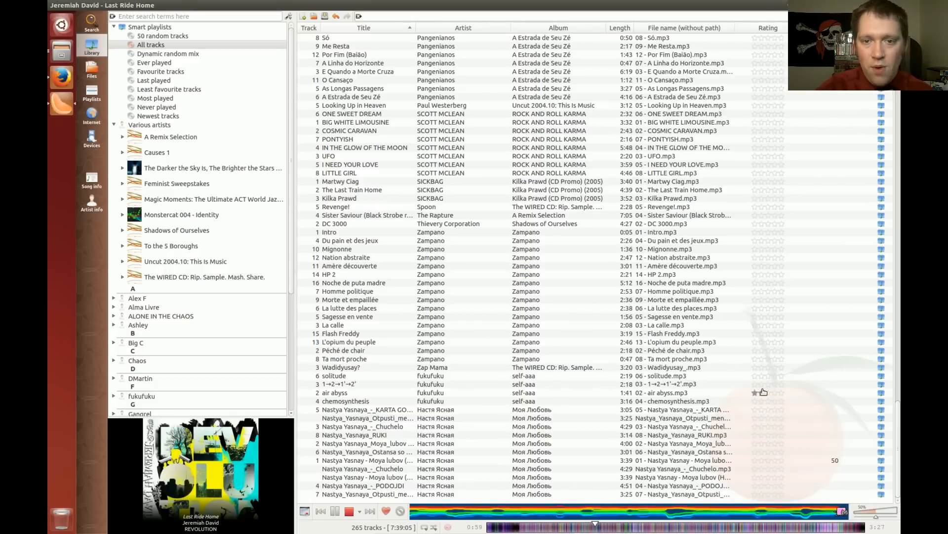
pyautogui.moveTo(607, 294)
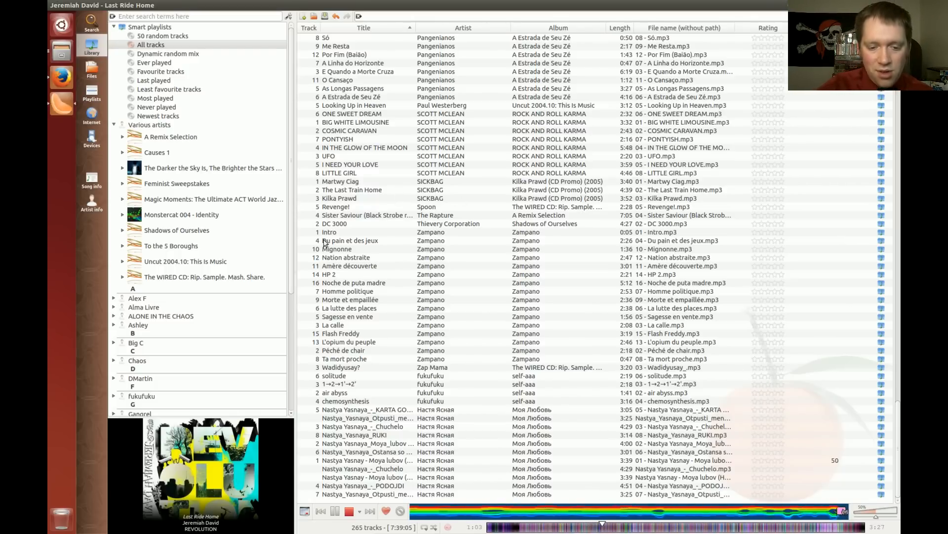
pyautogui.rightClick(329, 231)
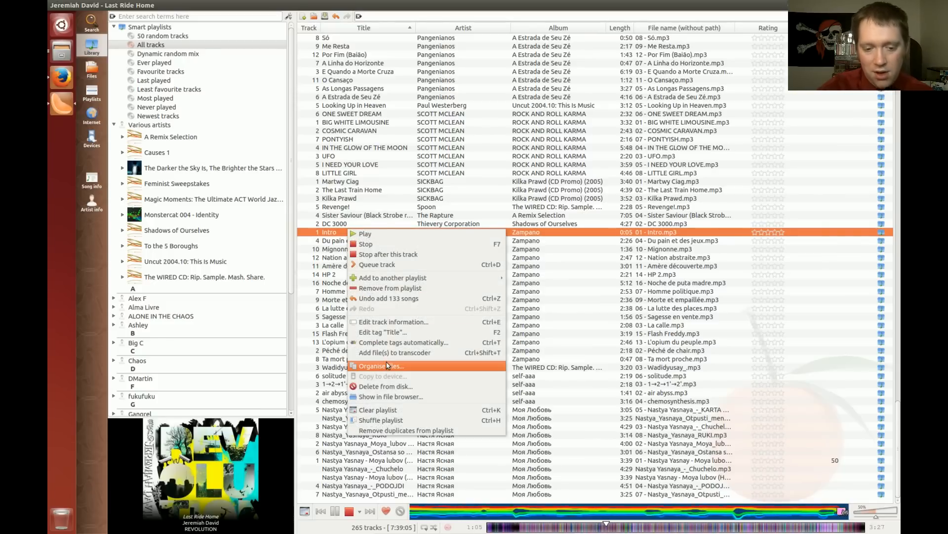